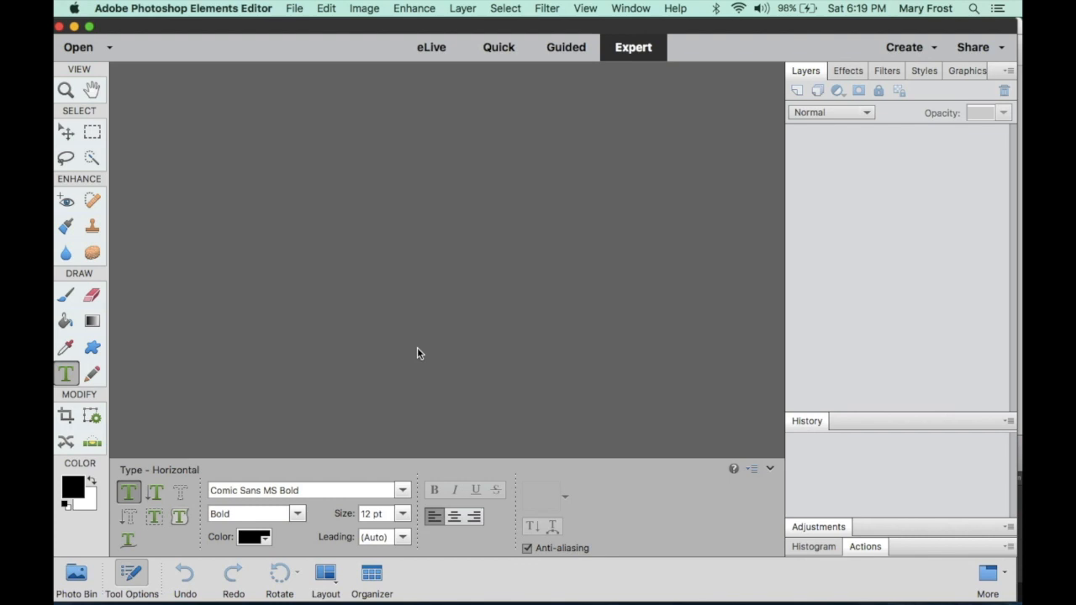
{"action": "mouse_move", "coordinate": [309, 34]}
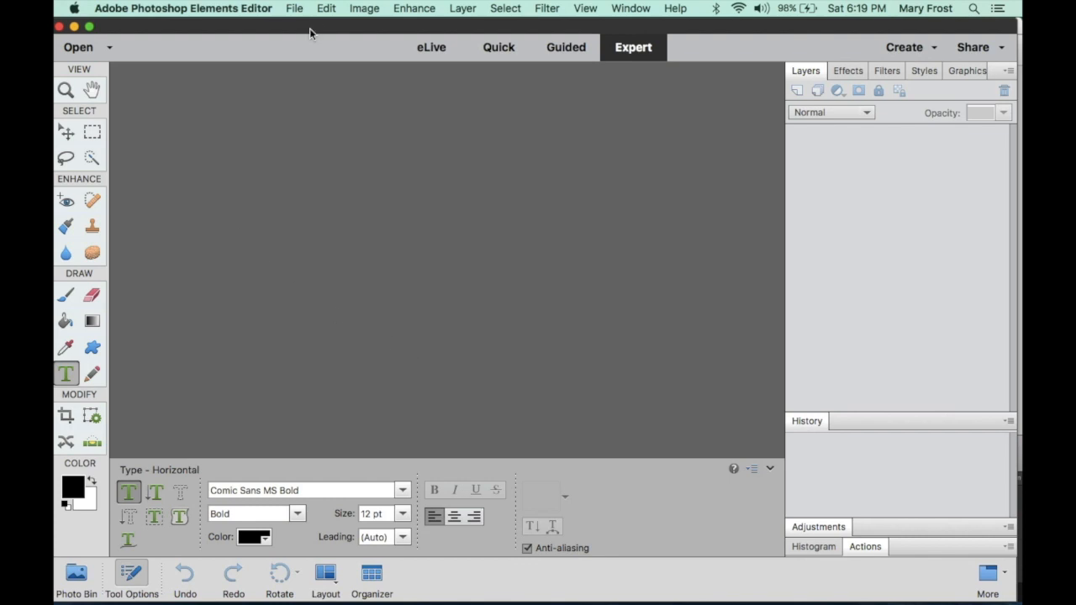
- Open coral.garden.jpg from the file dialog for editing in Expert mode
{"action": "left_click", "coordinate": [295, 8]}
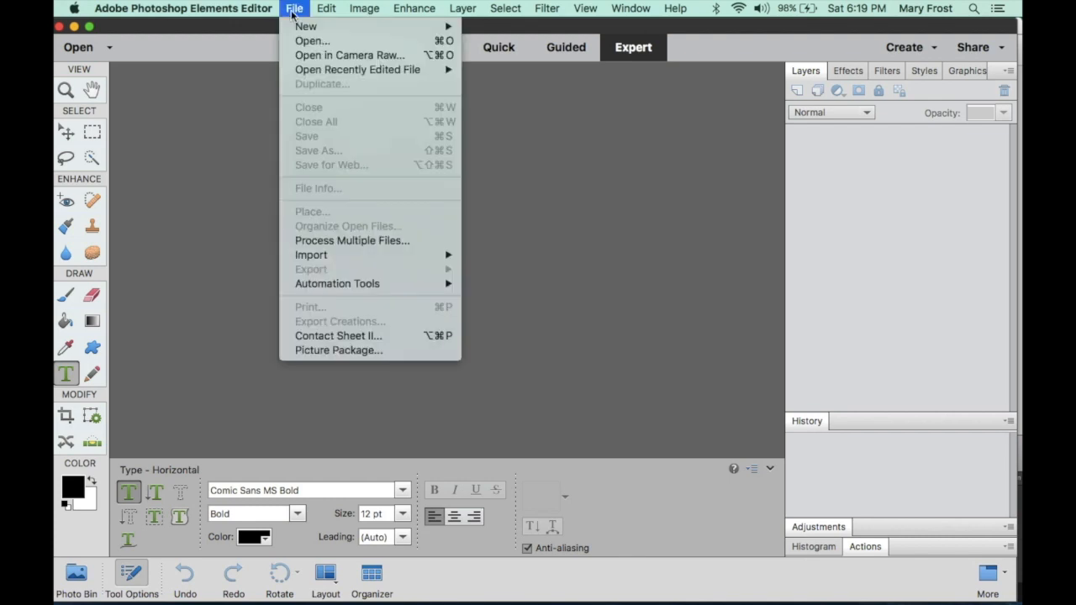
{"action": "left_click", "coordinate": [313, 40]}
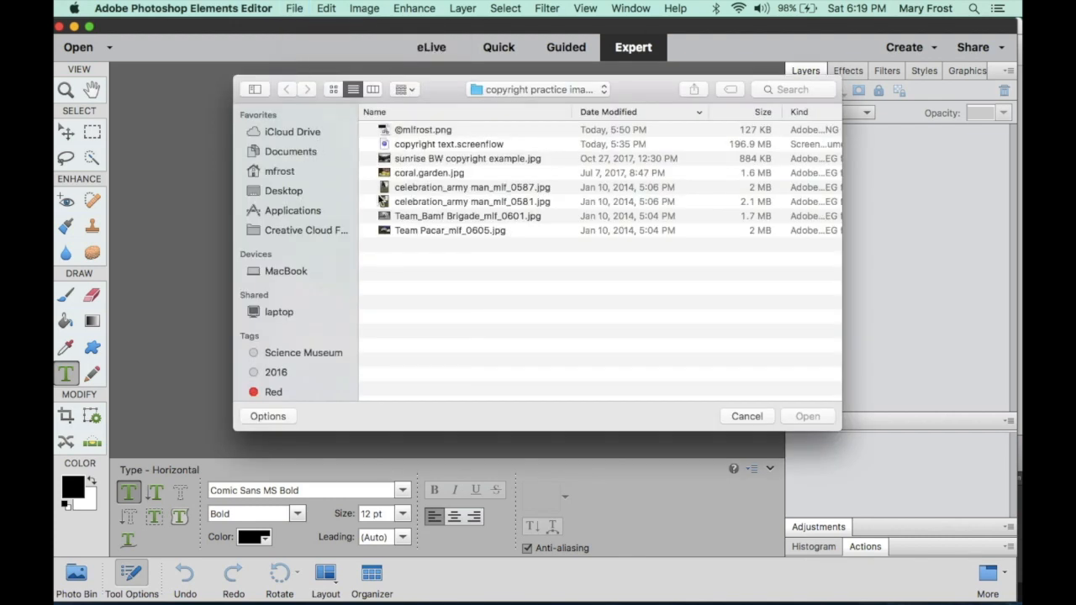
{"action": "left_click", "coordinate": [429, 171]}
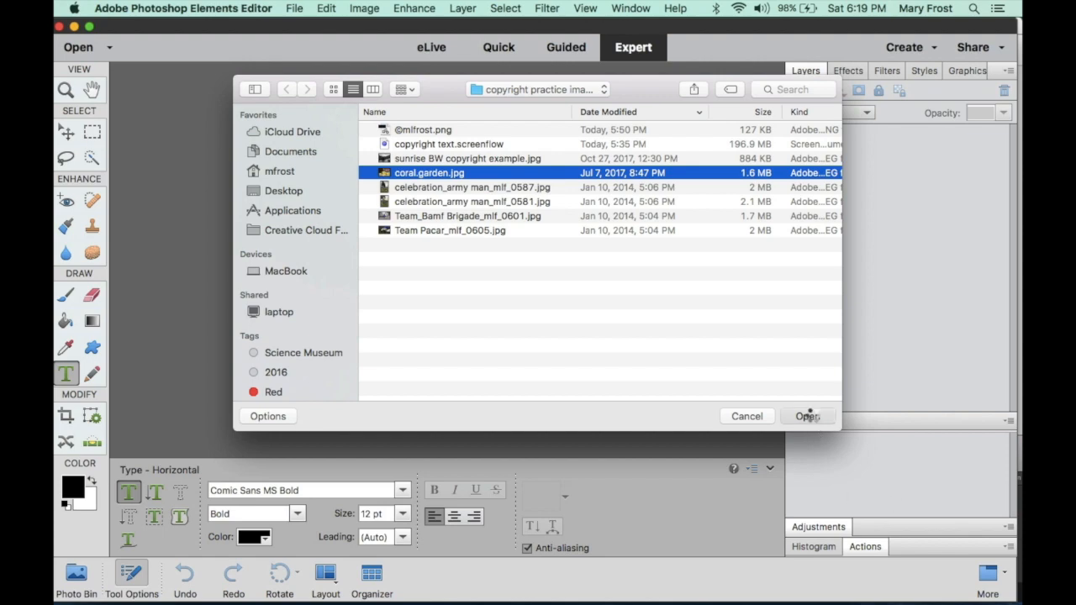
{"action": "left_click", "coordinate": [807, 417]}
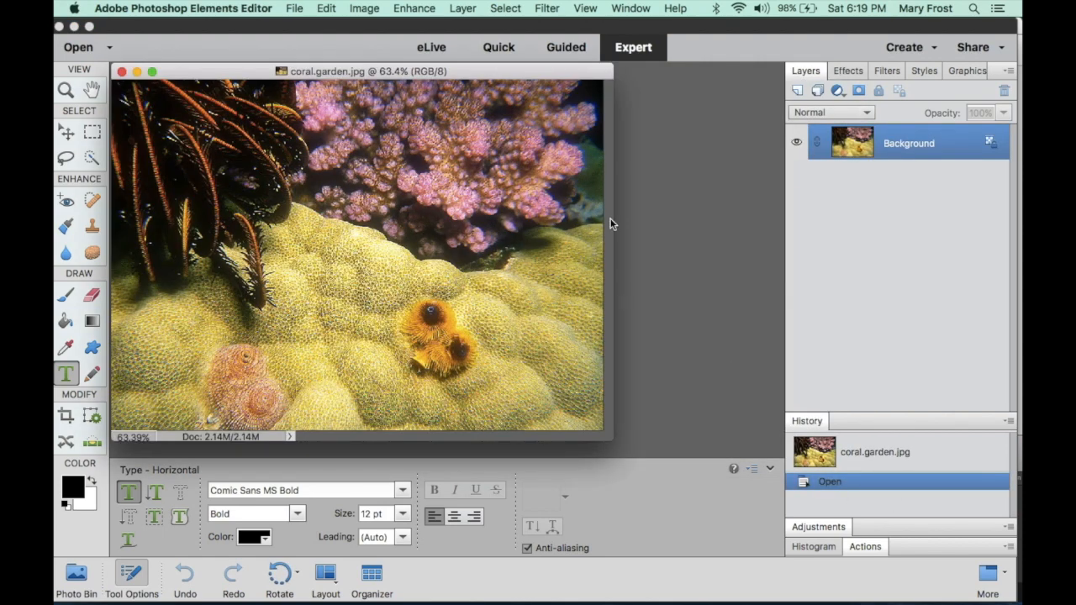
{"action": "mouse_move", "coordinate": [647, 198]}
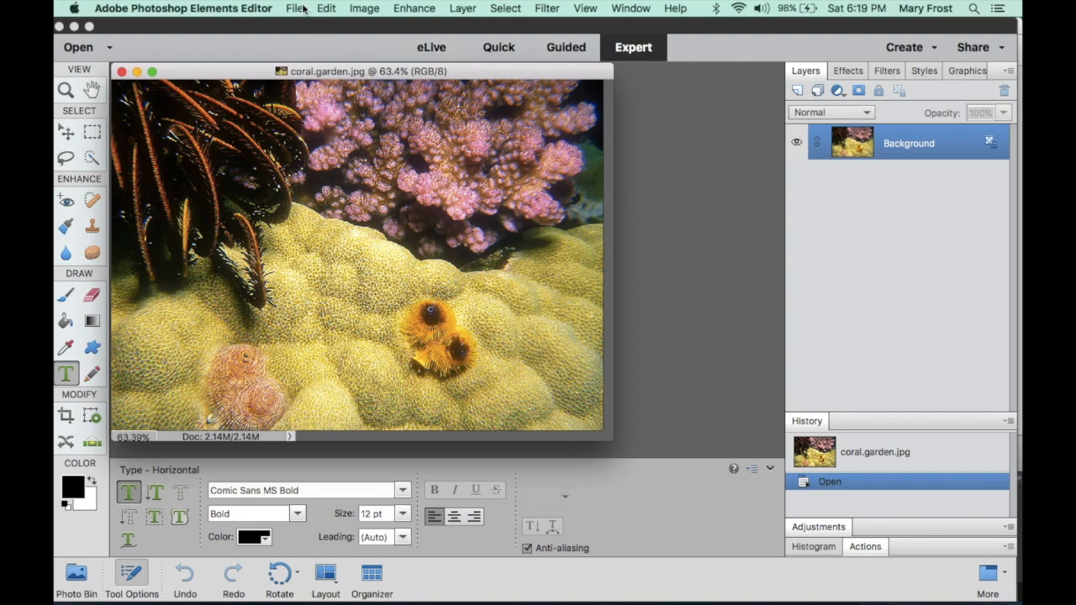
- Duplicate the photo twice, creating coral.garden copy and coral.garden copy 2
{"action": "left_click", "coordinate": [294, 8]}
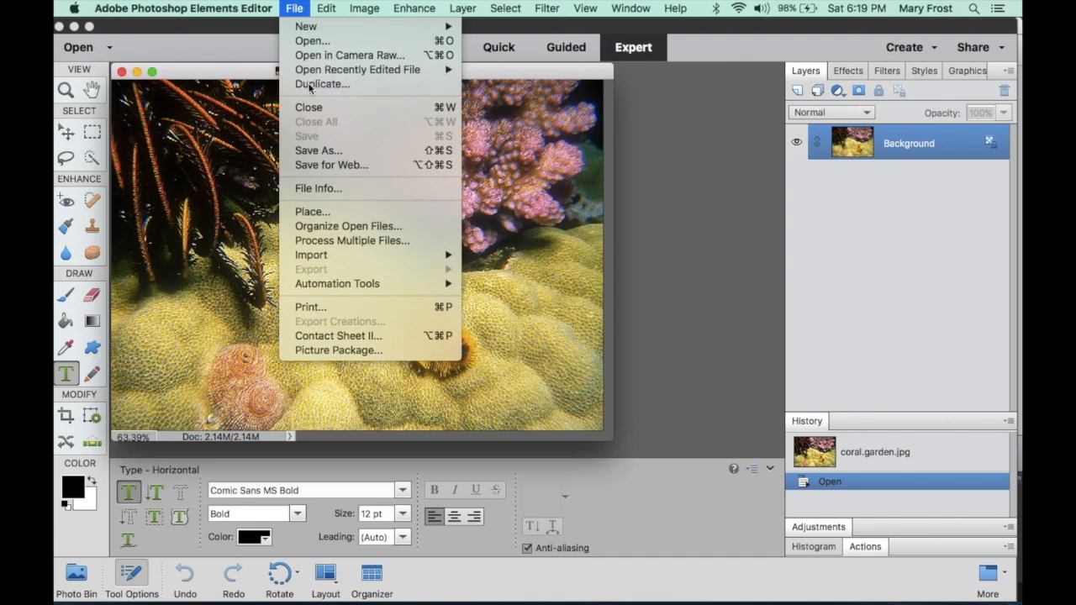
{"action": "left_click", "coordinate": [323, 84]}
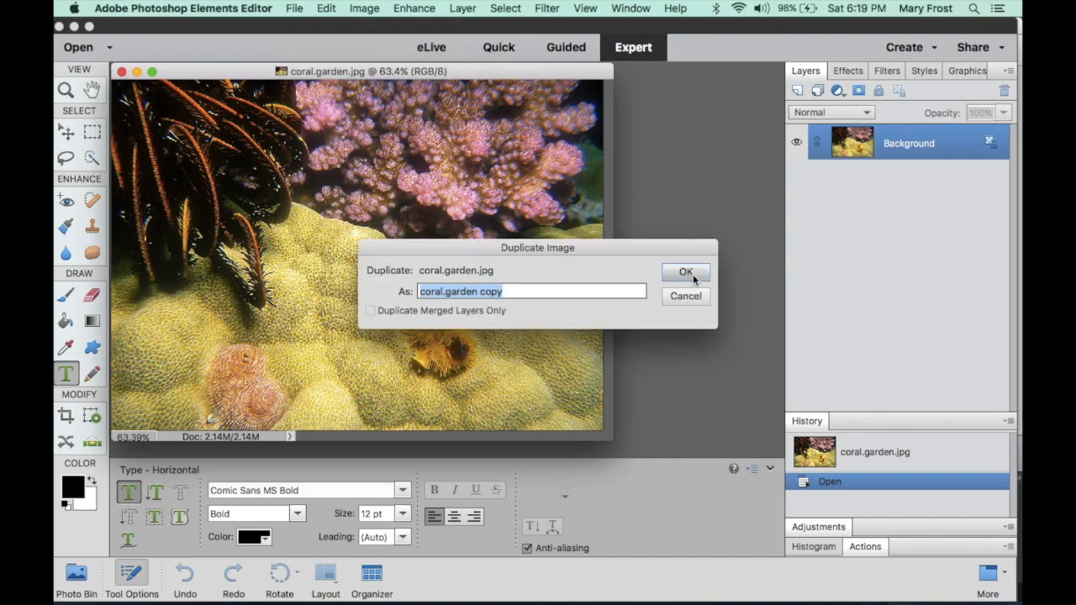
{"action": "left_click", "coordinate": [686, 272]}
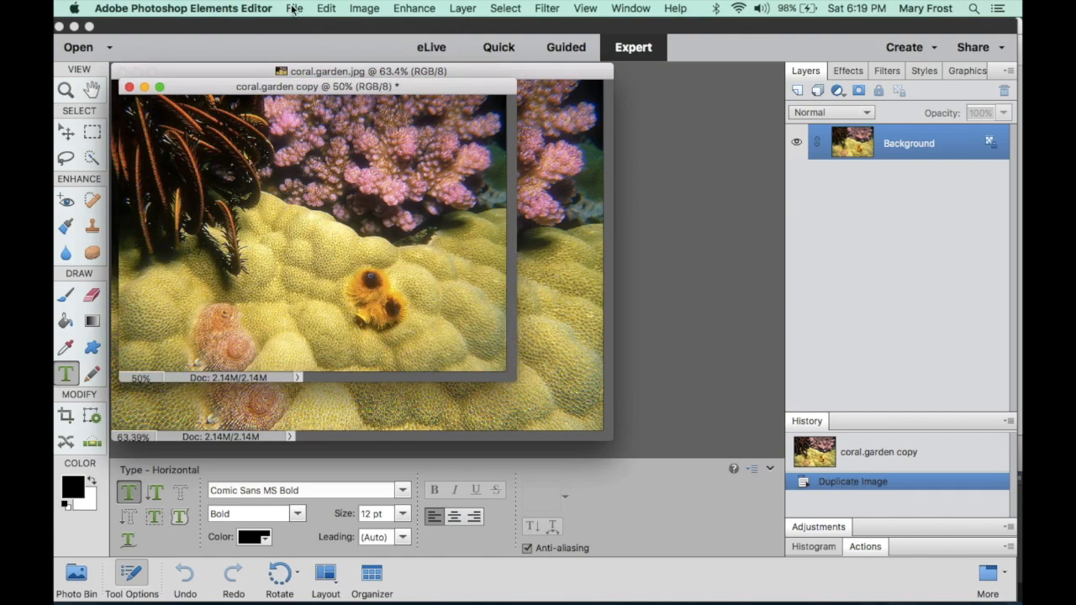
{"action": "left_click", "coordinate": [294, 7]}
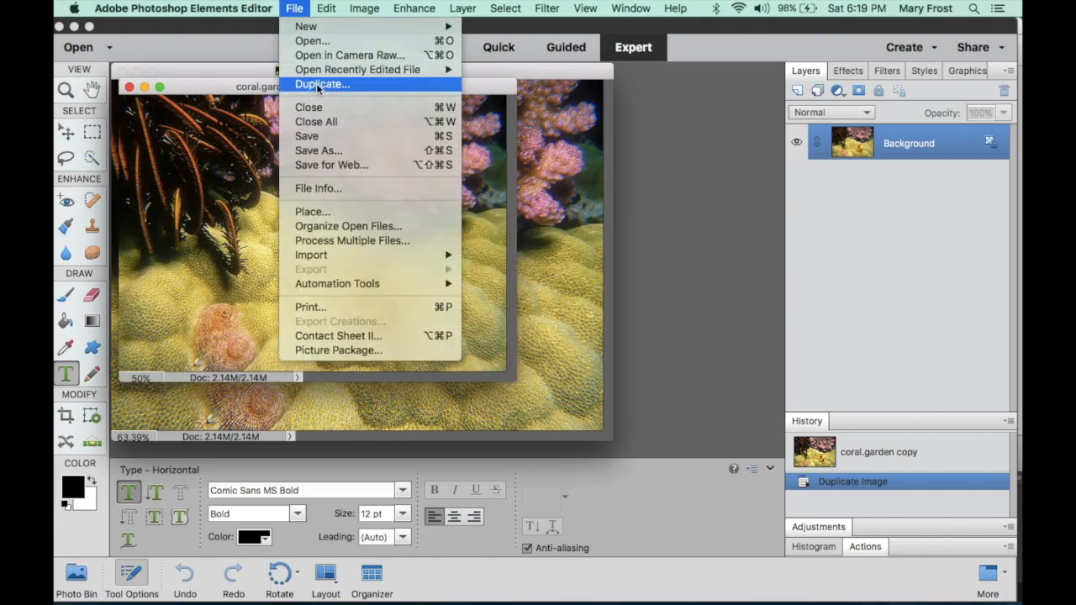
{"action": "left_click", "coordinate": [323, 84]}
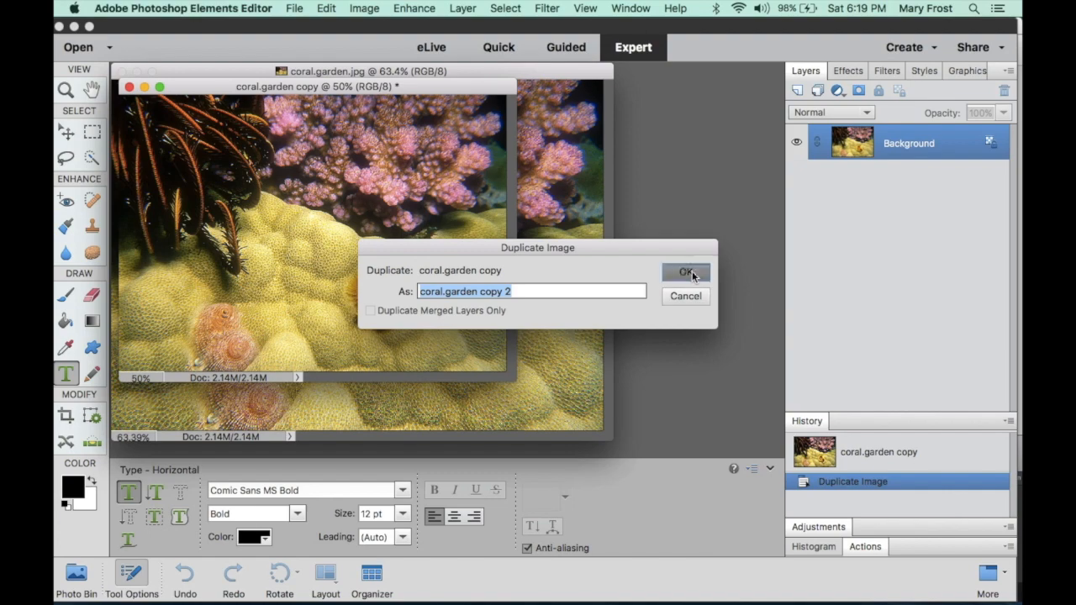
{"action": "left_click", "coordinate": [686, 273]}
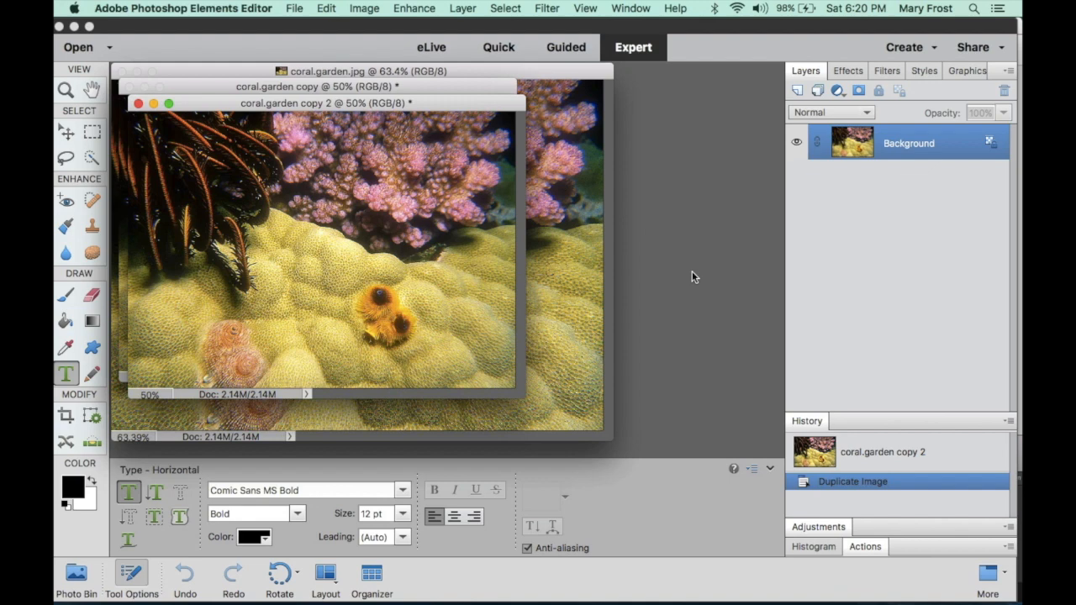
{"action": "mouse_move", "coordinate": [636, 69]}
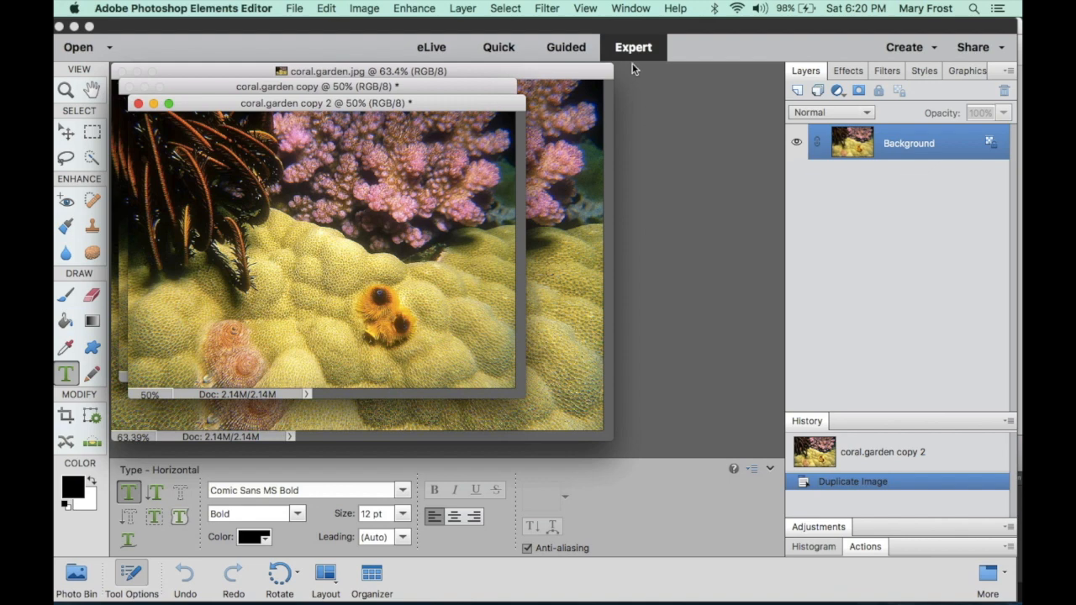
- Consolidate the three coral garden images into tabs of one window
{"action": "left_click", "coordinate": [630, 9]}
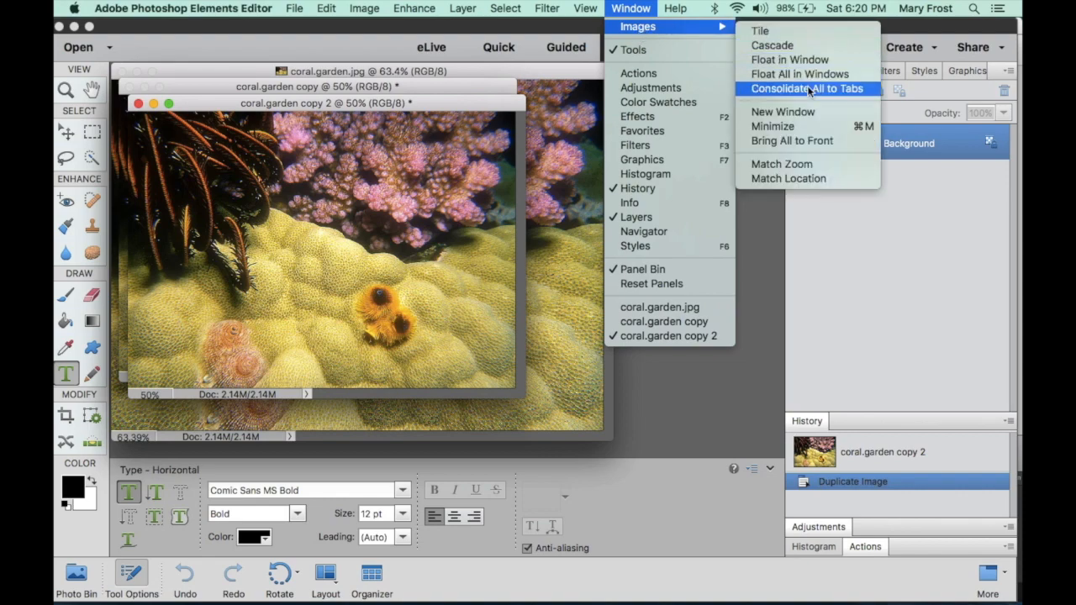
{"action": "left_click", "coordinate": [807, 87]}
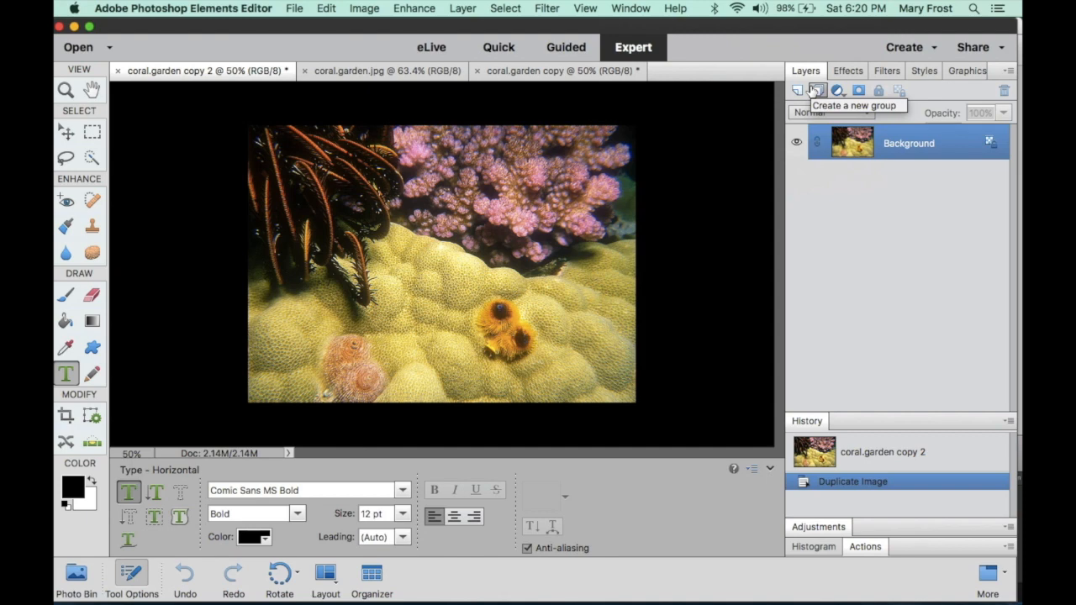
{"action": "mouse_move", "coordinate": [817, 90]}
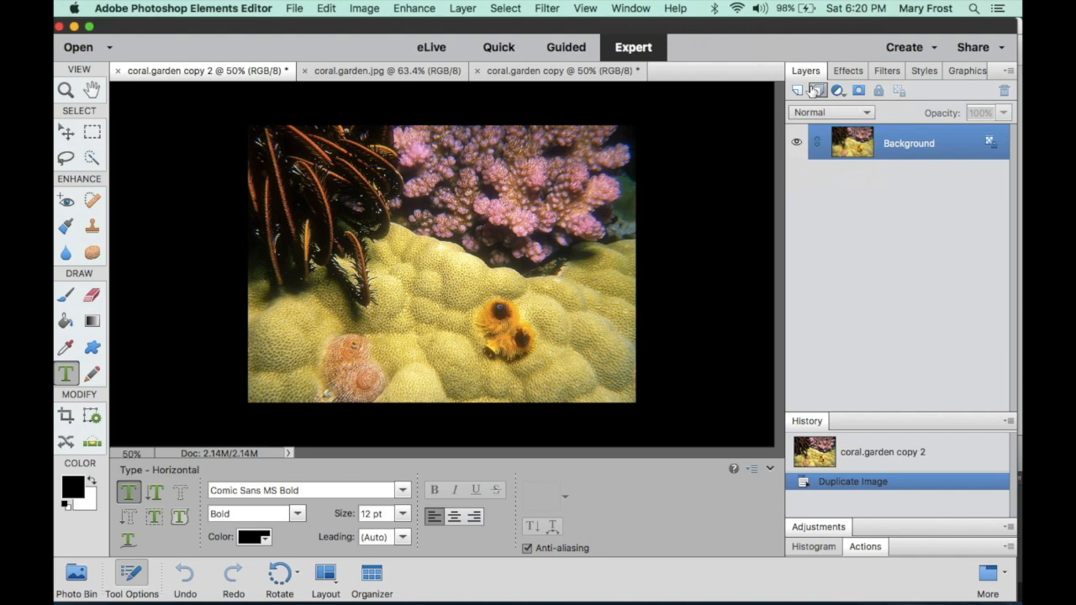
{"action": "mouse_move", "coordinate": [387, 71]}
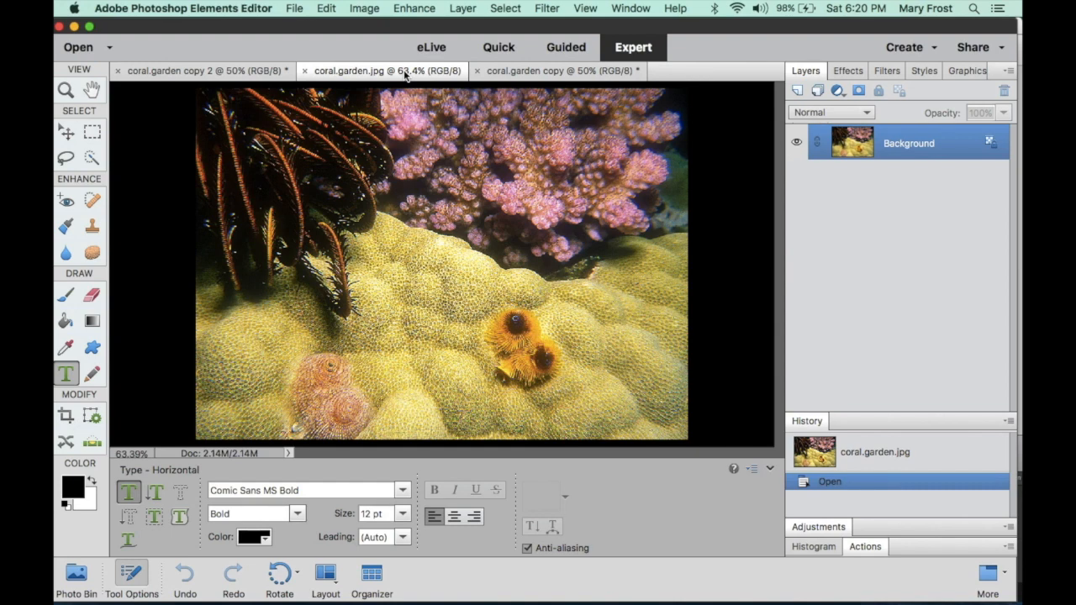
{"action": "mouse_move", "coordinate": [131, 462]}
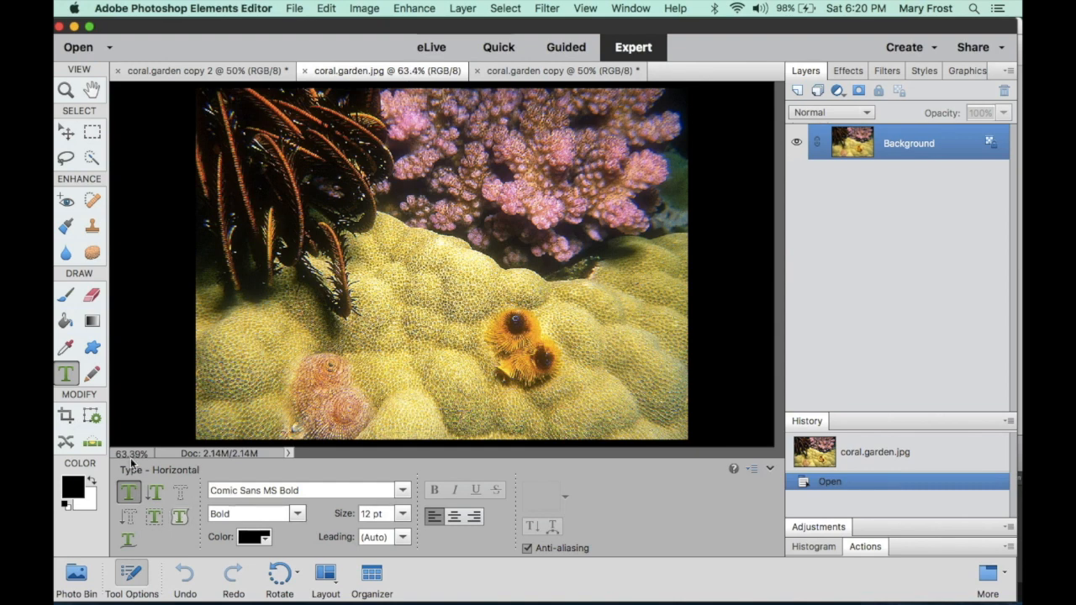
{"action": "mouse_move", "coordinate": [121, 462]}
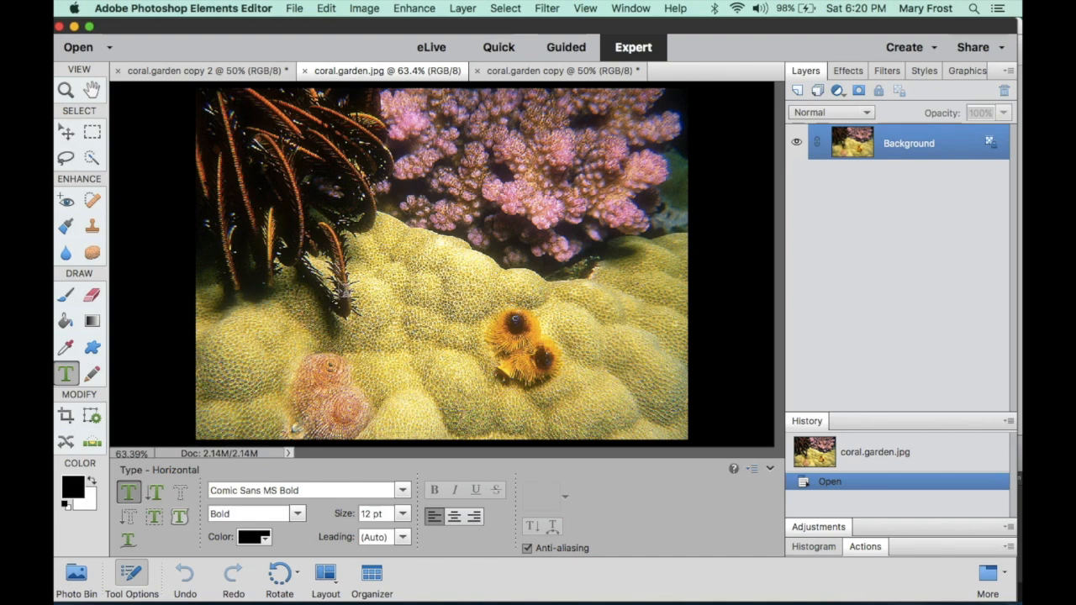
{"action": "mouse_move", "coordinate": [306, 261]}
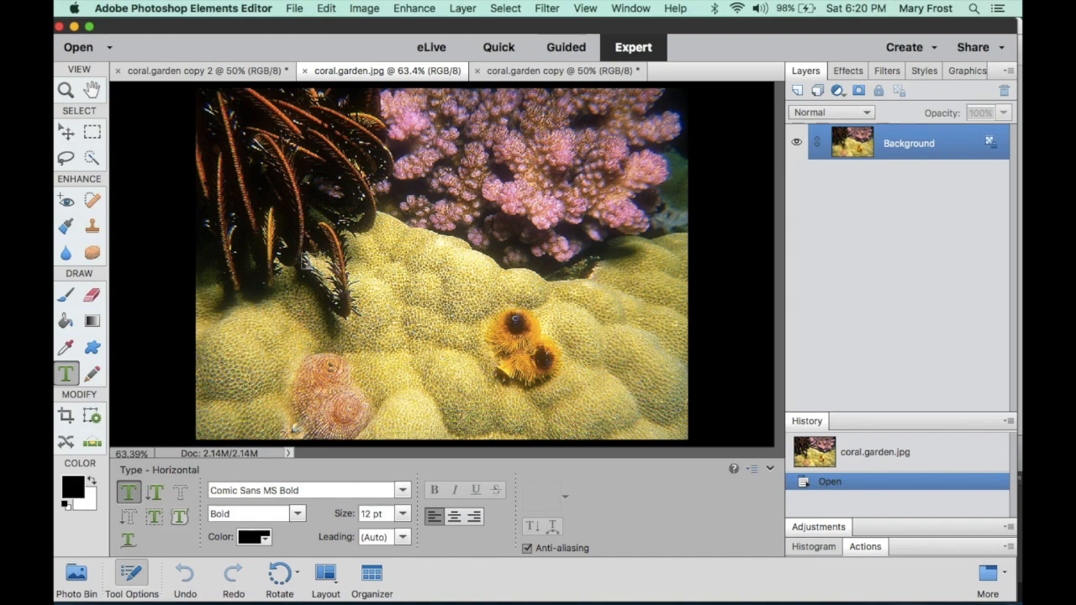
{"action": "mouse_move", "coordinate": [363, 8]}
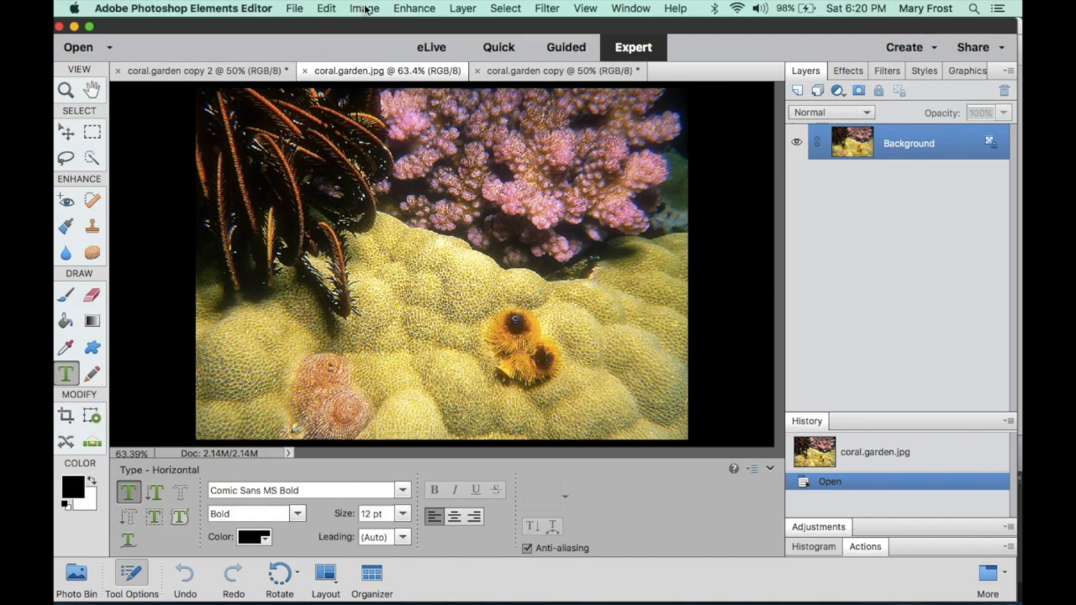
- Bring up the Image Size dialog for coral.garden.jpg (1024 × 732 px at 240 ppi)
{"action": "left_click", "coordinate": [363, 6]}
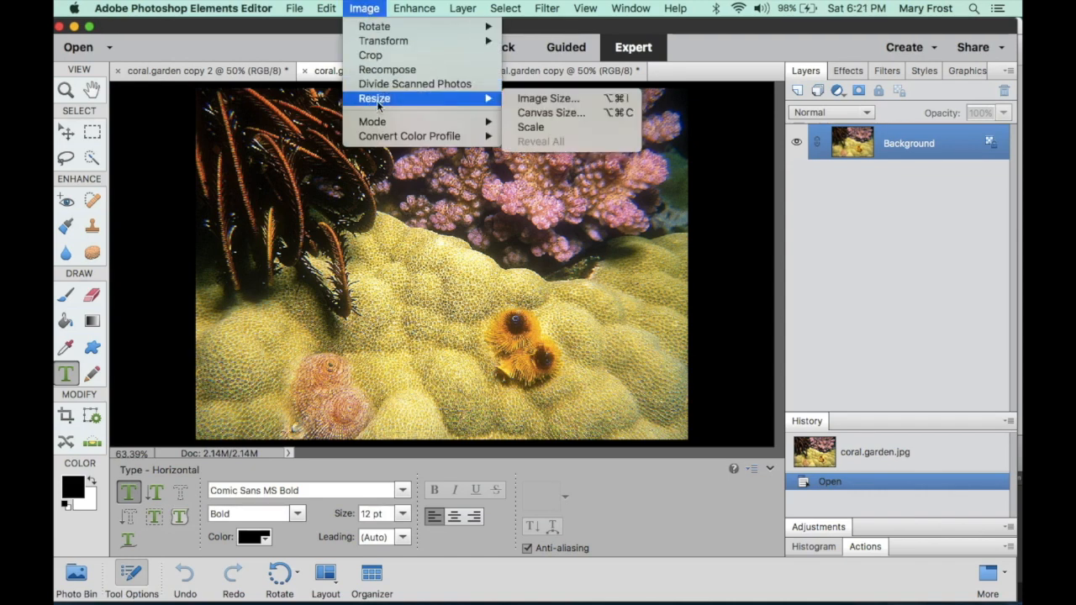
{"action": "mouse_move", "coordinate": [548, 98]}
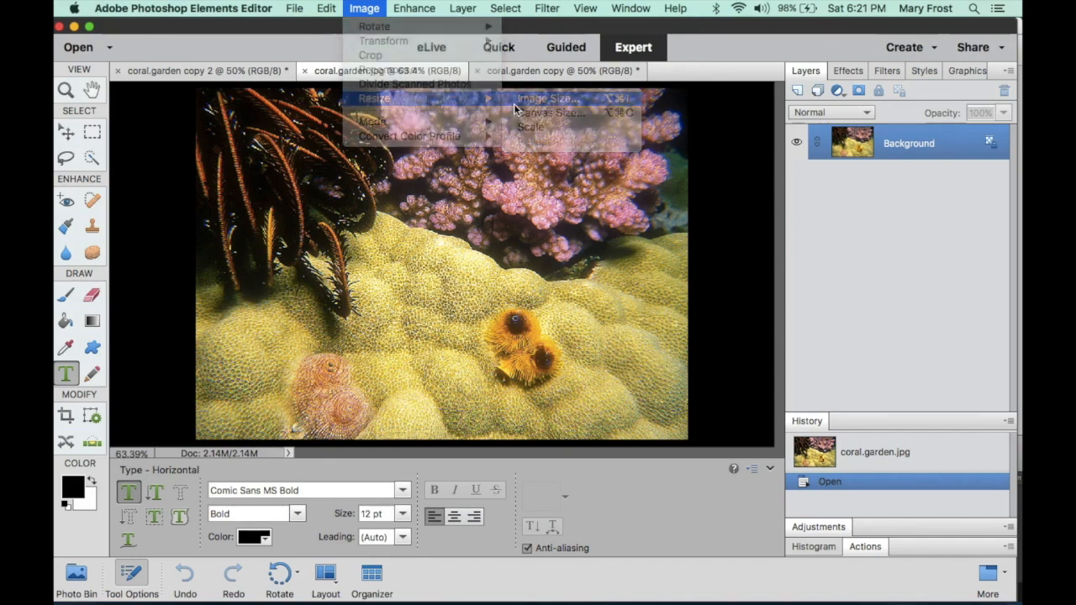
{"action": "left_click", "coordinate": [548, 97]}
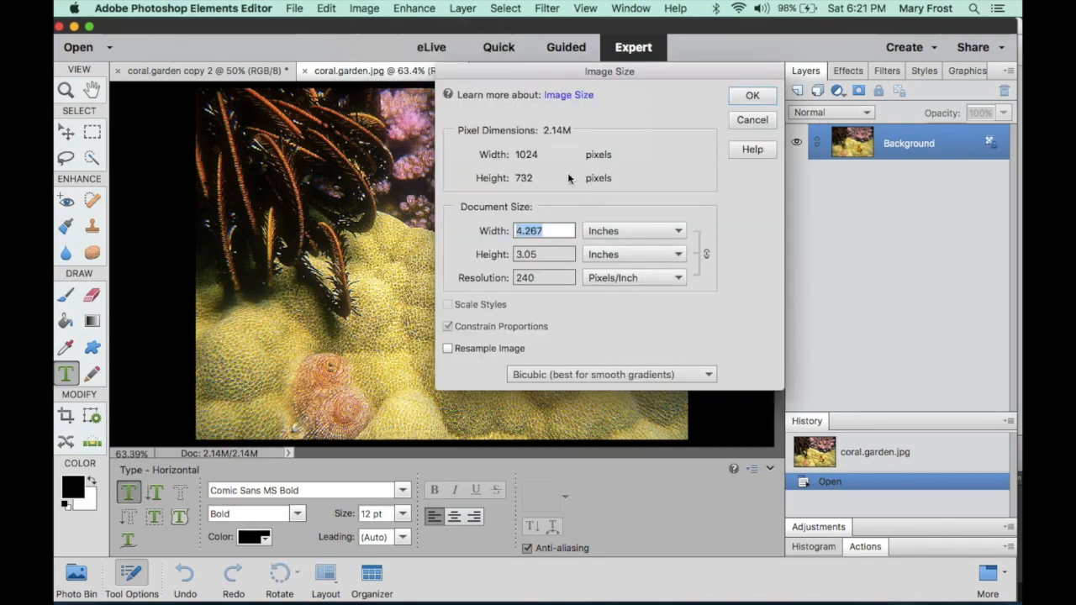
{"action": "mouse_move", "coordinate": [491, 121]}
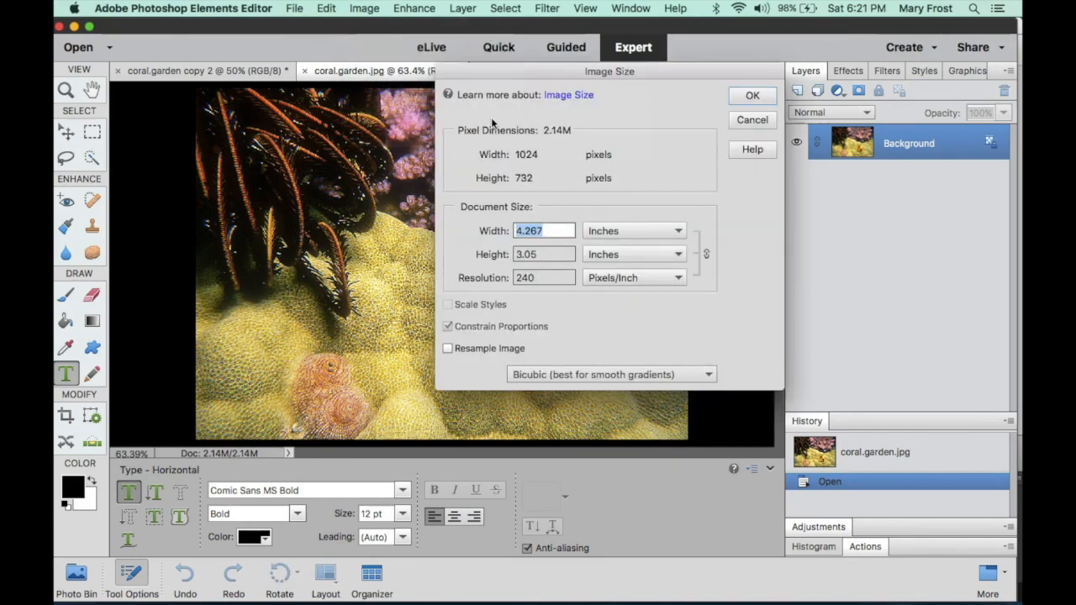
{"action": "mouse_move", "coordinate": [513, 168]}
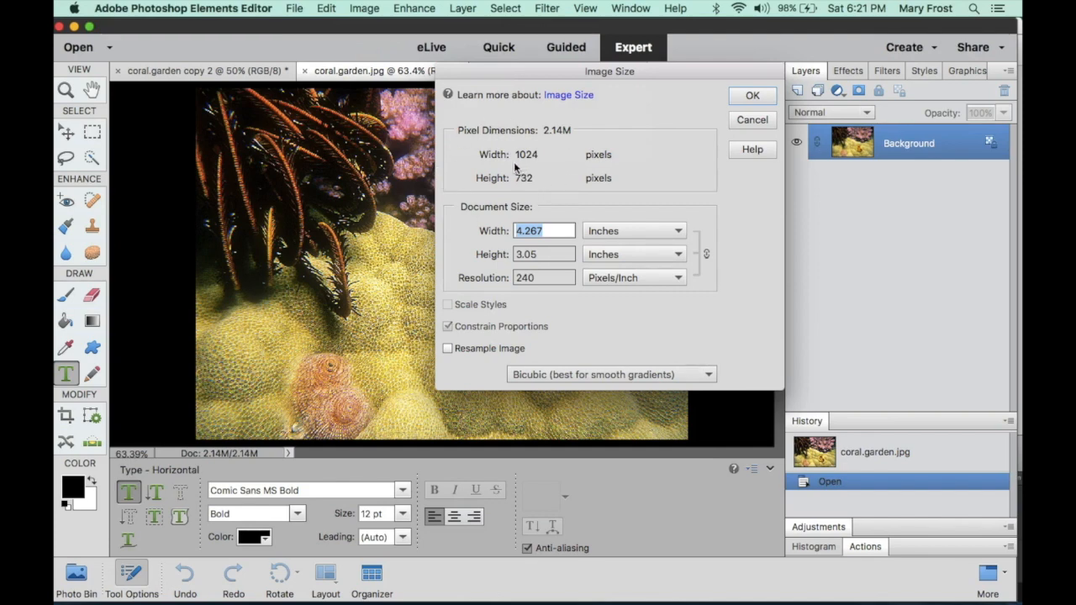
{"action": "mouse_move", "coordinate": [537, 188]}
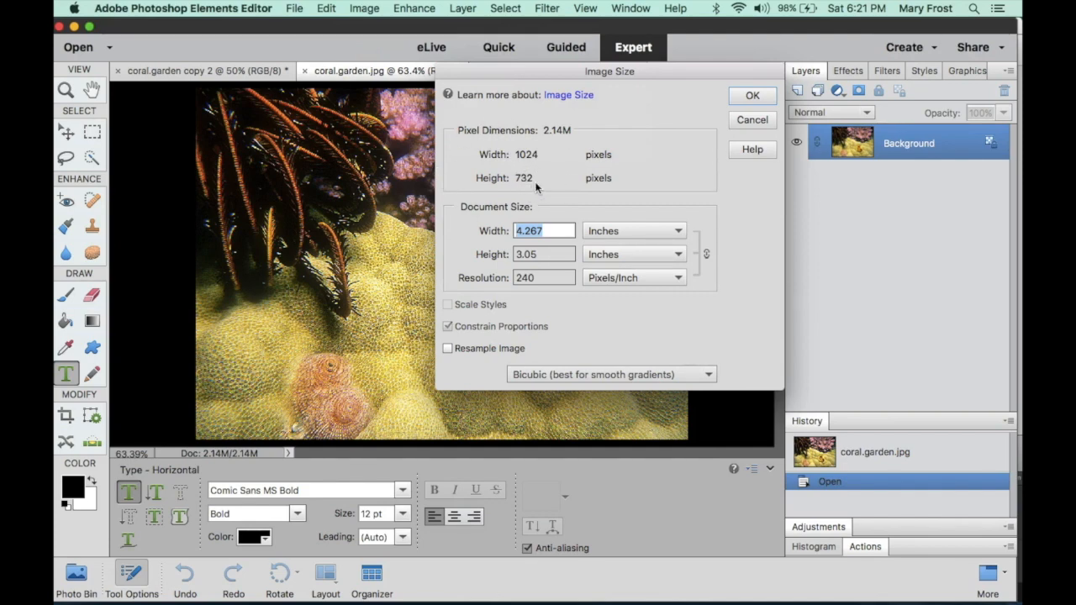
{"action": "mouse_move", "coordinate": [585, 185]}
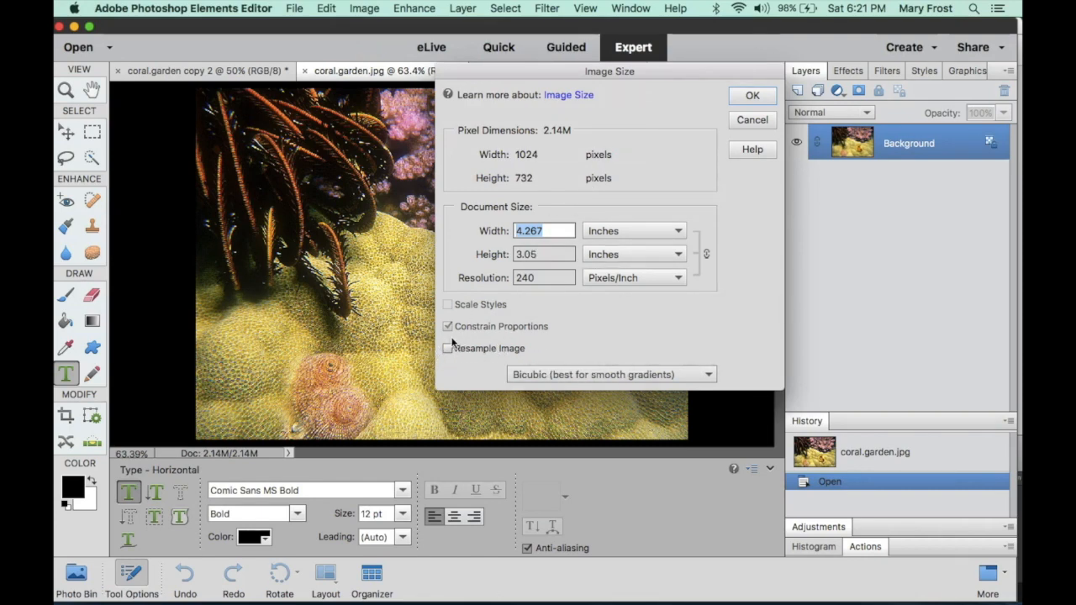
{"action": "mouse_move", "coordinate": [437, 353]}
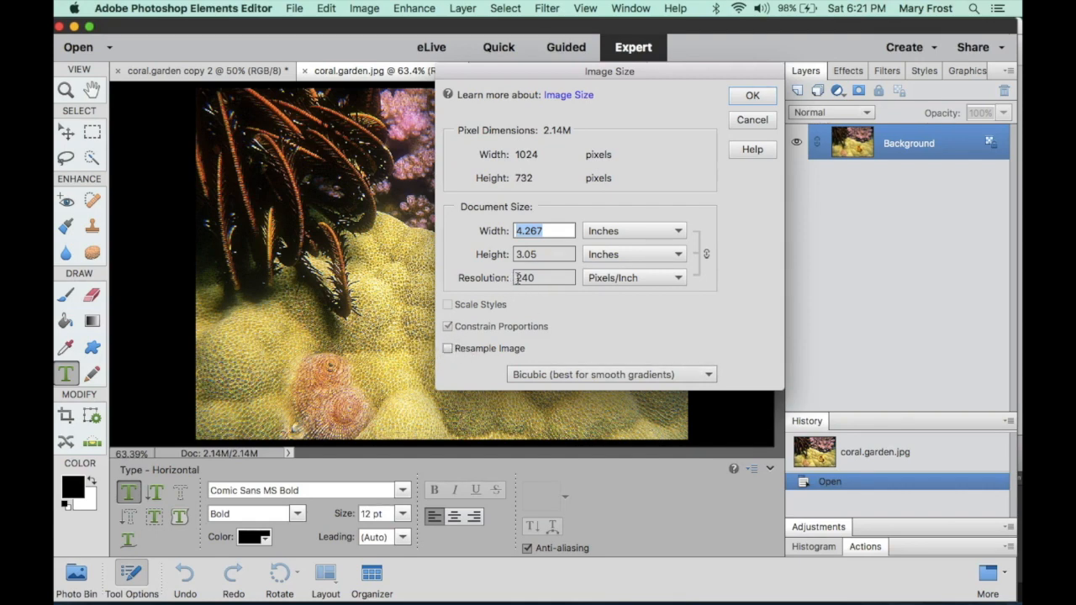
{"action": "mouse_move", "coordinate": [546, 278]}
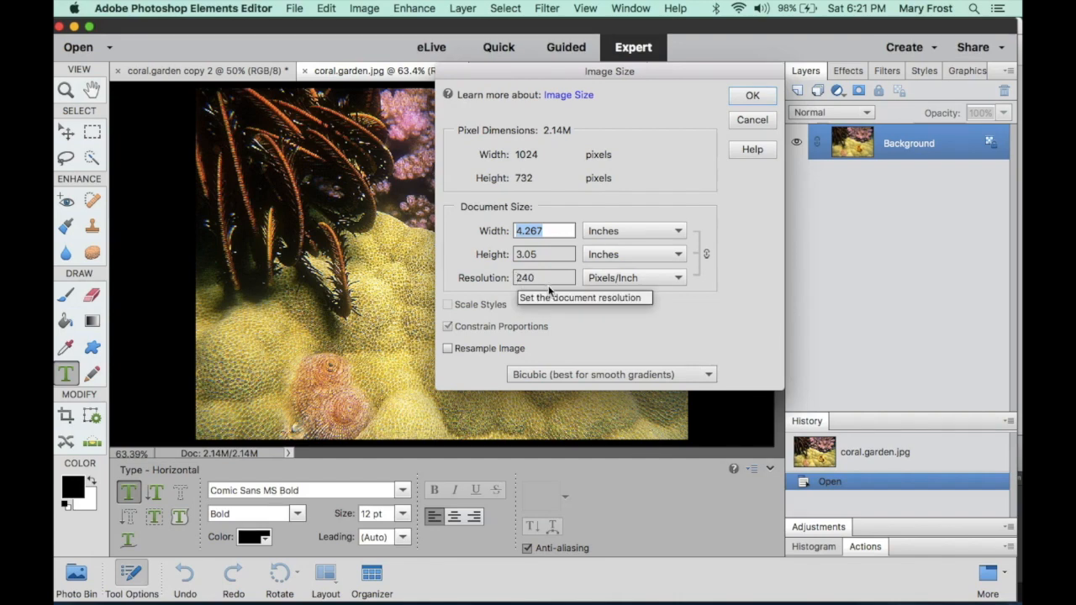
{"action": "mouse_move", "coordinate": [546, 289]}
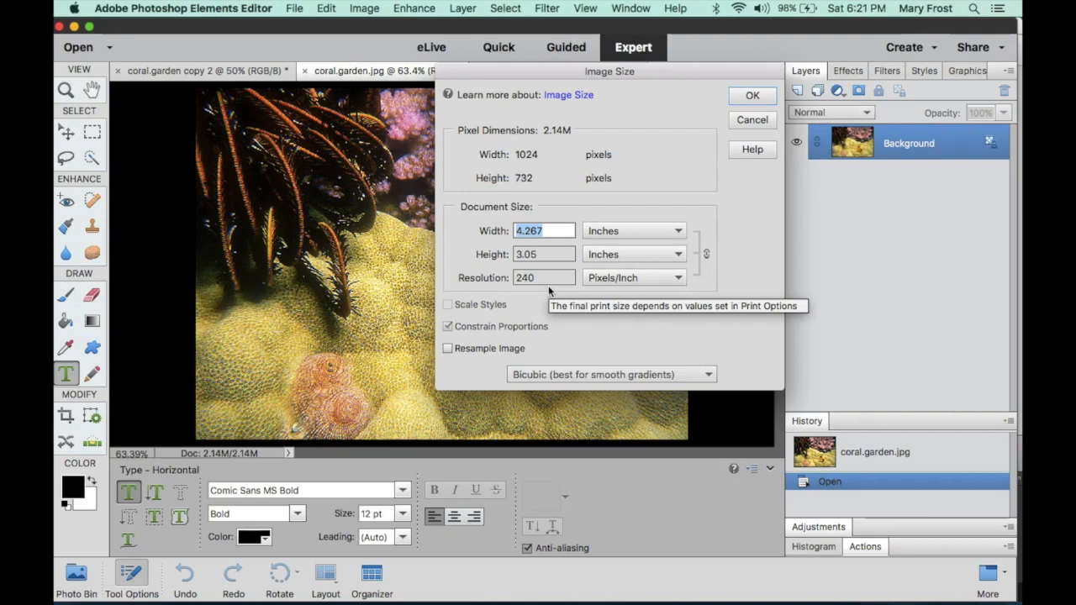
{"action": "mouse_move", "coordinate": [547, 289]}
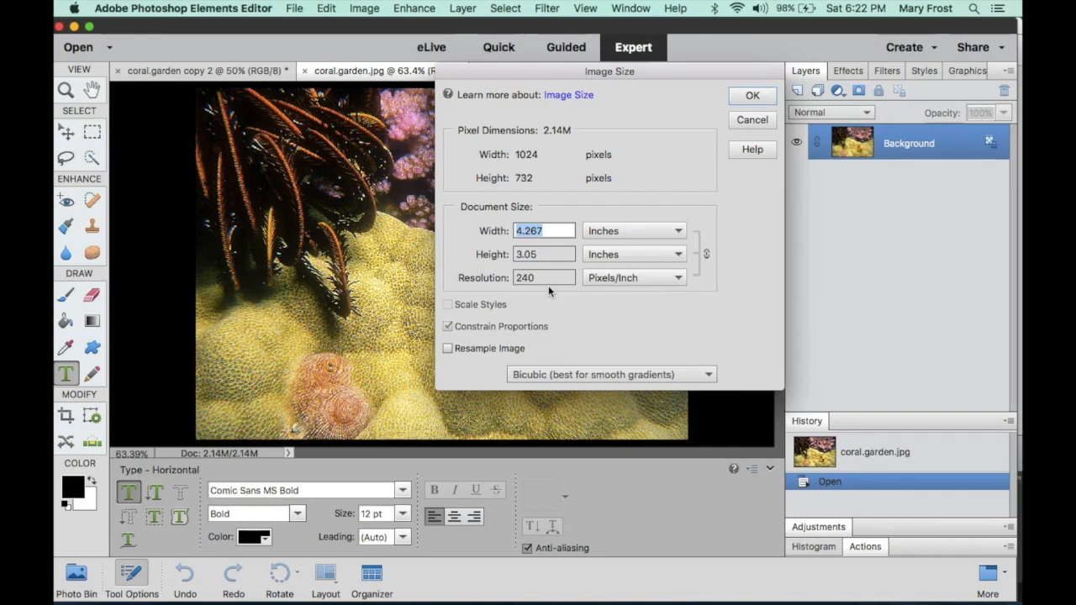
{"action": "mouse_move", "coordinate": [561, 239]}
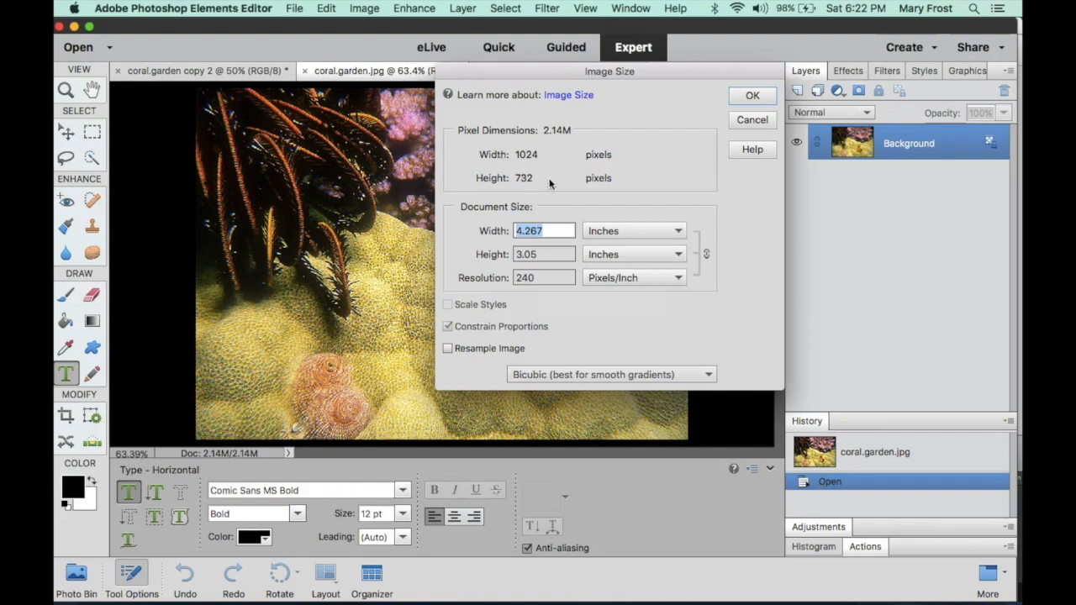
{"action": "mouse_move", "coordinate": [538, 135]}
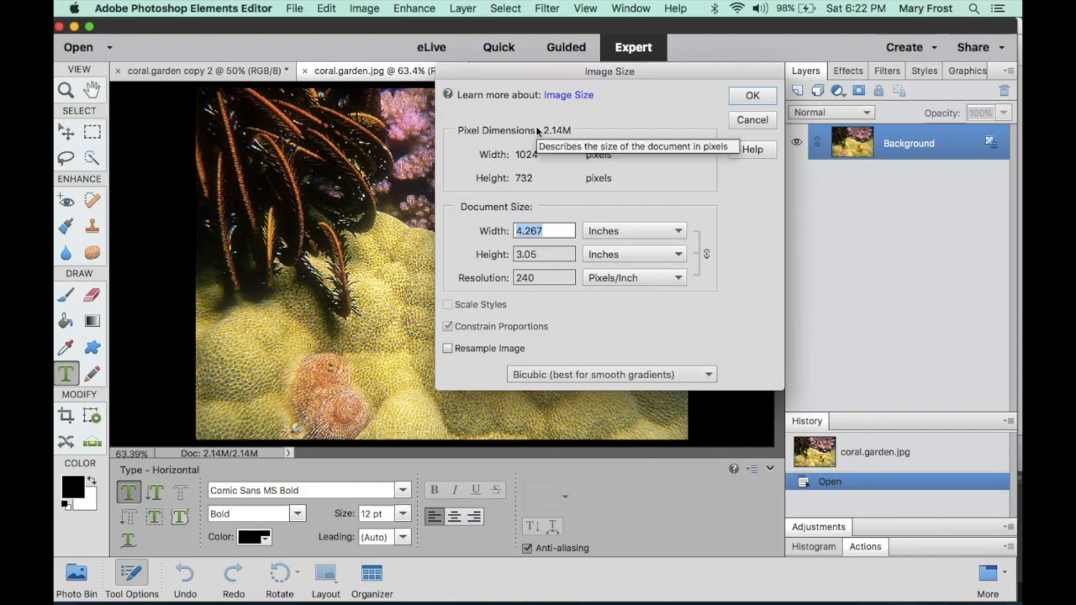
{"action": "mouse_move", "coordinate": [531, 215]}
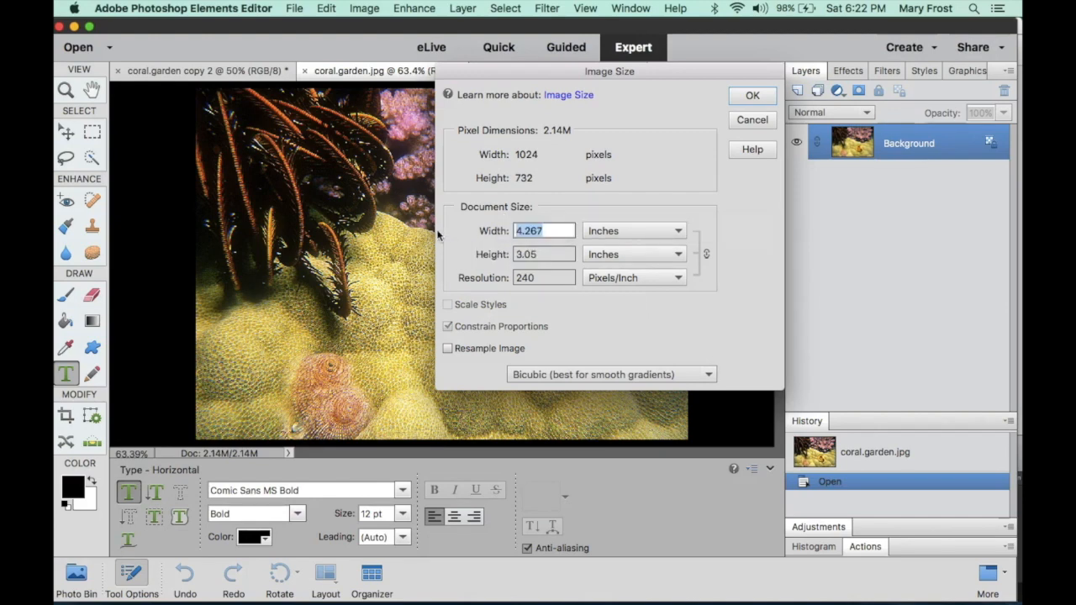
{"action": "mouse_move", "coordinate": [471, 222]}
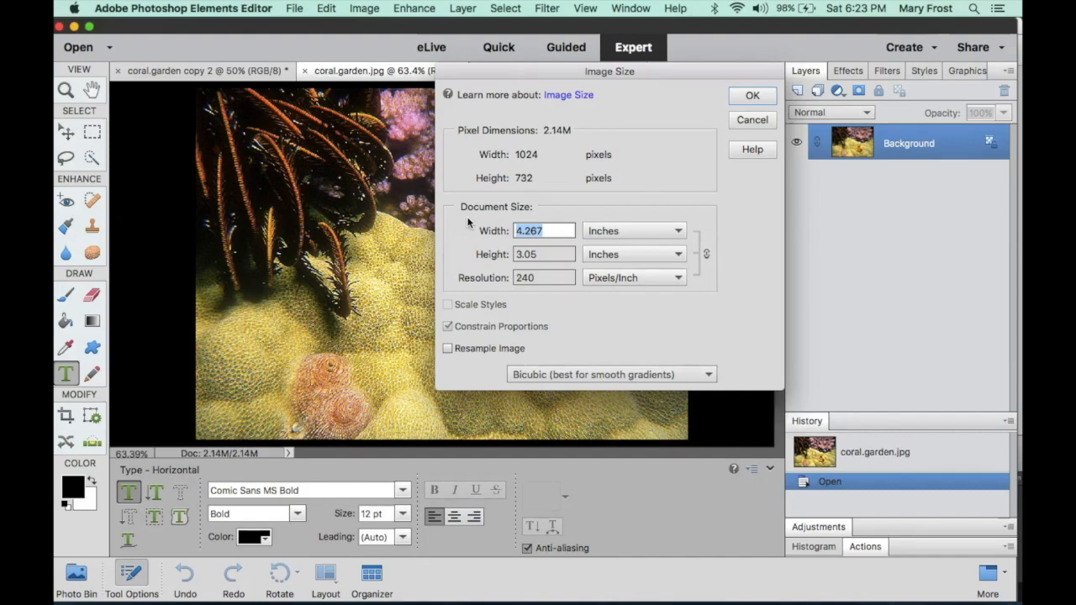
{"action": "mouse_move", "coordinate": [514, 254]}
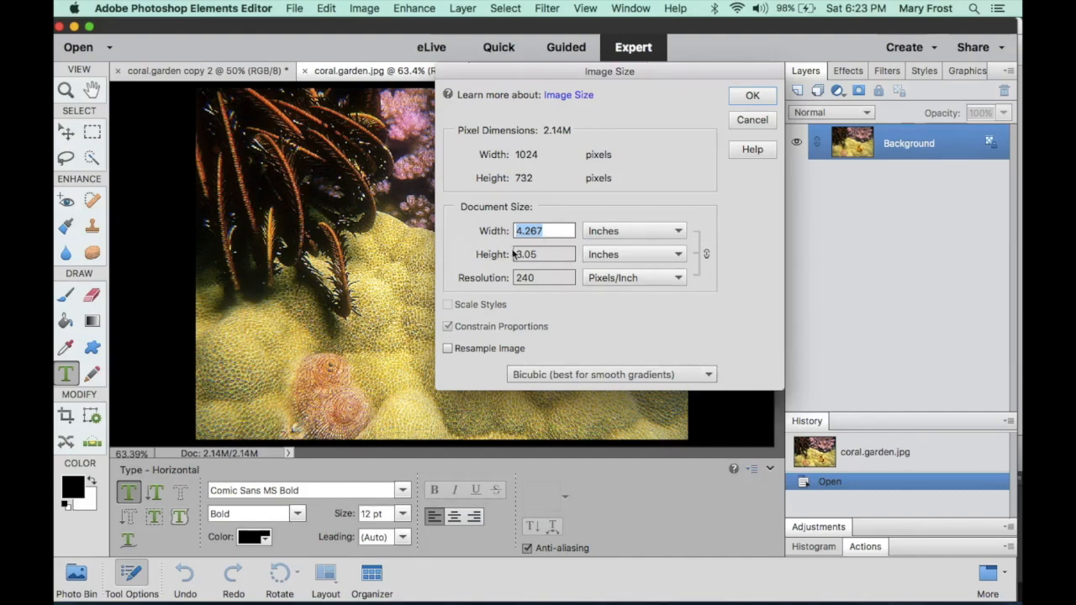
{"action": "mouse_move", "coordinate": [495, 173]}
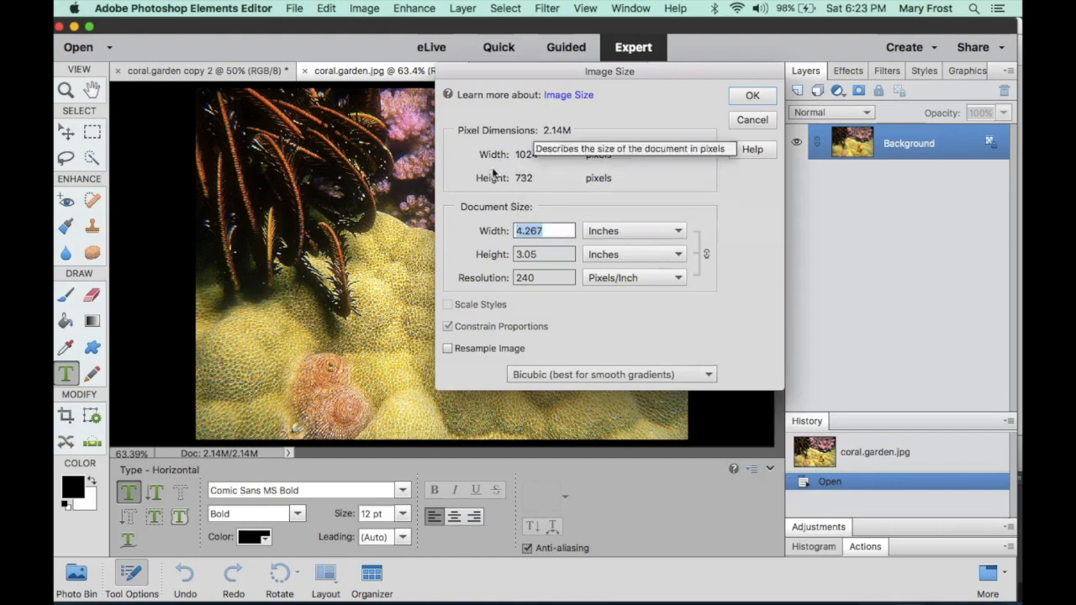
{"action": "mouse_move", "coordinate": [553, 184]}
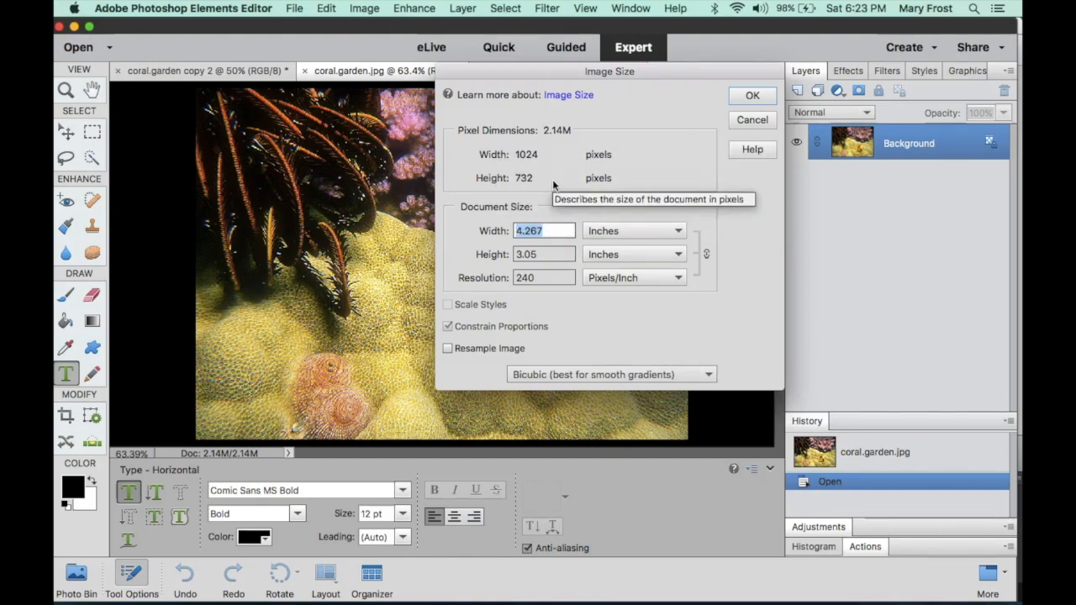
{"action": "mouse_move", "coordinate": [447, 348]}
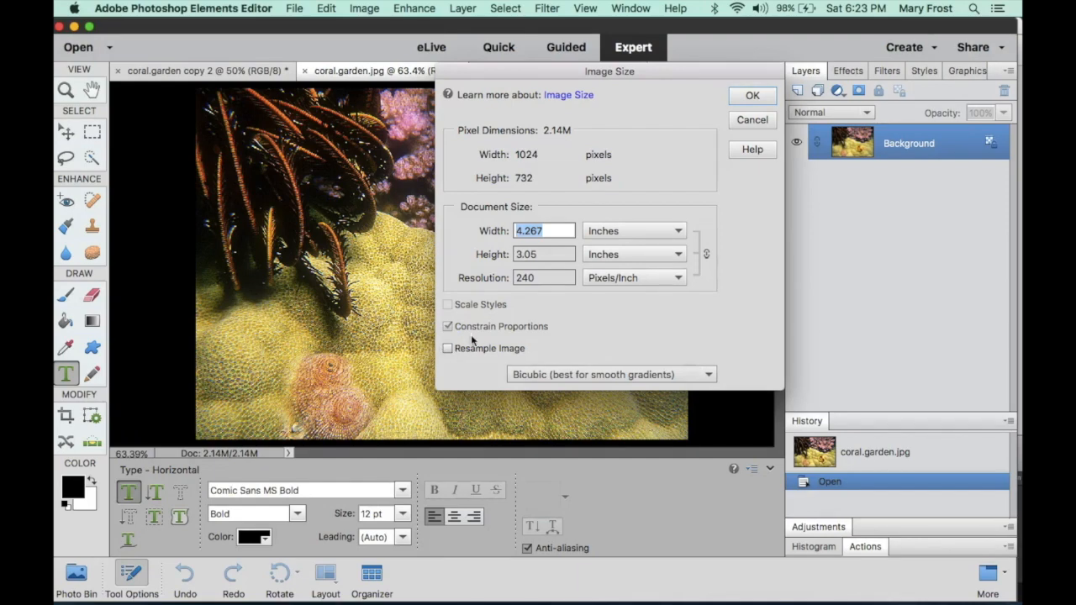
{"action": "mouse_move", "coordinate": [508, 286]}
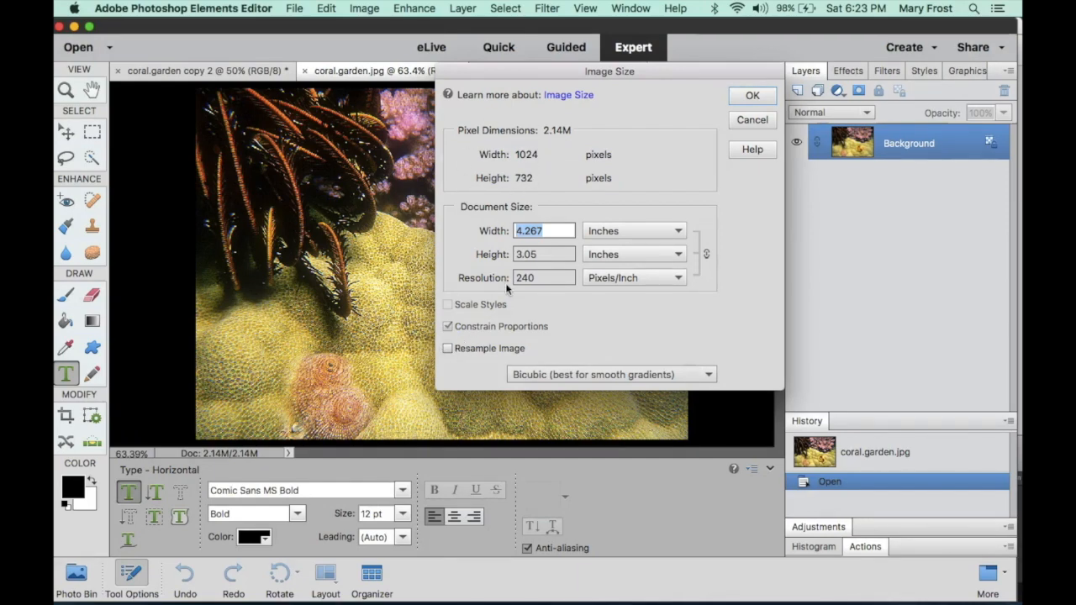
{"action": "mouse_move", "coordinate": [508, 282]}
{"action": "type", "text": "360"}
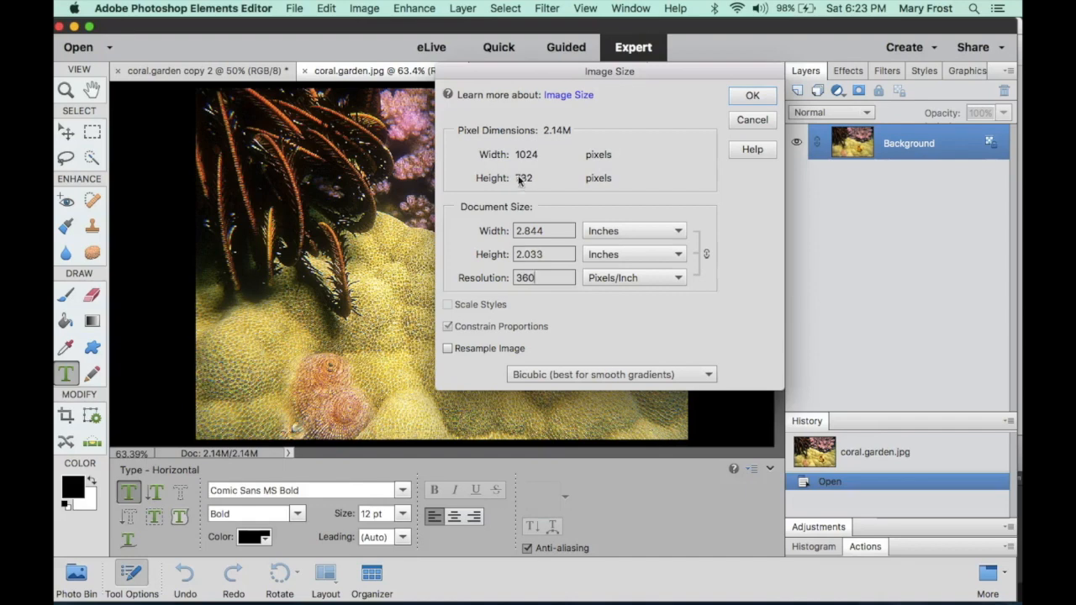
{"action": "mouse_move", "coordinate": [521, 182]}
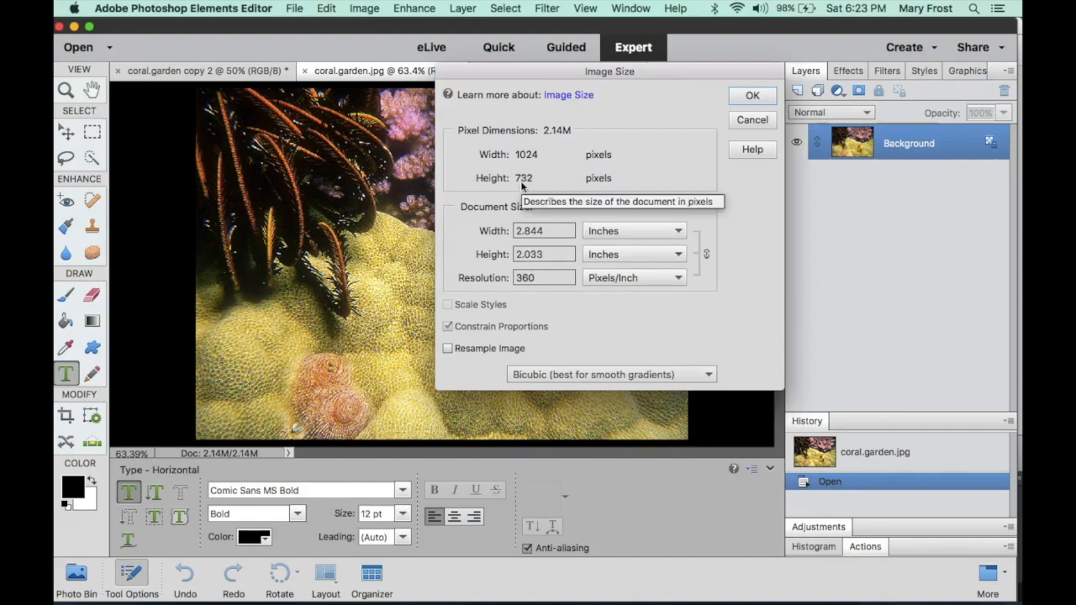
{"action": "mouse_move", "coordinate": [524, 278]}
{"action": "type", "text": "240"}
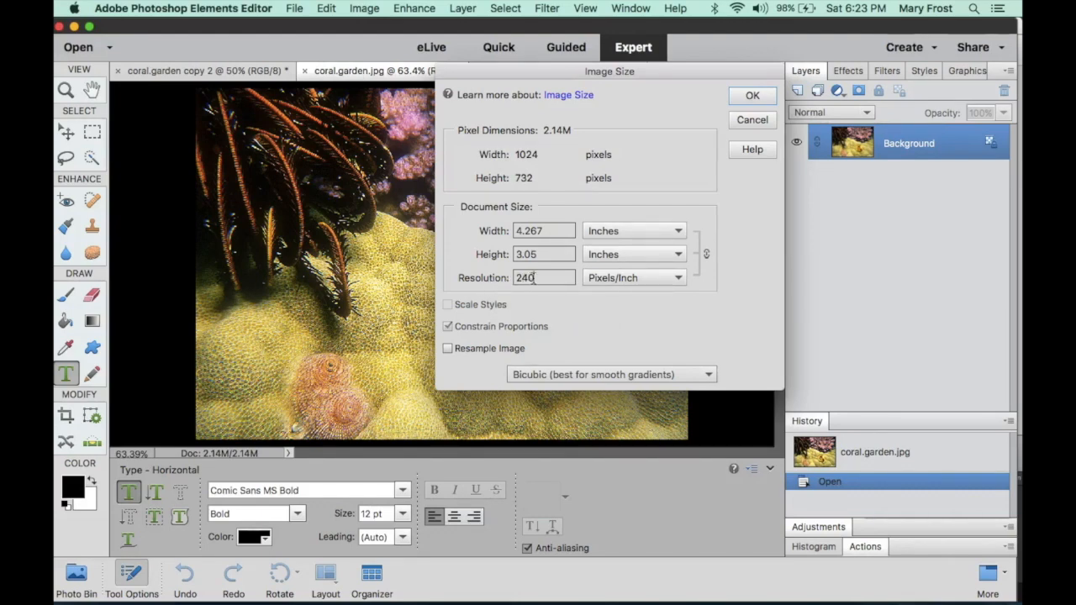
{"action": "mouse_move", "coordinate": [545, 278]}
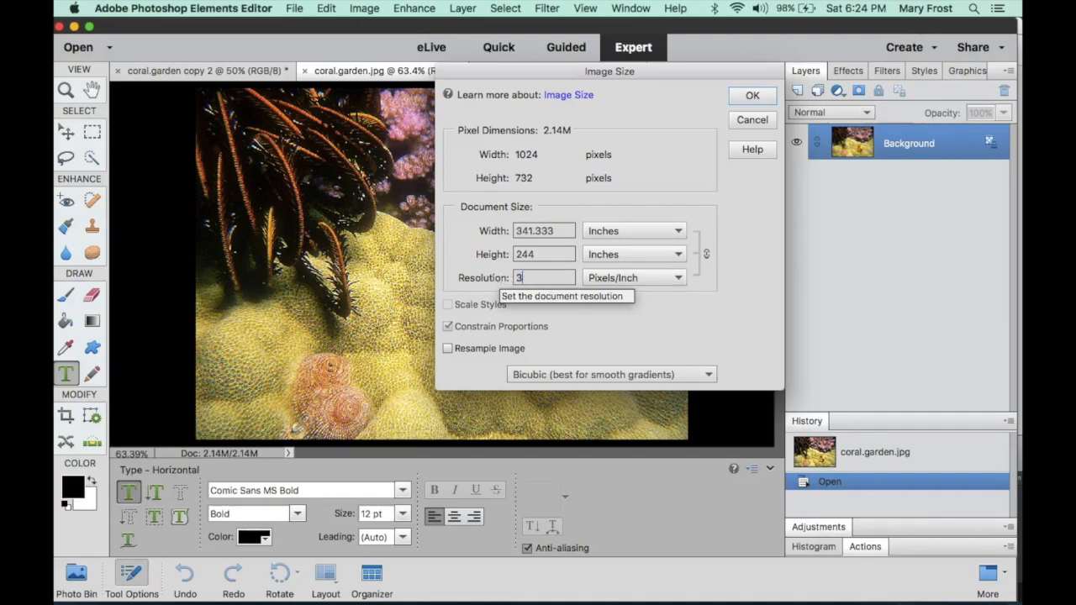
- Enter 360 ppi resolution for coral.garden without resampling, about 2.844 × 2.033 inches
{"action": "type", "text": "360"}
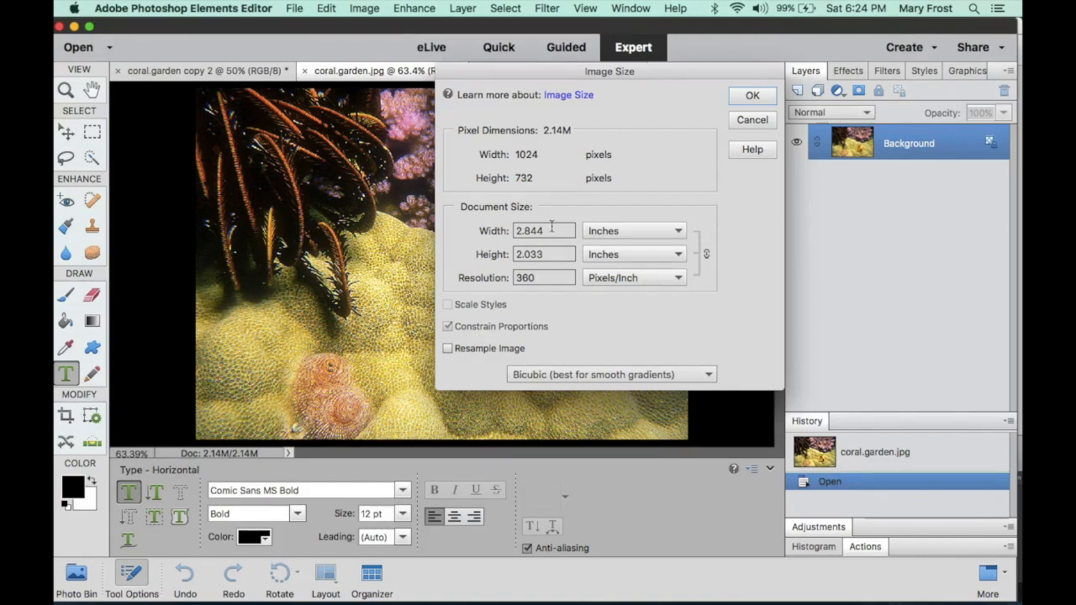
{"action": "mouse_move", "coordinate": [548, 178]}
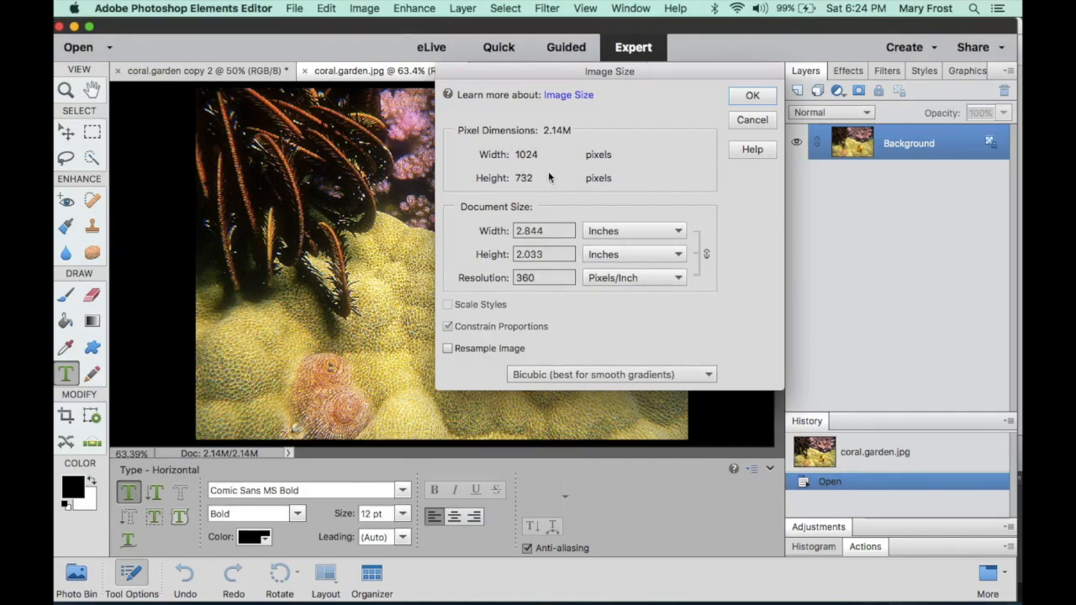
{"action": "mouse_move", "coordinate": [481, 195]}
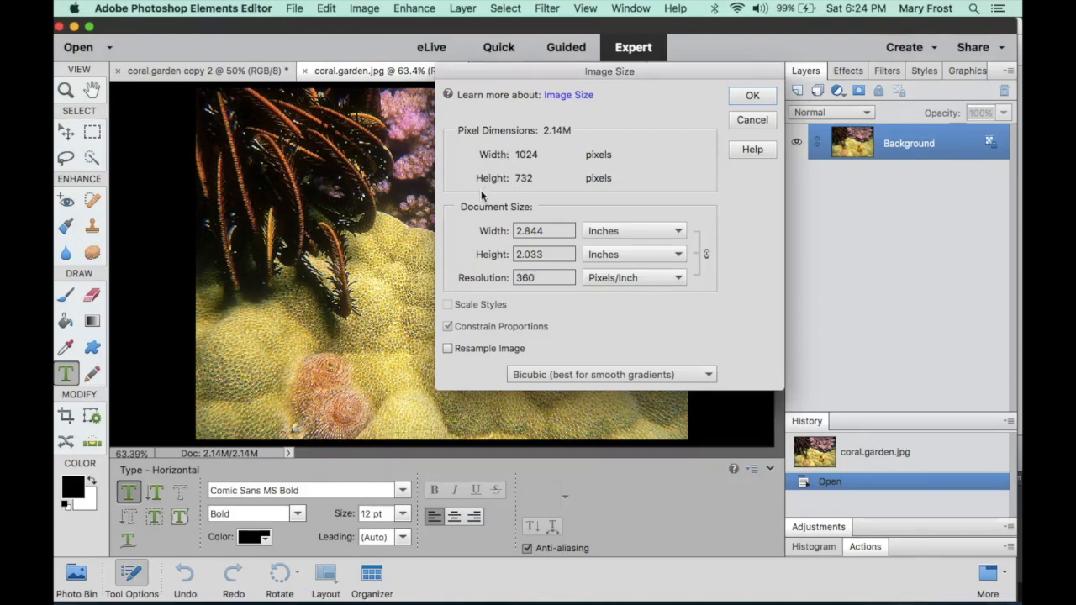
{"action": "mouse_move", "coordinate": [524, 278]}
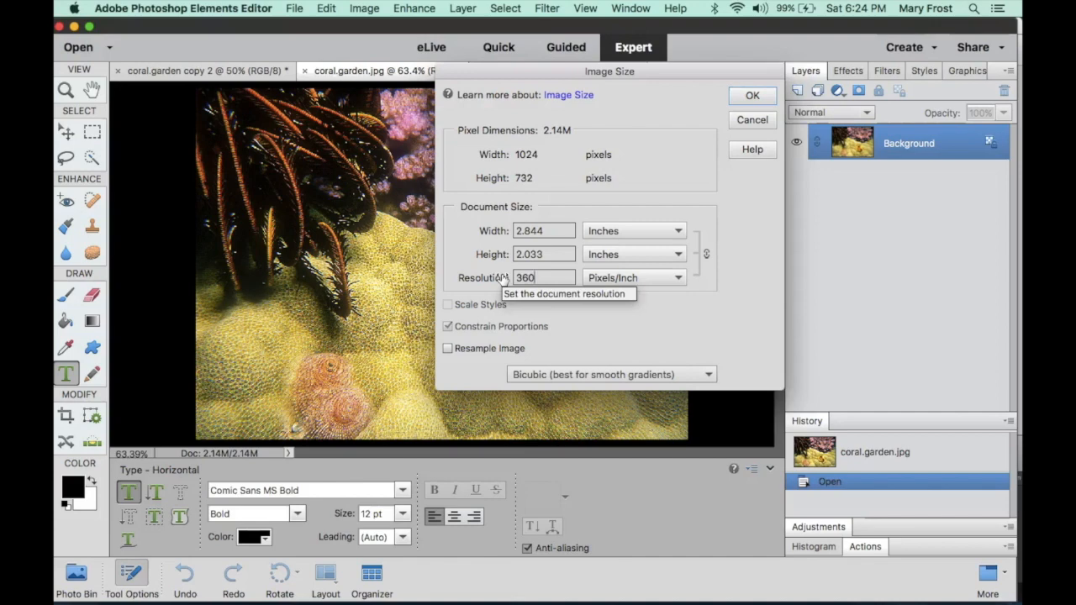
{"action": "mouse_move", "coordinate": [506, 215]}
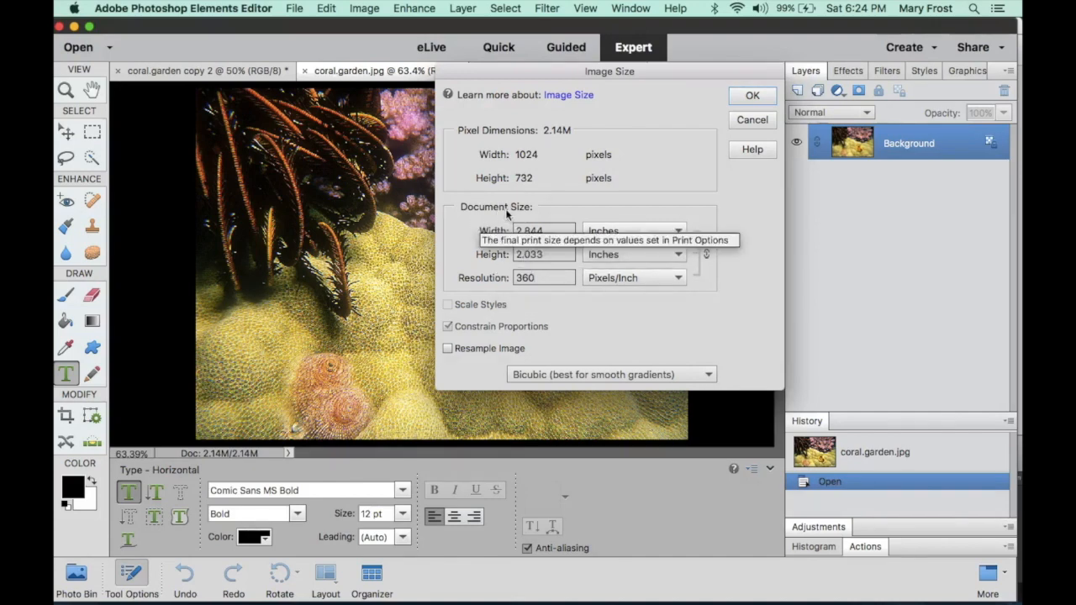
{"action": "mouse_move", "coordinate": [545, 254]}
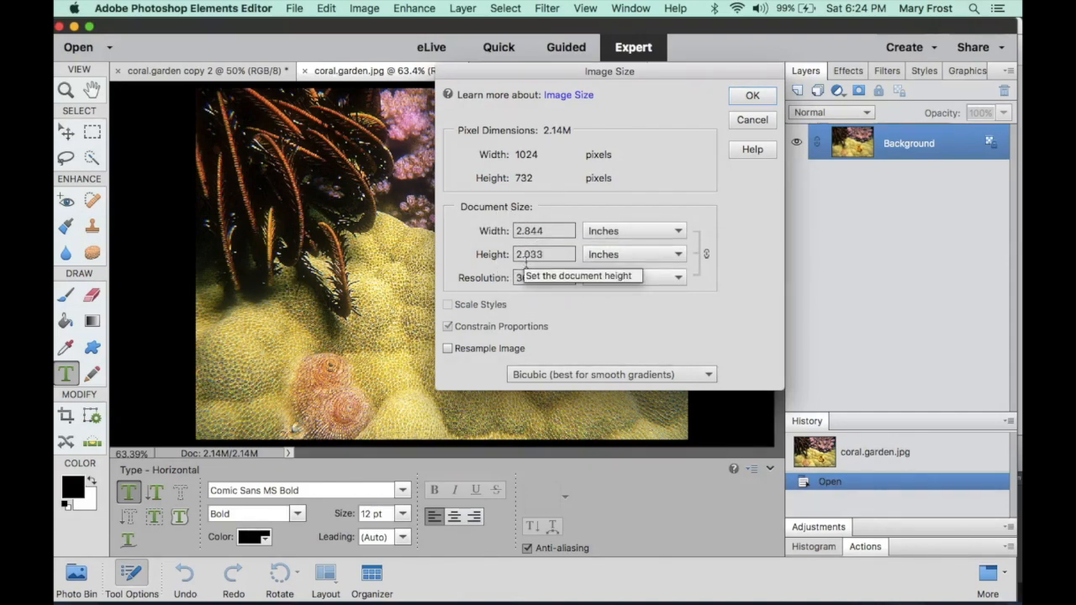
{"action": "mouse_move", "coordinate": [524, 277]}
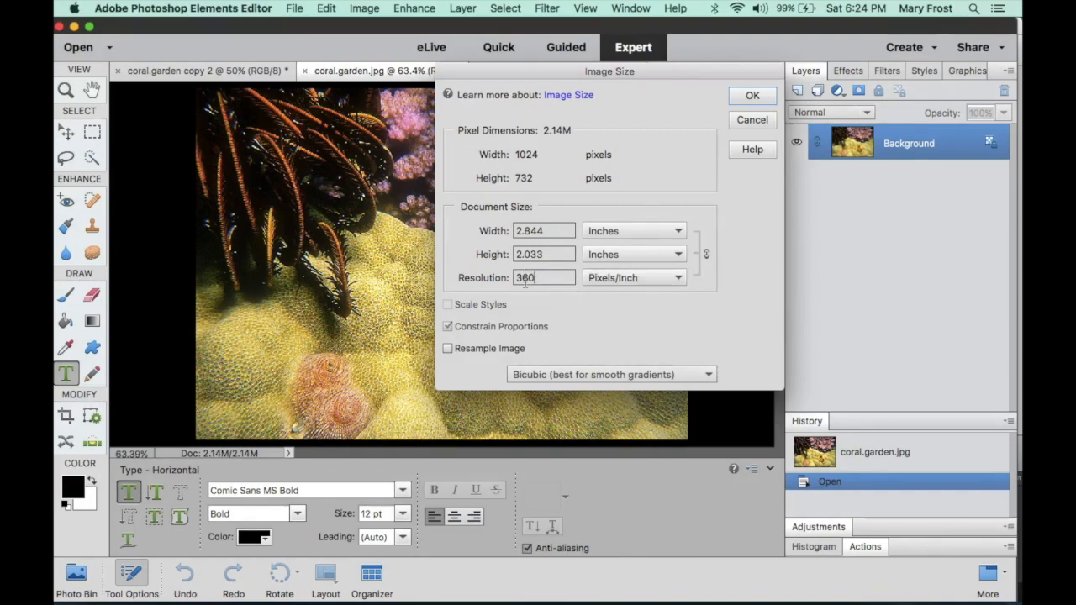
{"action": "mouse_move", "coordinate": [516, 181]}
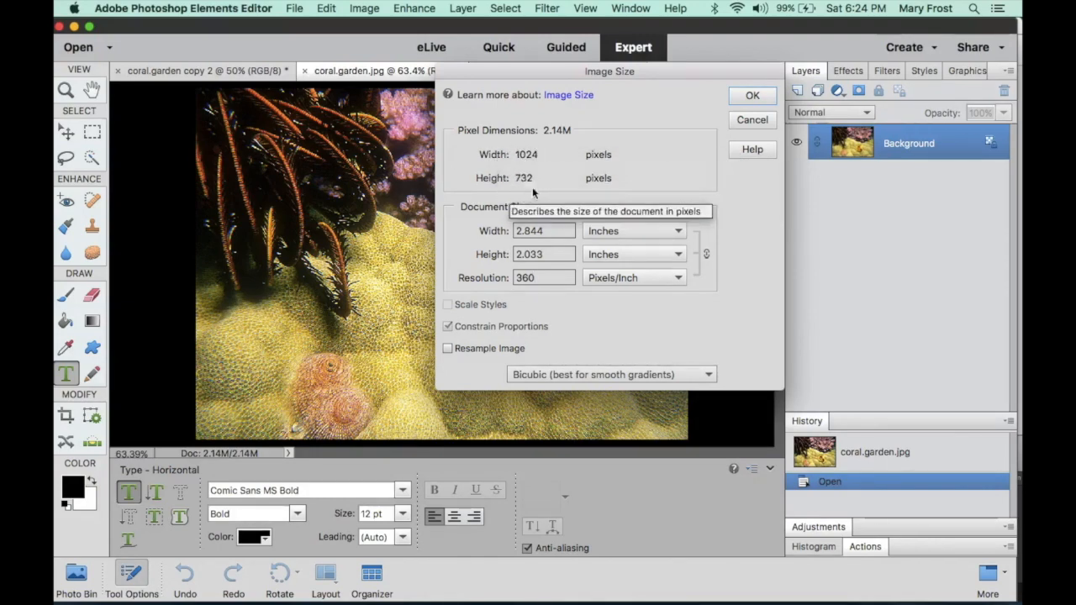
{"action": "mouse_move", "coordinate": [531, 143]}
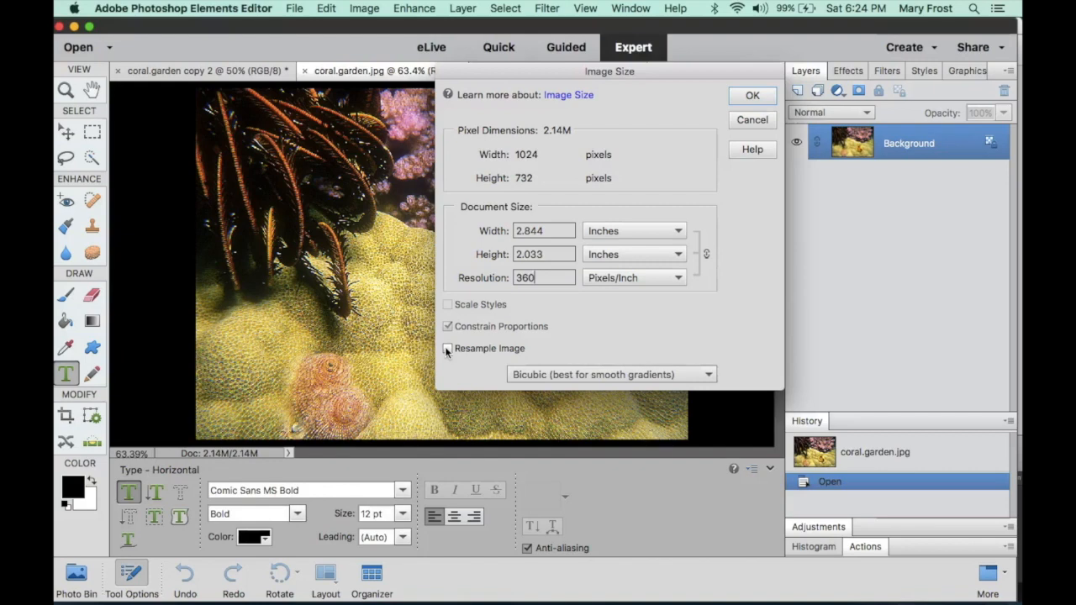
{"action": "mouse_move", "coordinate": [447, 348]}
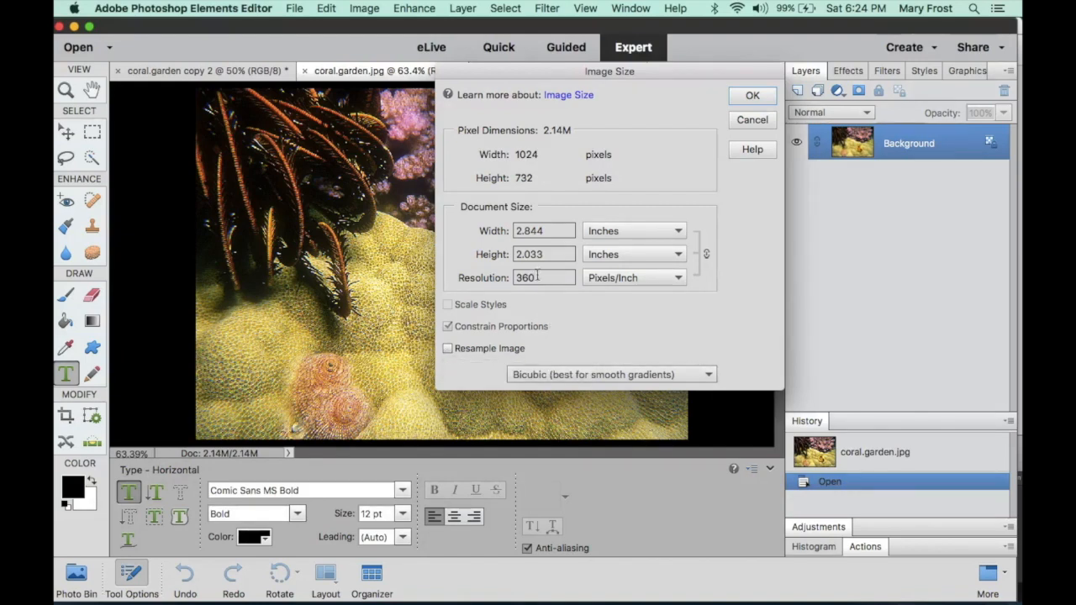
{"action": "mouse_move", "coordinate": [538, 277]}
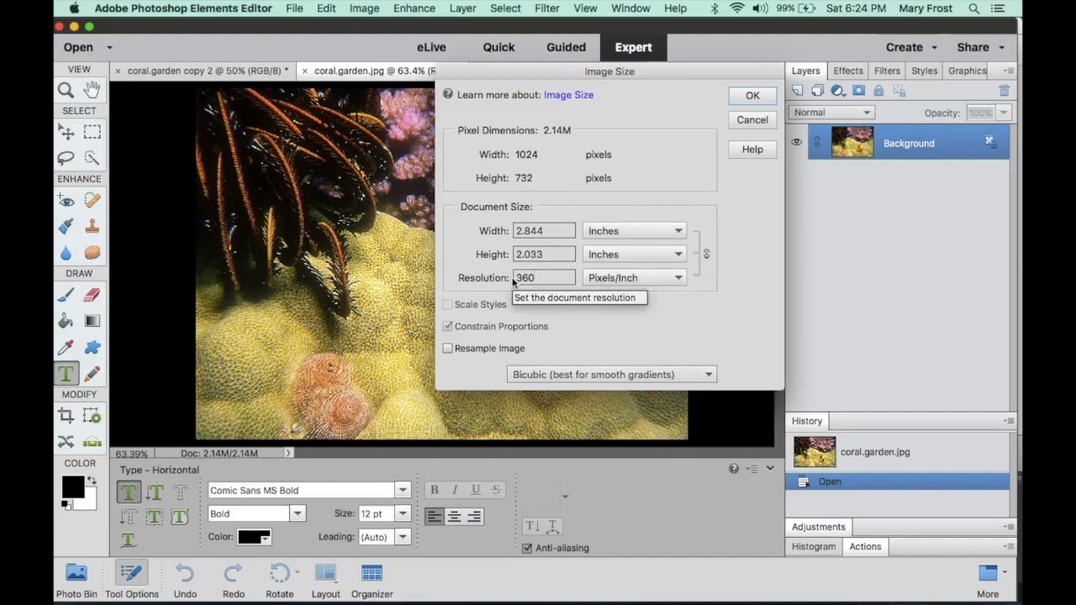
{"action": "mouse_move", "coordinate": [649, 134]}
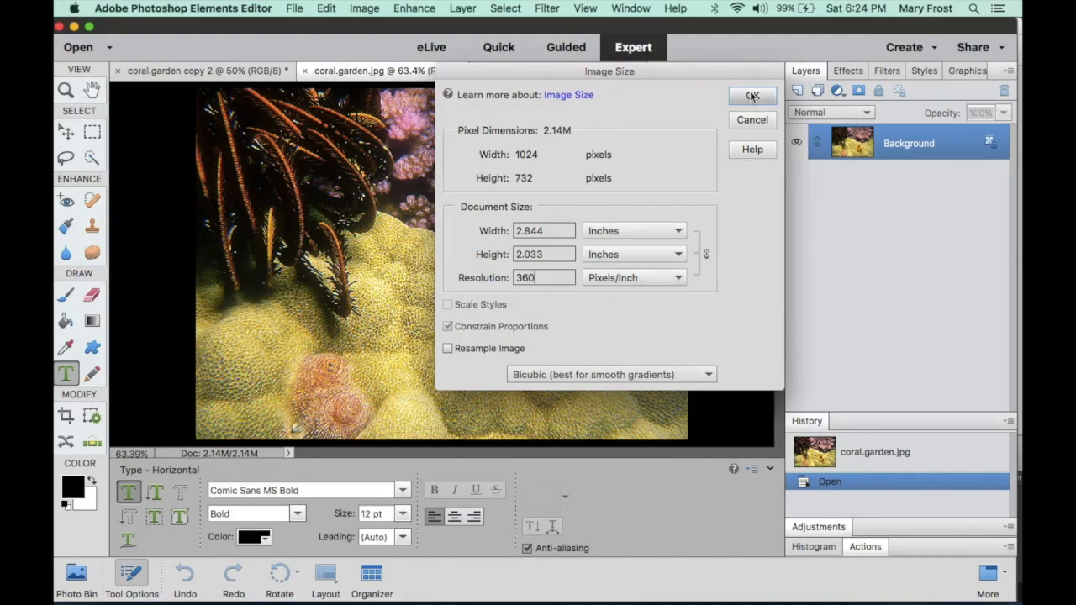
- Apply the 360 ppi change to coral.garden and switch to the coral.garden copy document
{"action": "left_click", "coordinate": [752, 96]}
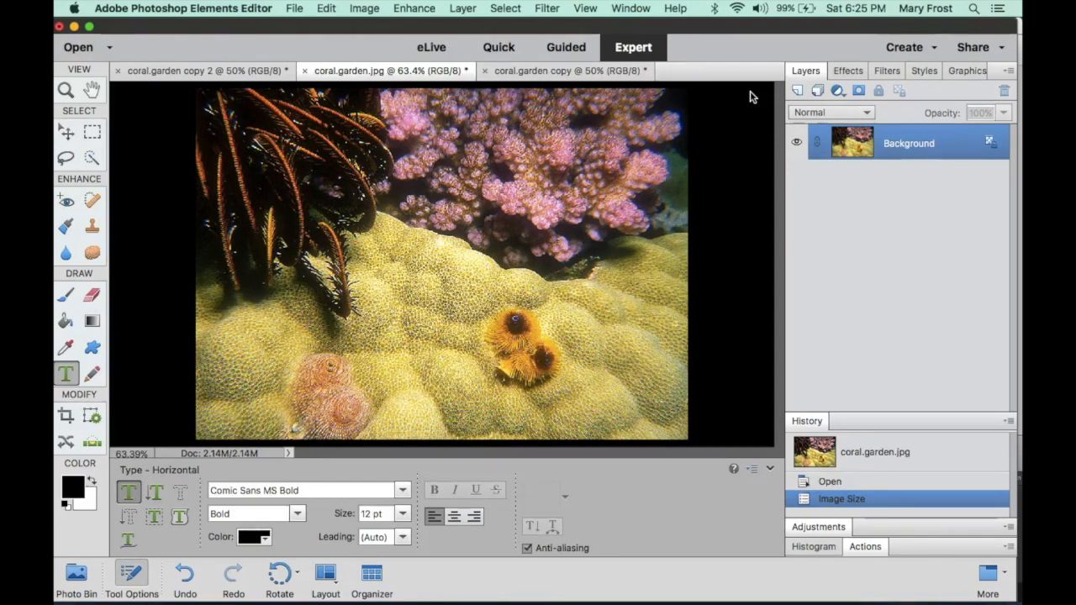
{"action": "mouse_move", "coordinate": [659, 71]}
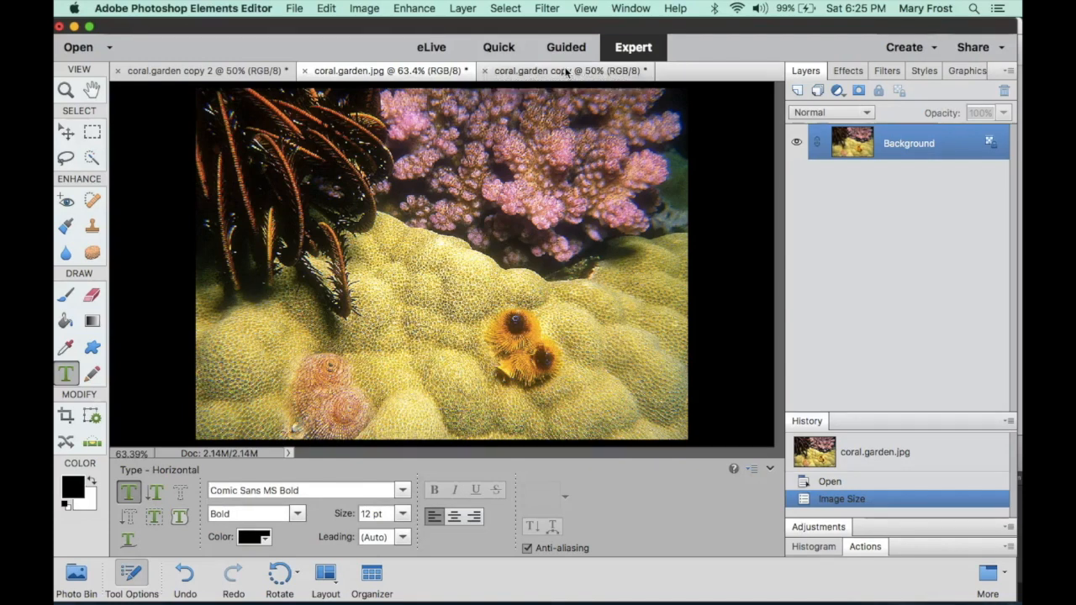
{"action": "left_click", "coordinate": [563, 71]}
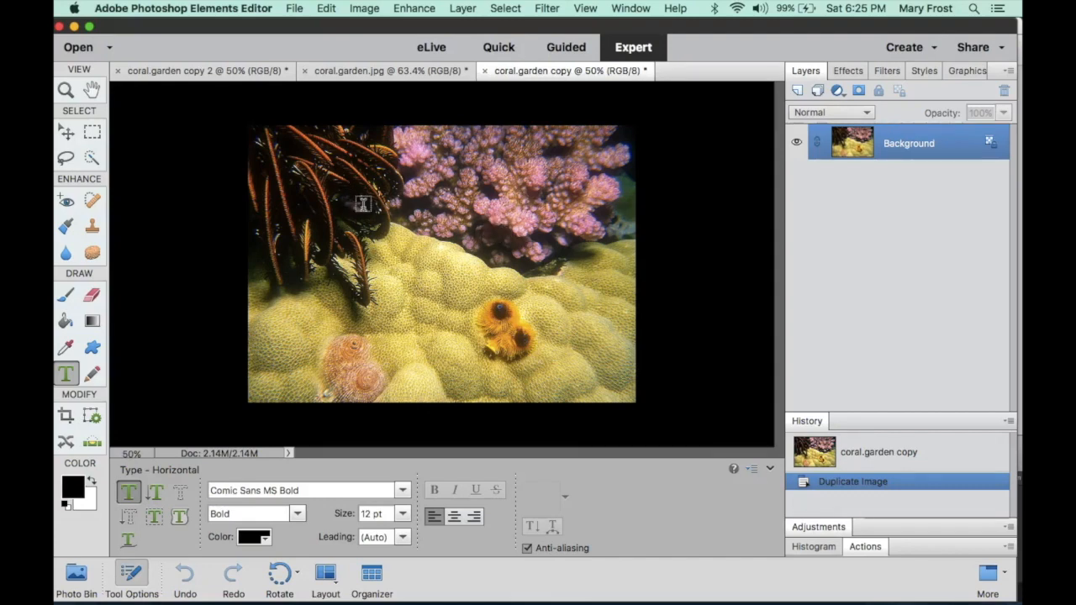
{"action": "left_click", "coordinate": [363, 8]}
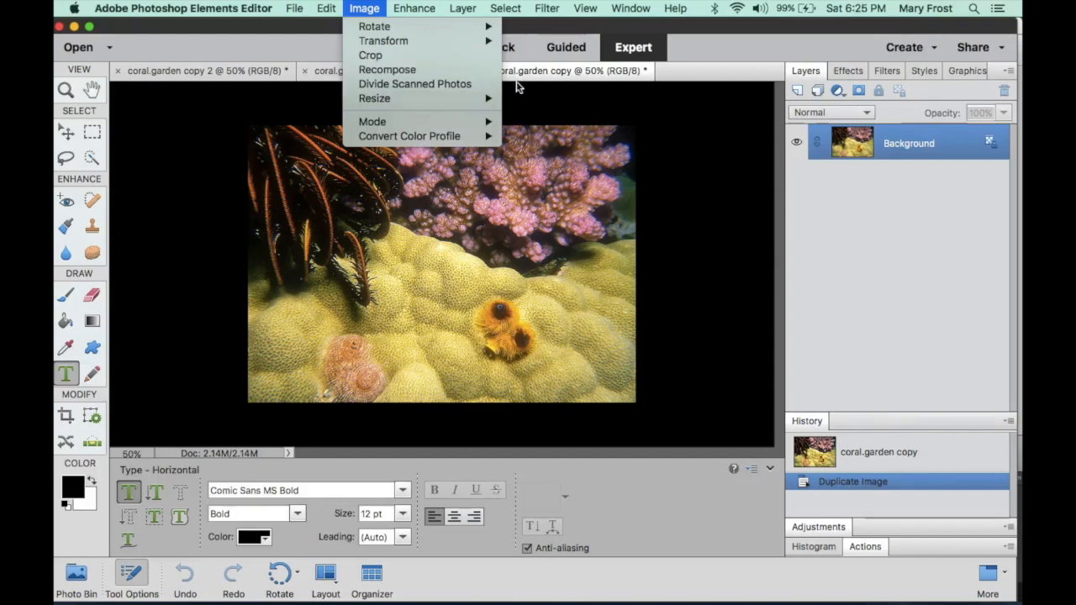
{"action": "left_click", "coordinate": [373, 97]}
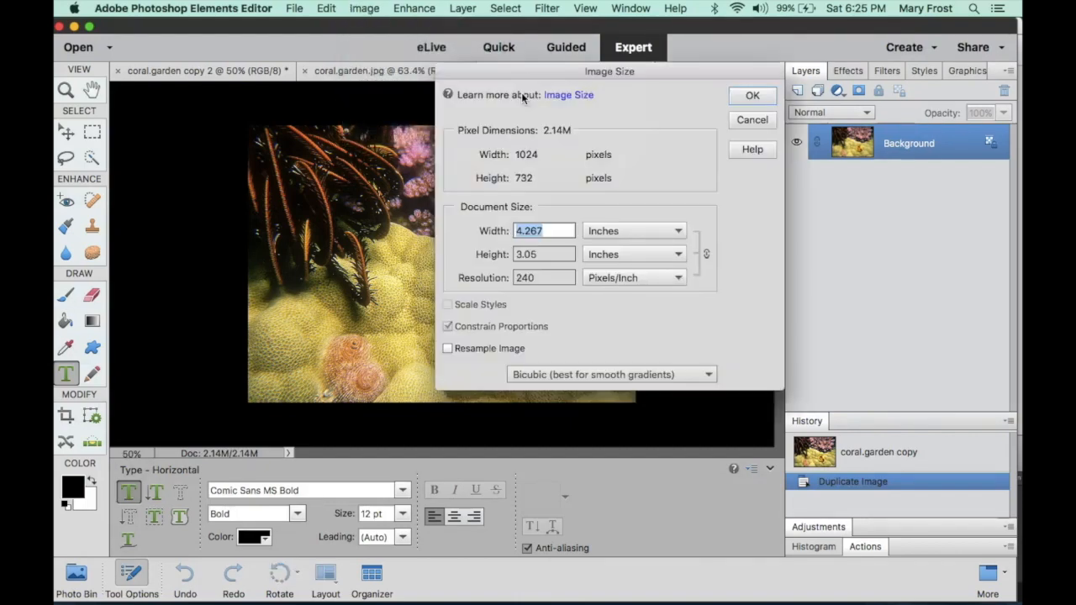
{"action": "mouse_move", "coordinate": [555, 289]}
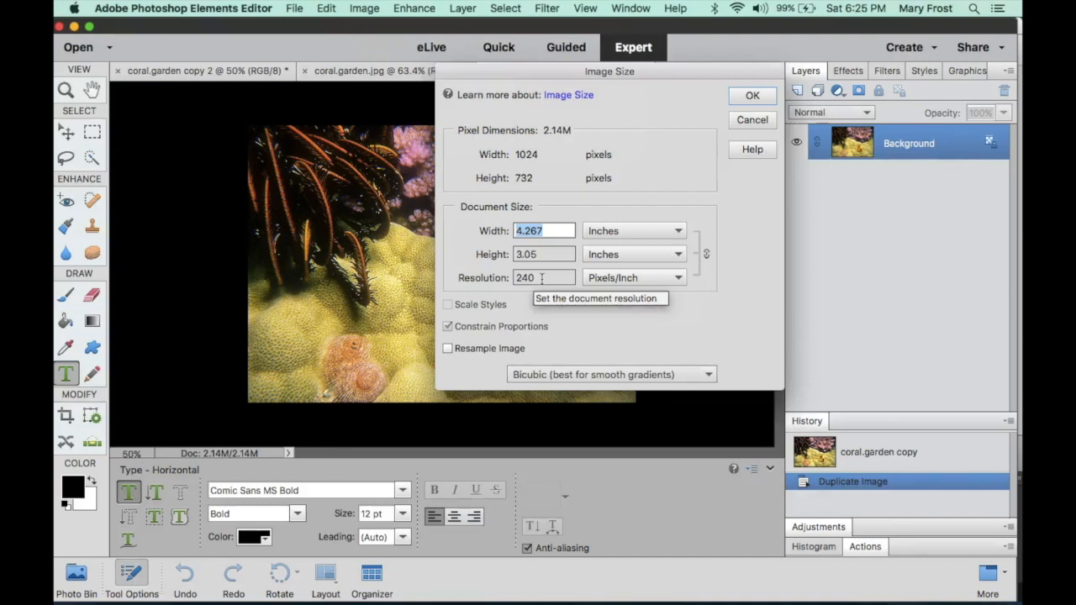
{"action": "mouse_move", "coordinate": [446, 348]}
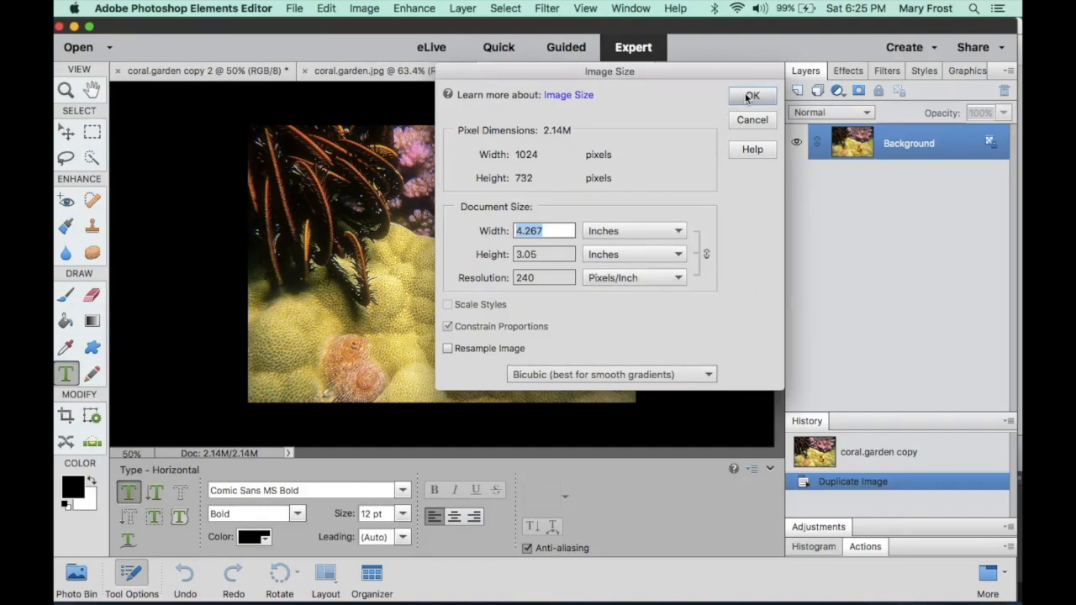
{"action": "left_click", "coordinate": [751, 94]}
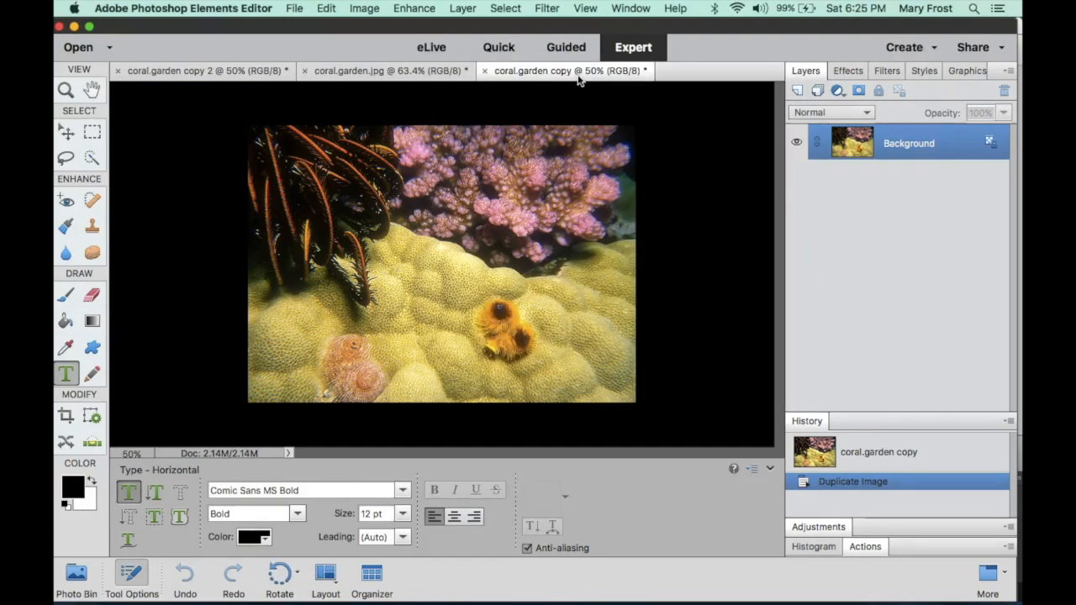
{"action": "mouse_move", "coordinate": [563, 71]}
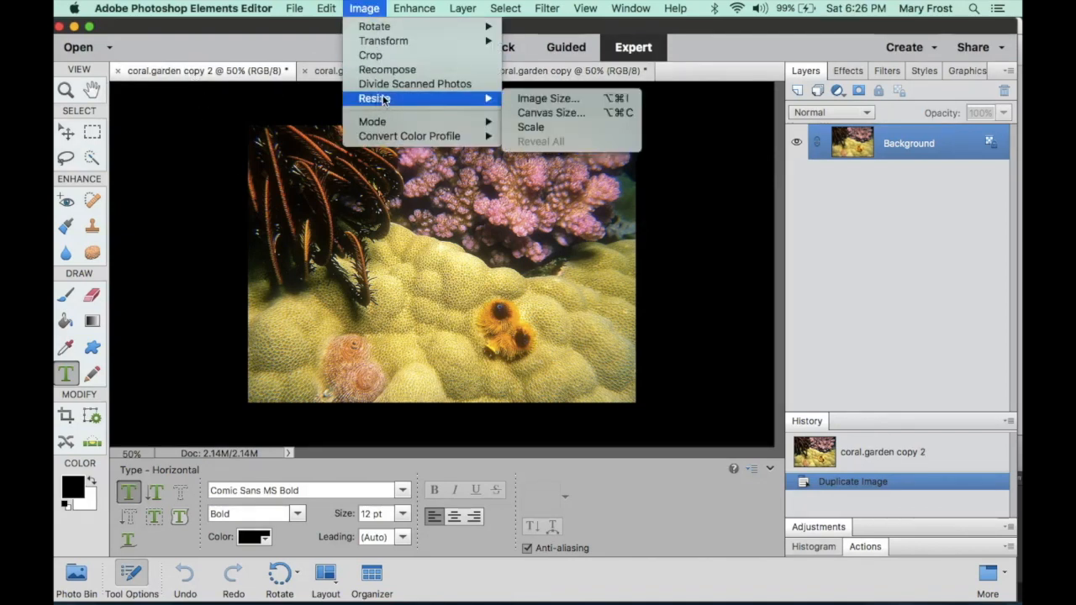
- Set coral.garden copy 2 to 72 ppi without resampling, keeping 1024 × 732 pixels
{"action": "left_click", "coordinate": [548, 98]}
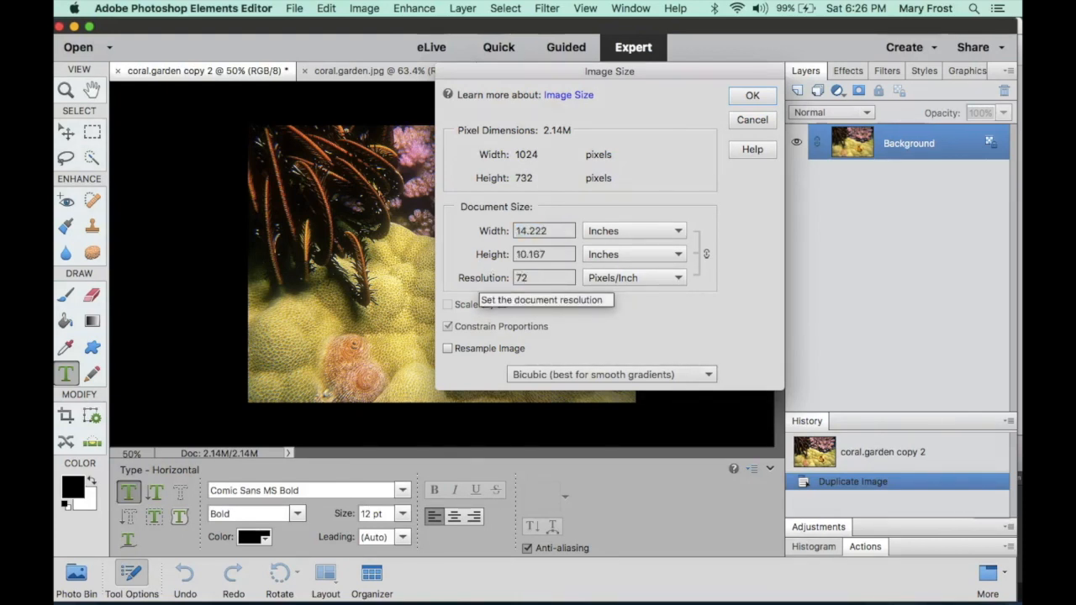
{"action": "mouse_move", "coordinate": [448, 356]}
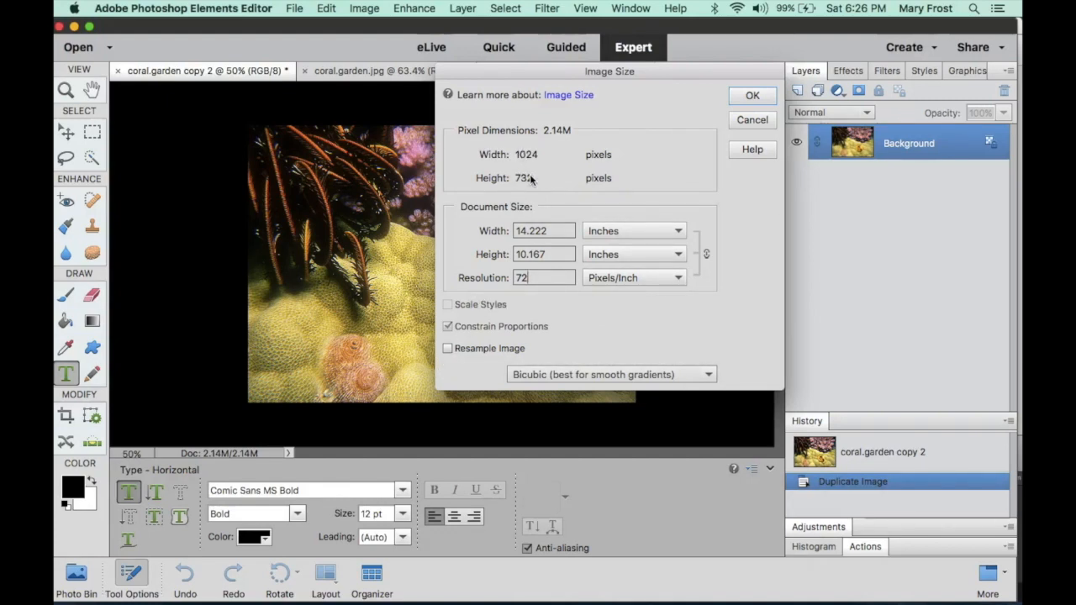
{"action": "mouse_move", "coordinate": [447, 348]}
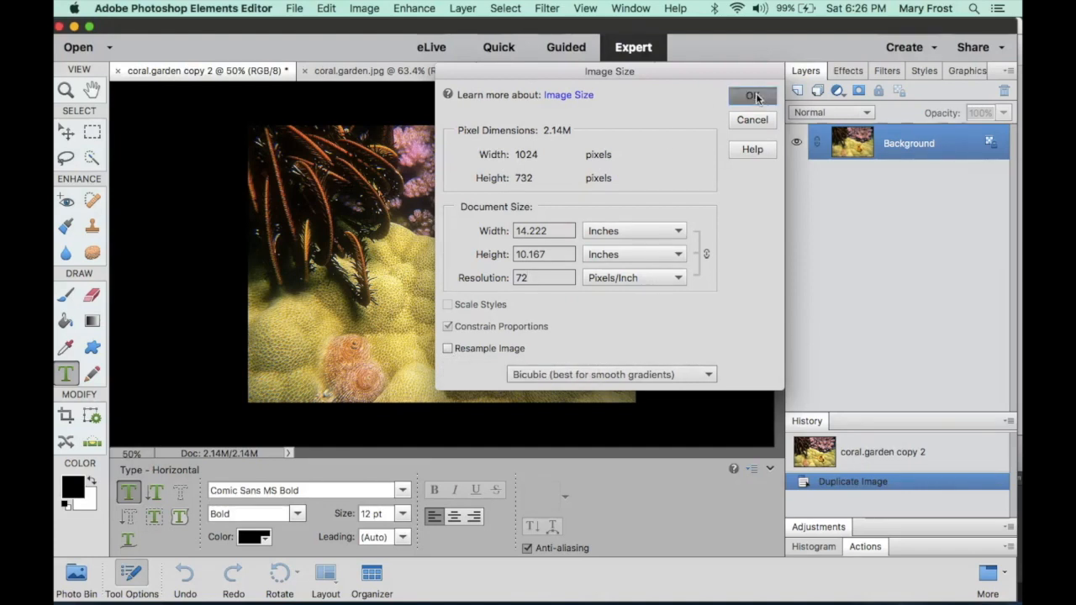
{"action": "left_click", "coordinate": [752, 94]}
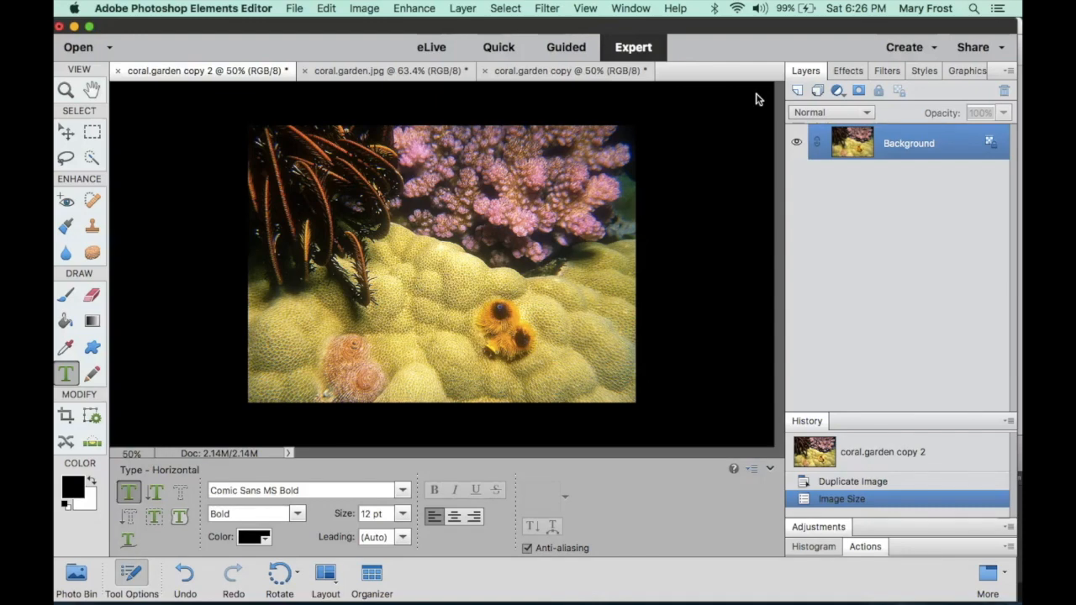
{"action": "mouse_move", "coordinate": [748, 99]}
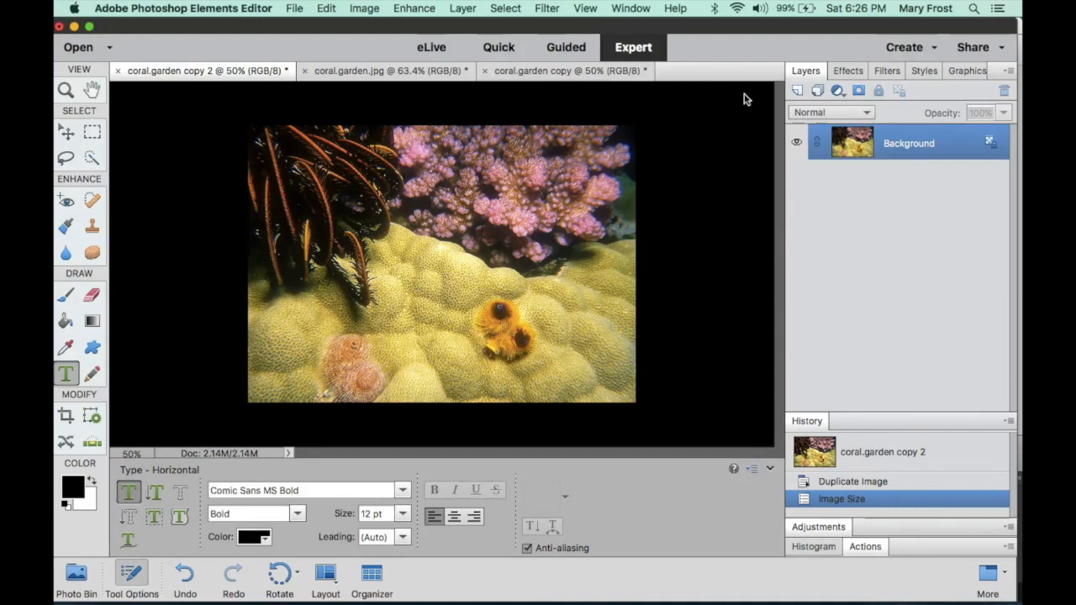
{"action": "mouse_move", "coordinate": [205, 88]}
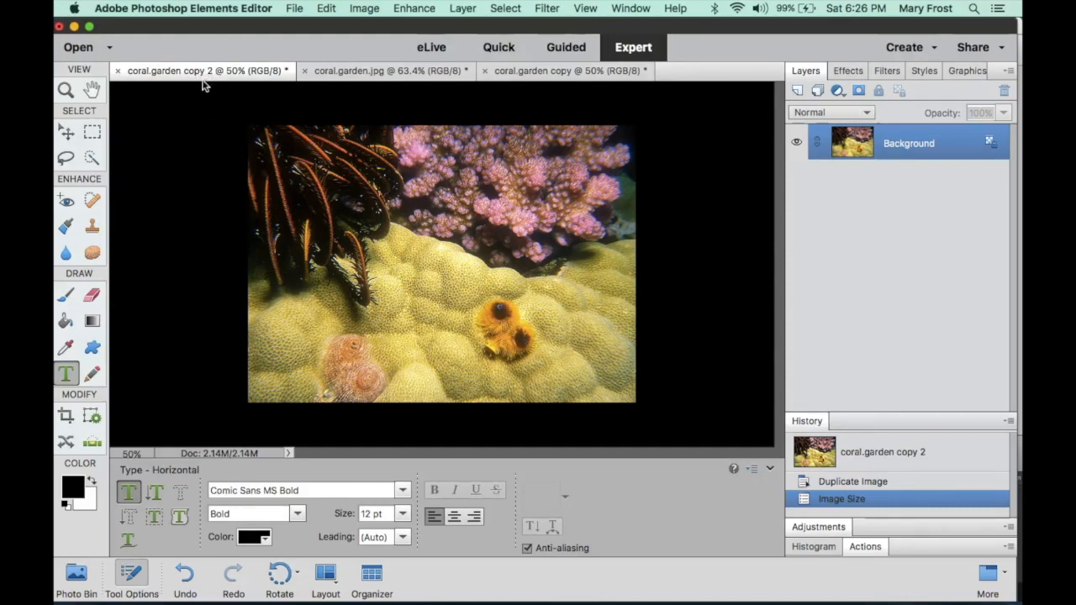
{"action": "mouse_move", "coordinate": [202, 71]}
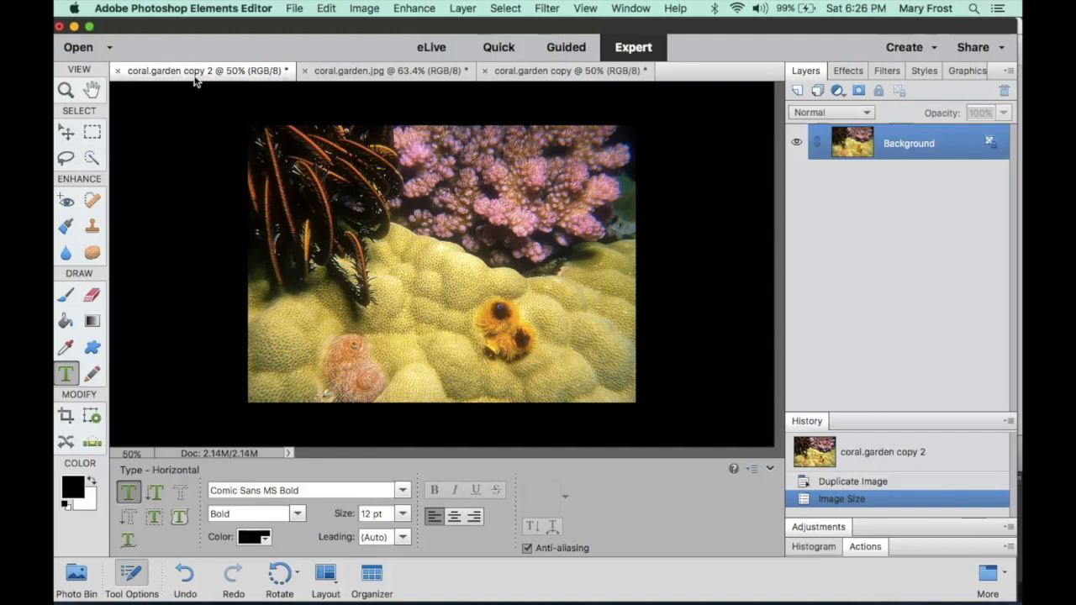
- Bring up the File commands to begin saving coral.garden copy 2
{"action": "left_click", "coordinate": [293, 9]}
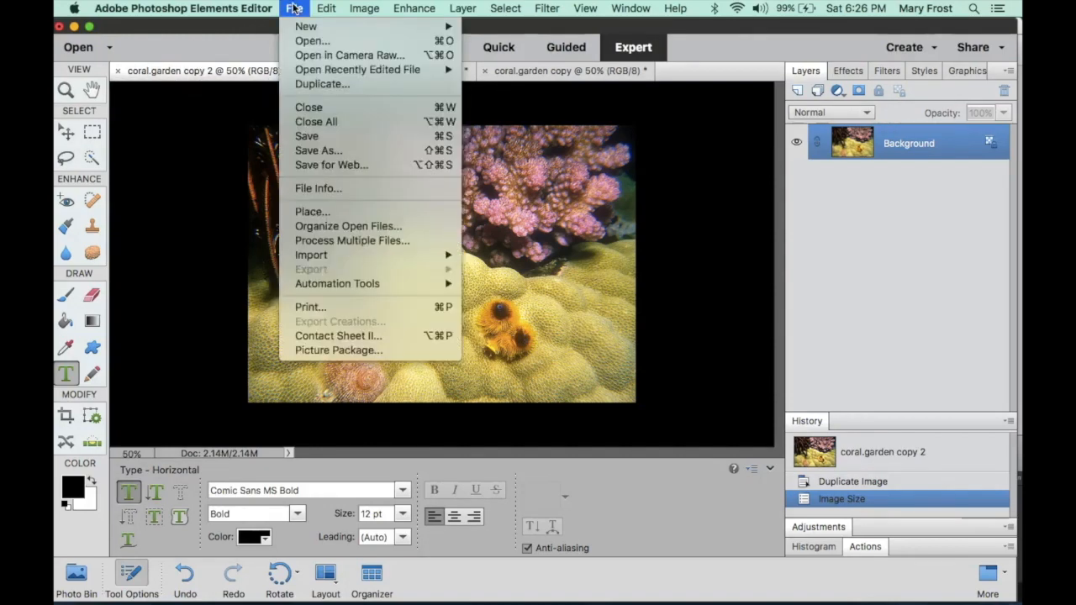
{"action": "mouse_move", "coordinate": [320, 152]}
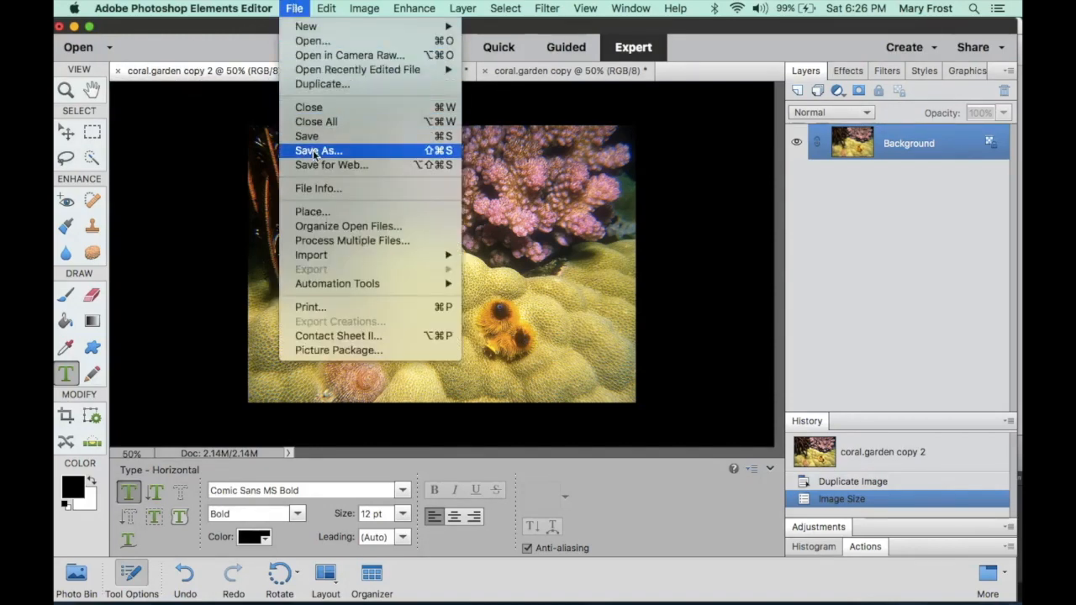
- Save copy 2 as coral.garden 72ppi.jpg with maximum-quality JPEG settings
{"action": "left_click", "coordinate": [318, 150]}
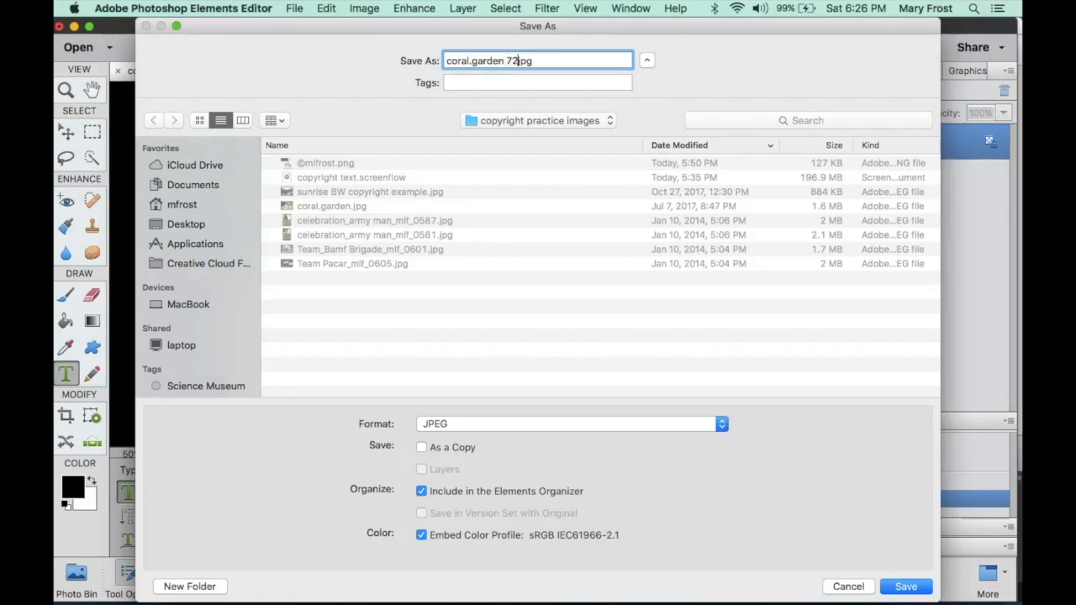
{"action": "type", "text": "ppi"}
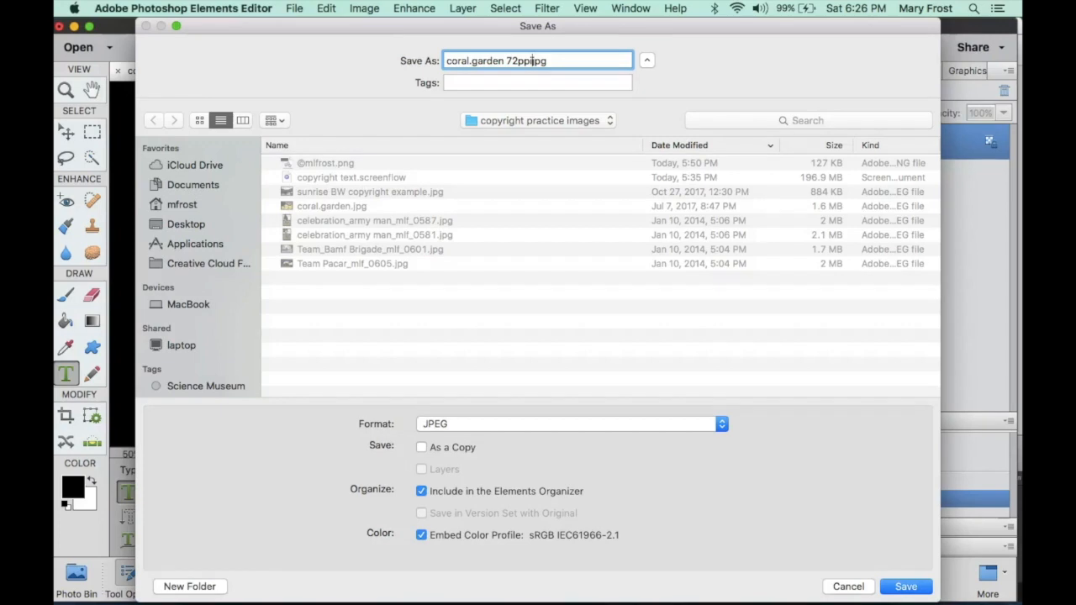
{"action": "type", "text": "."}
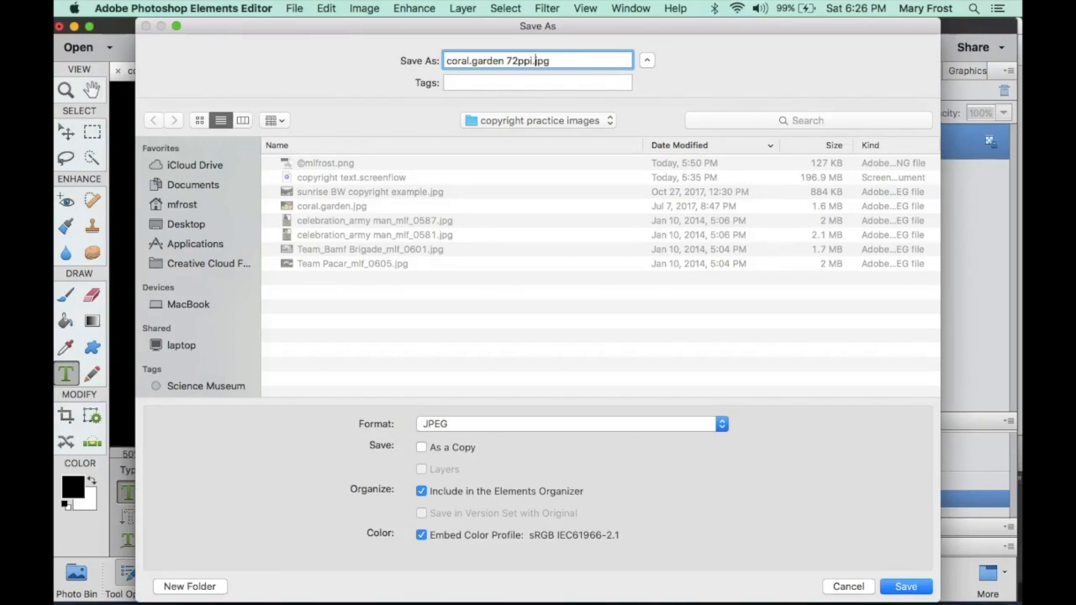
{"action": "mouse_move", "coordinate": [485, 146]}
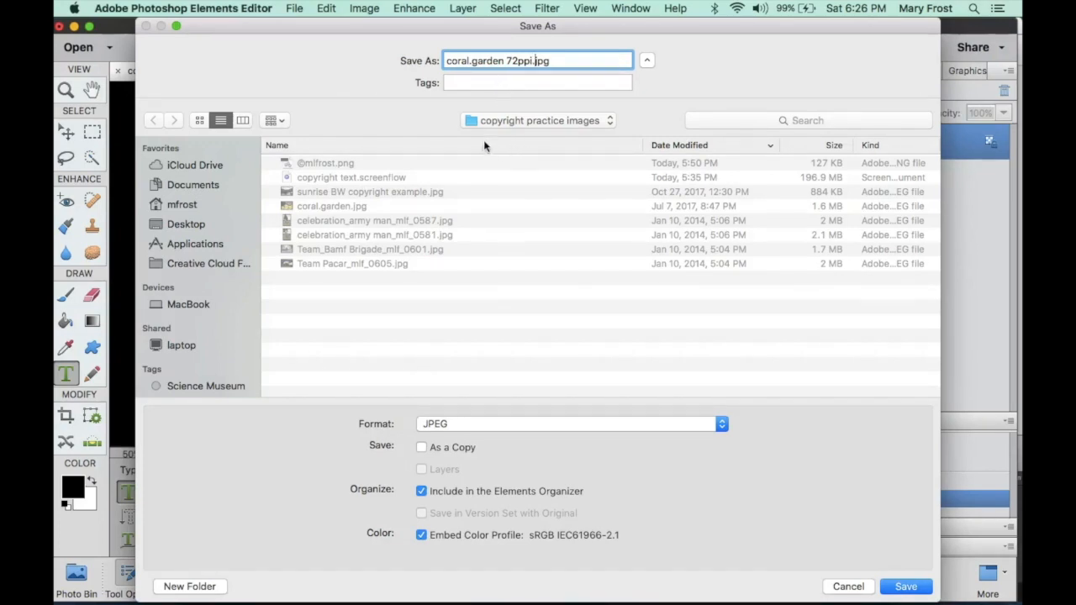
{"action": "mouse_move", "coordinate": [901, 453]}
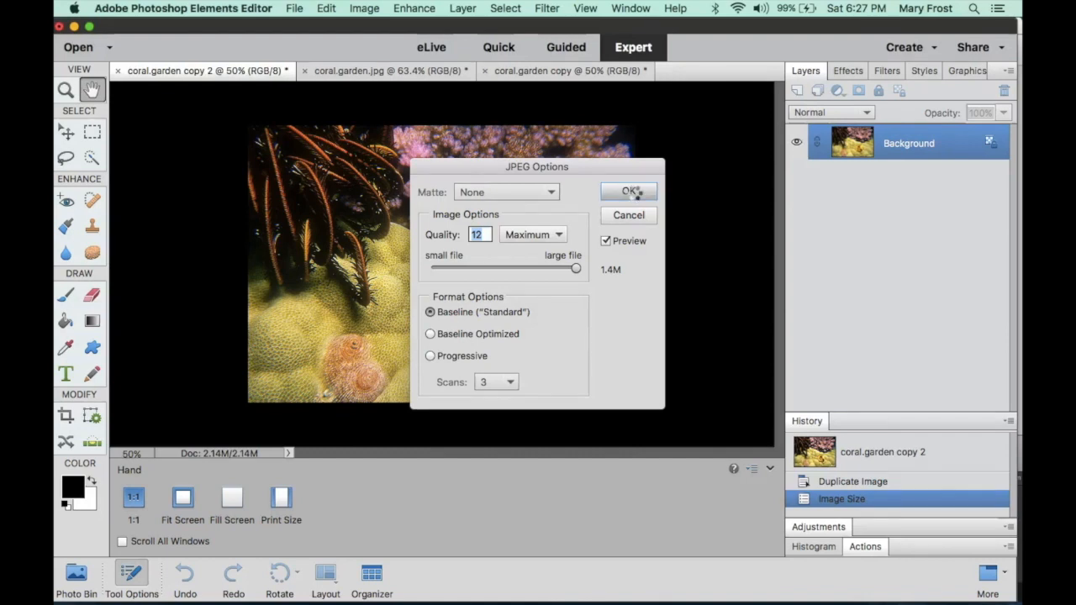
{"action": "left_click", "coordinate": [629, 192]}
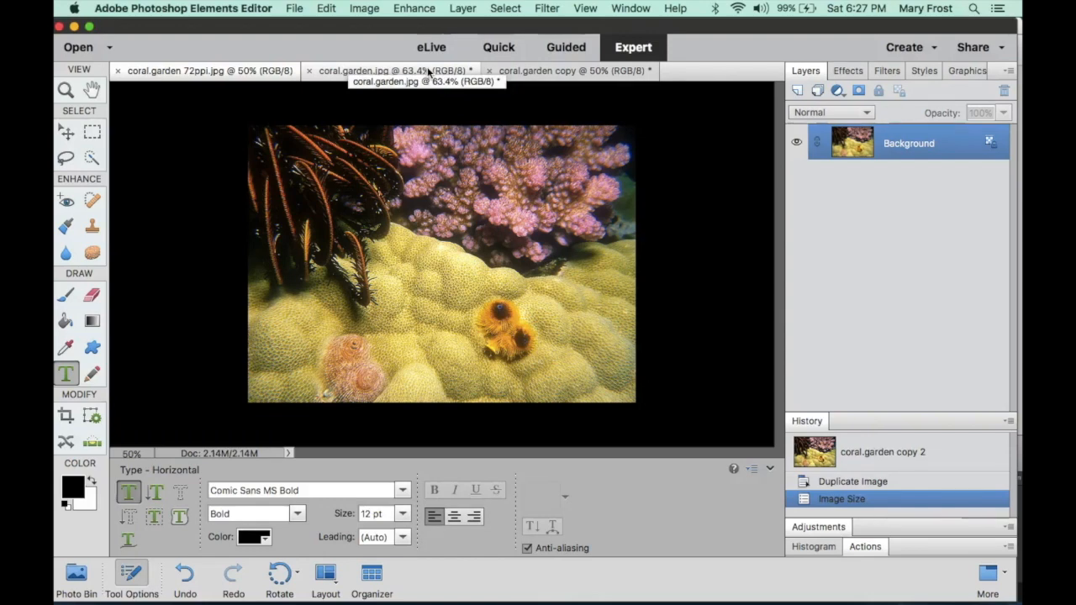
- Switch to the original coral.garden image and confirm its 360 ppi image size
{"action": "left_click", "coordinate": [384, 70]}
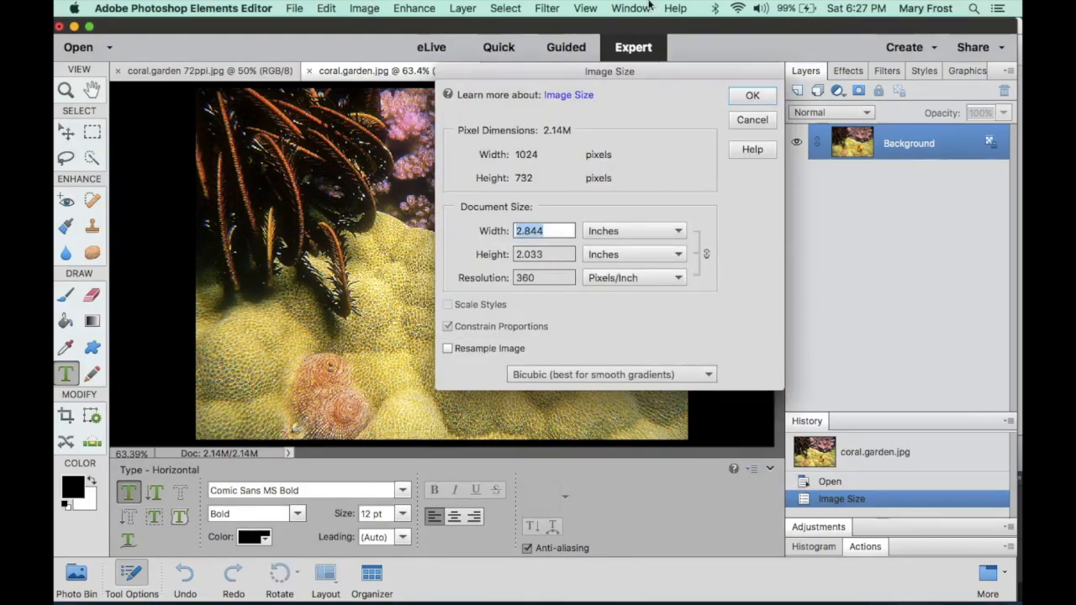
{"action": "left_click", "coordinate": [751, 94]}
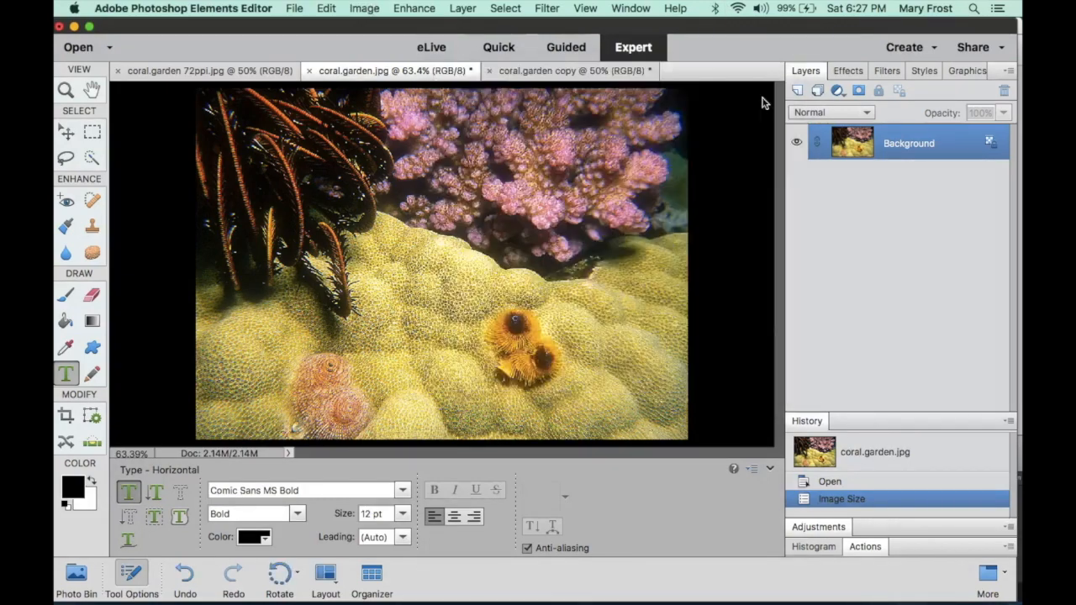
{"action": "left_click", "coordinate": [295, 9]}
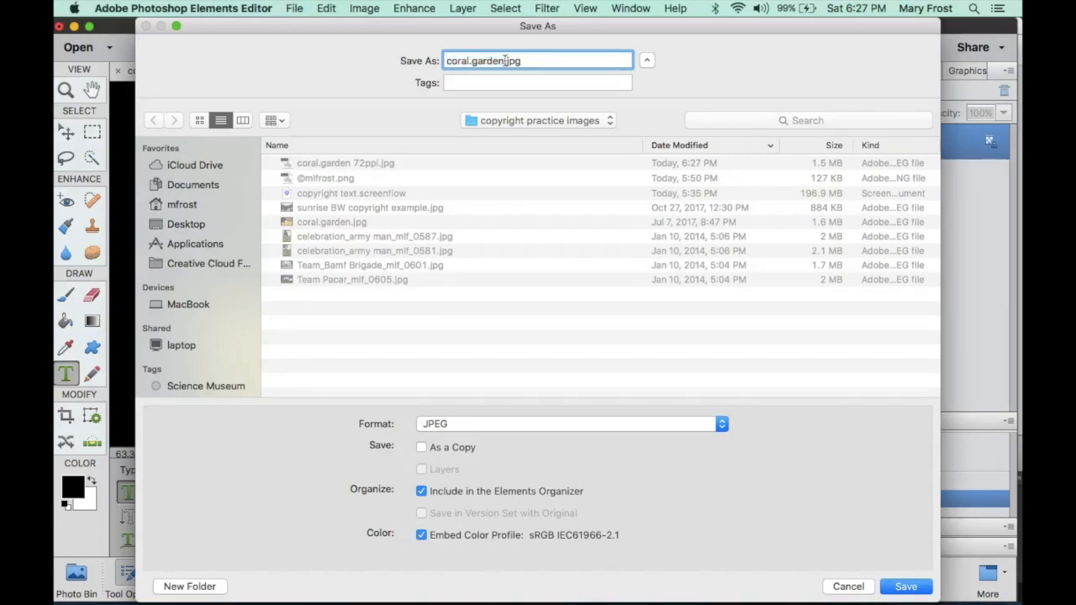
- Save it as the JPEG coral.garden. 360ppi.jpg with the JPEG quality settings confirmed
{"action": "key", "text": "space"}
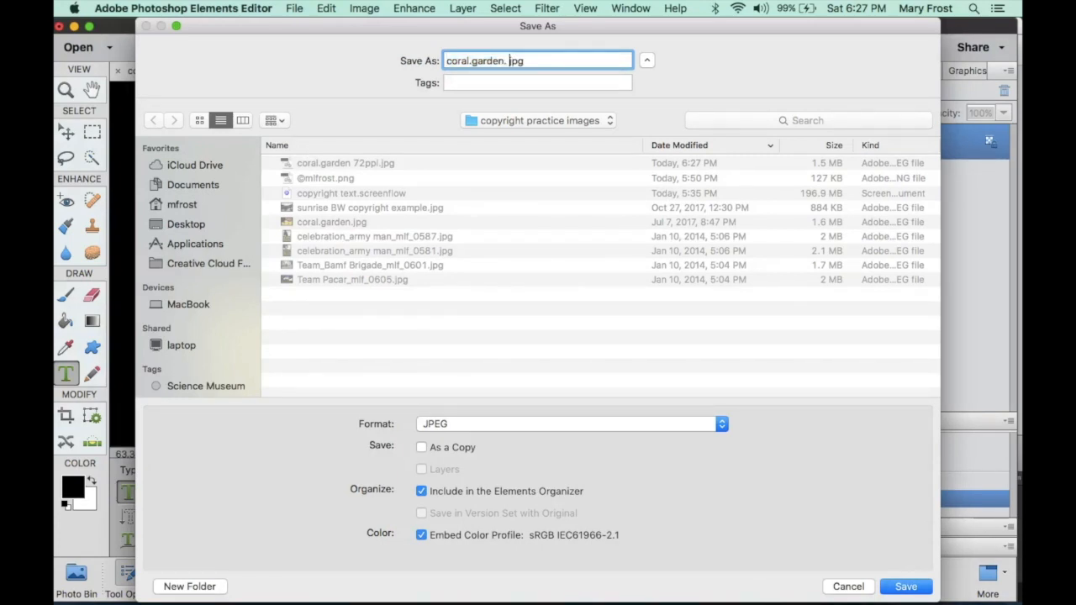
{"action": "type", "text": "360"}
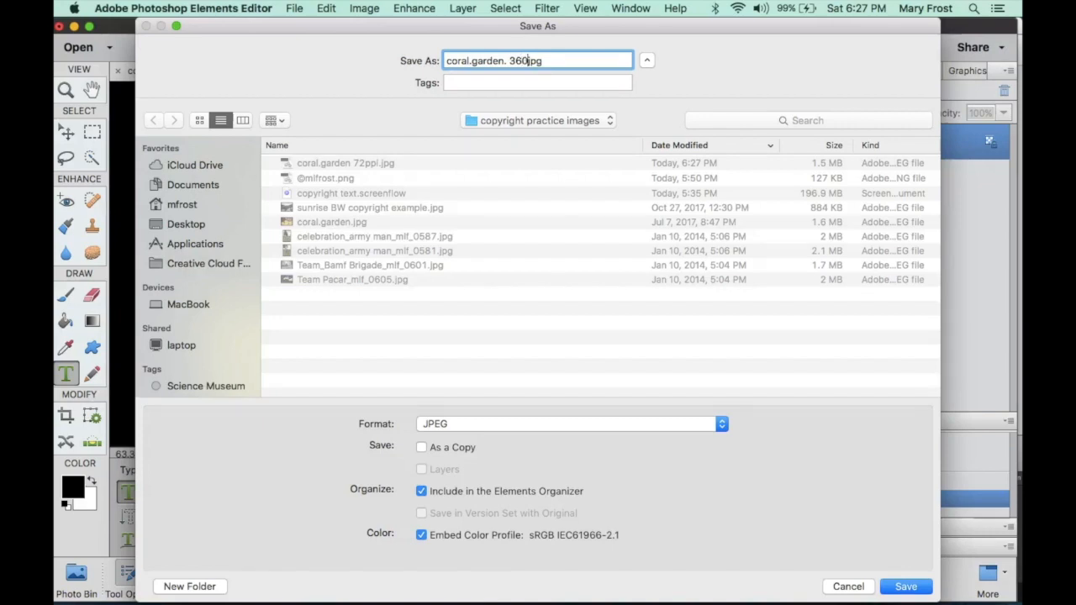
{"action": "type", "text": "ppi"}
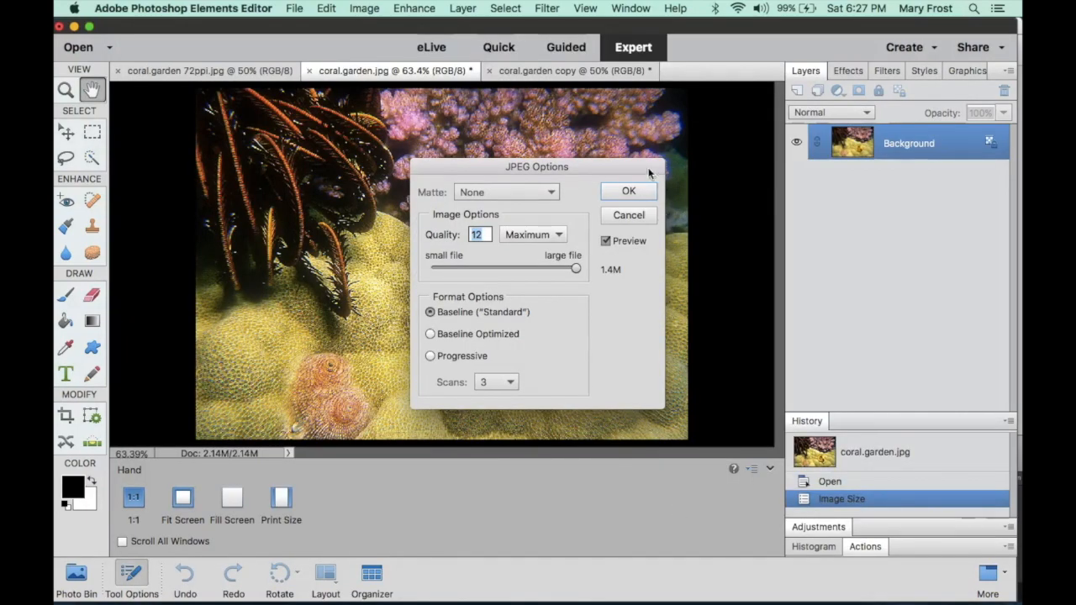
{"action": "left_click", "coordinate": [628, 191]}
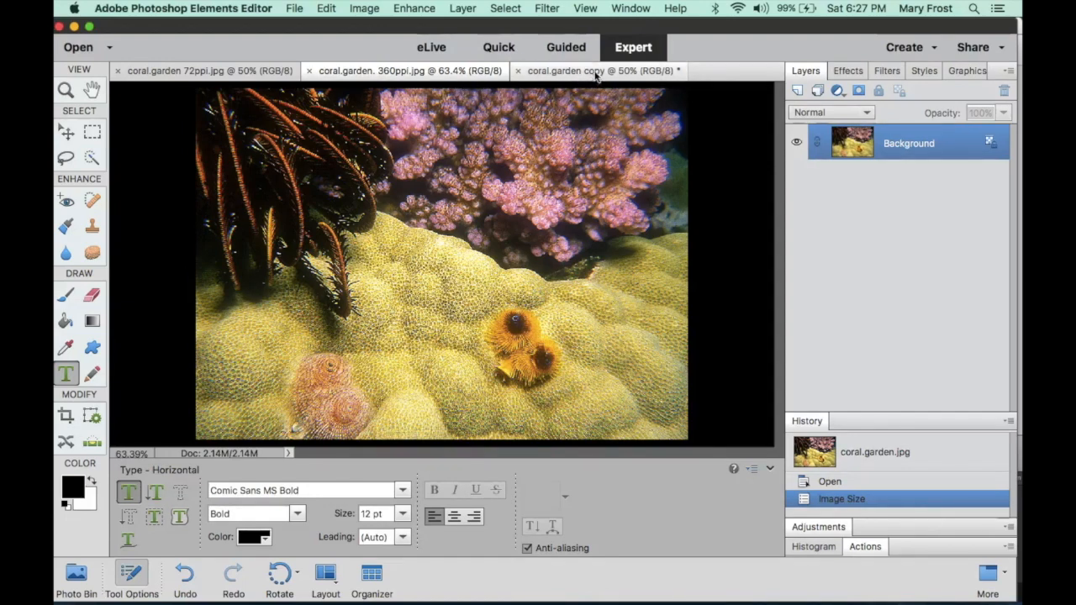
{"action": "mouse_move", "coordinate": [597, 71]}
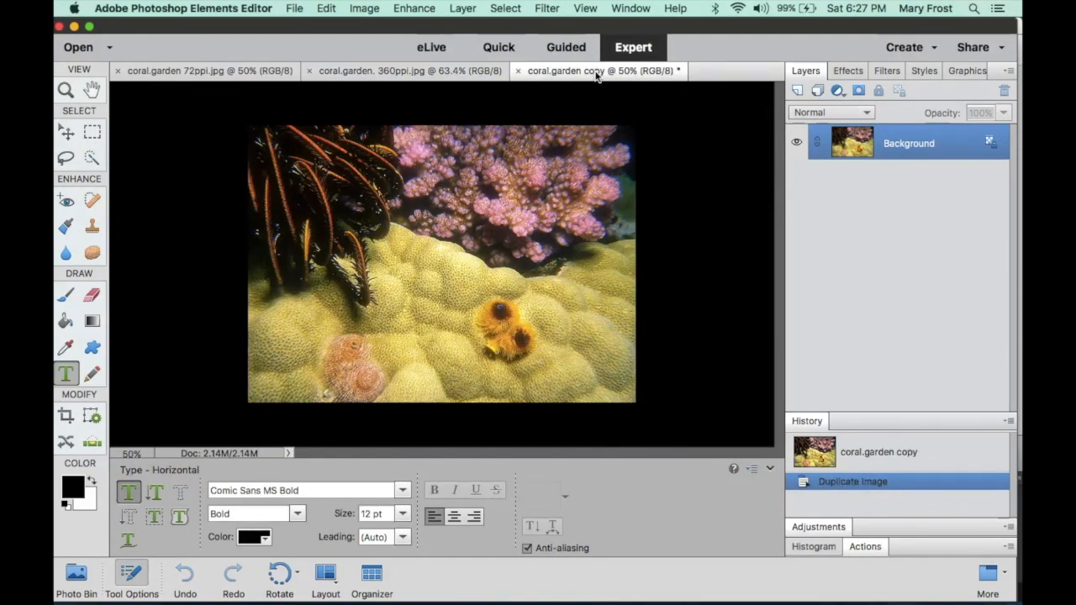
- Check that the coral copy's Image Size shows 240 ppi resolution
{"action": "left_click", "coordinate": [363, 6]}
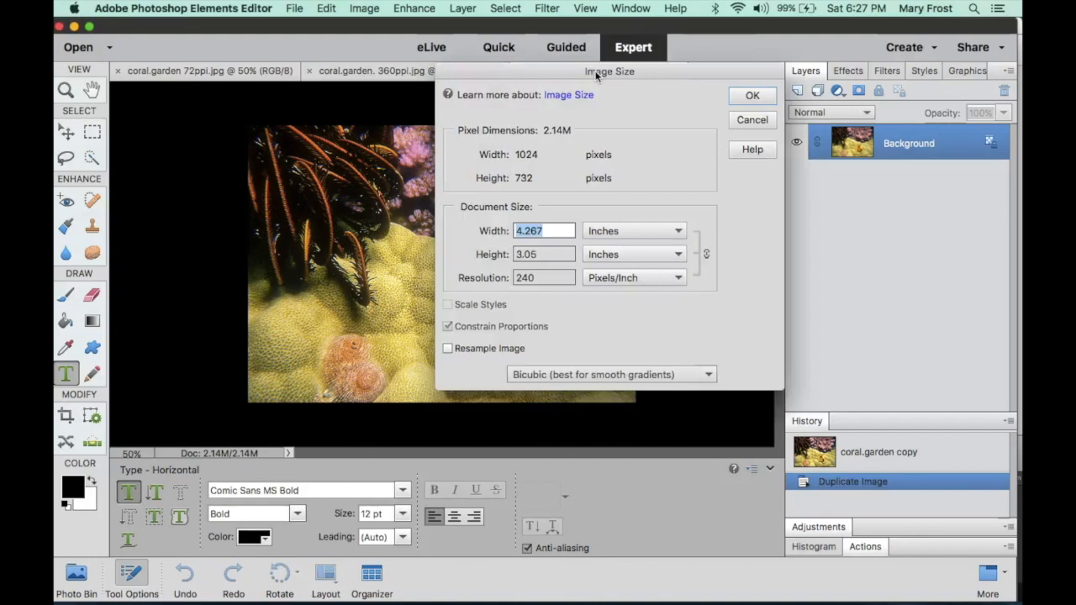
{"action": "mouse_move", "coordinate": [790, 165]}
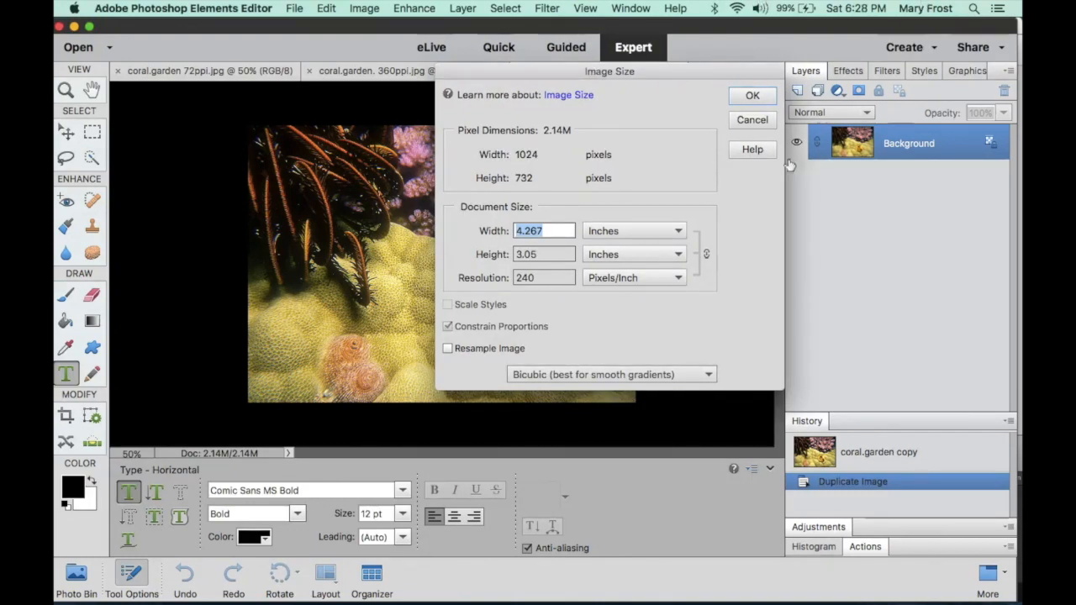
{"action": "left_click", "coordinate": [753, 94]}
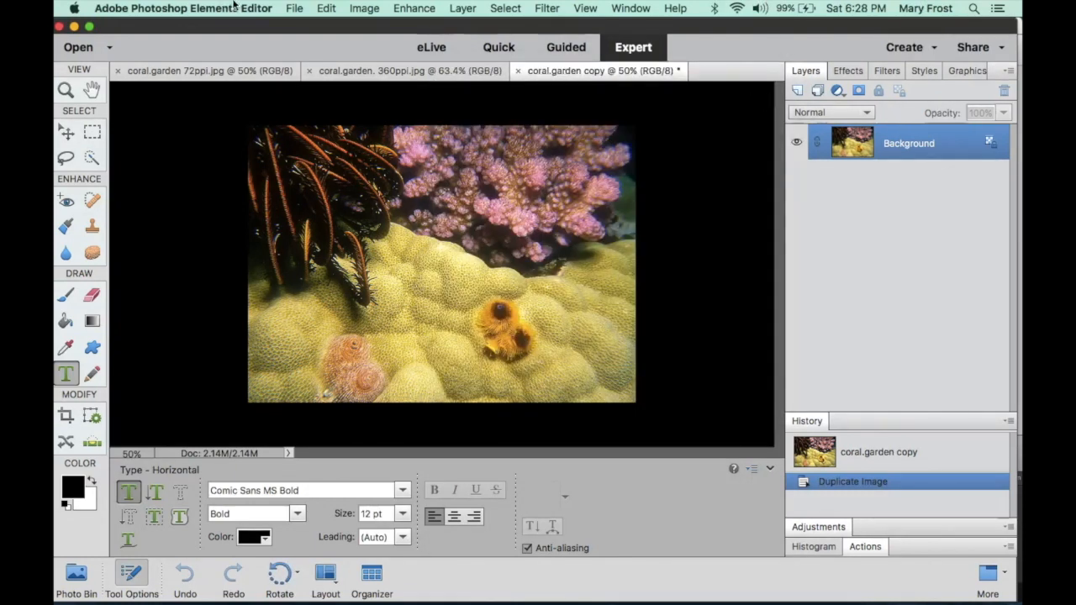
- Save the copy as a new JPEG named coral.garden 240 ppi.jpg
{"action": "left_click", "coordinate": [294, 9]}
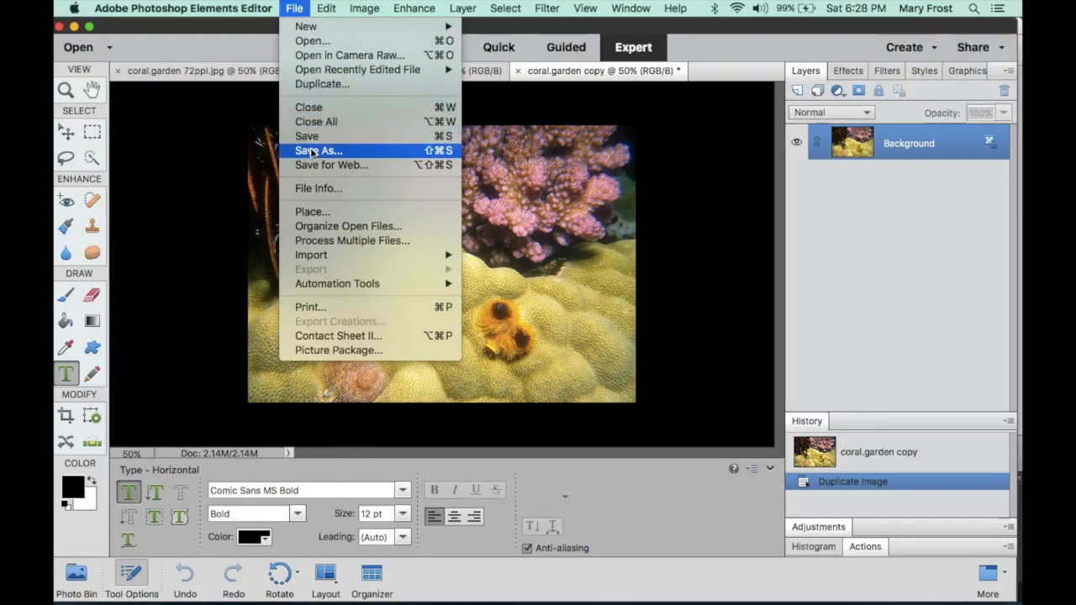
{"action": "left_click", "coordinate": [317, 151]}
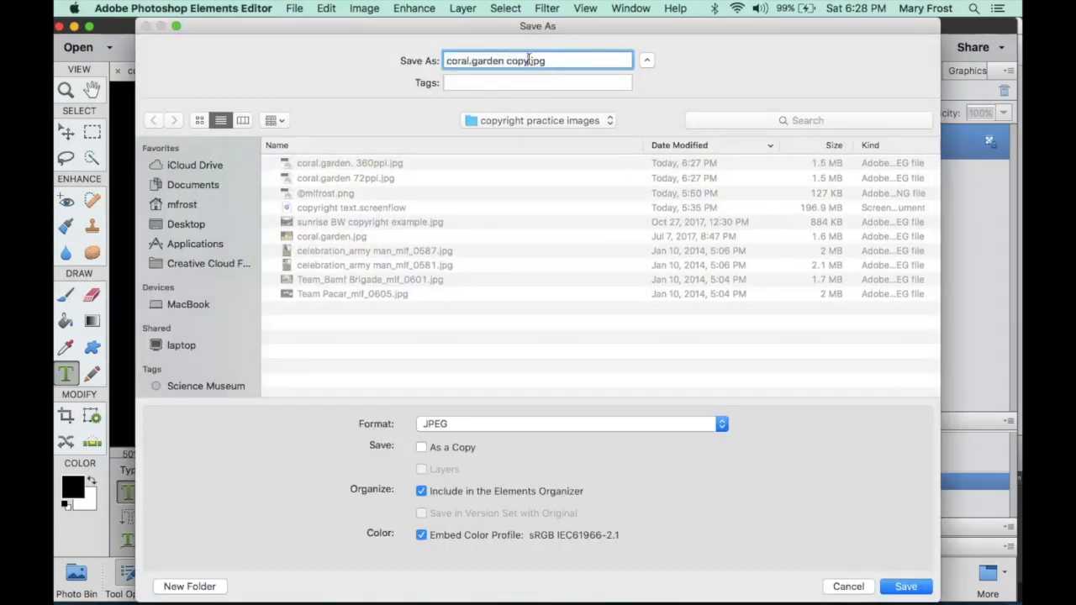
{"action": "type", "text": "coral.garden .jpg"}
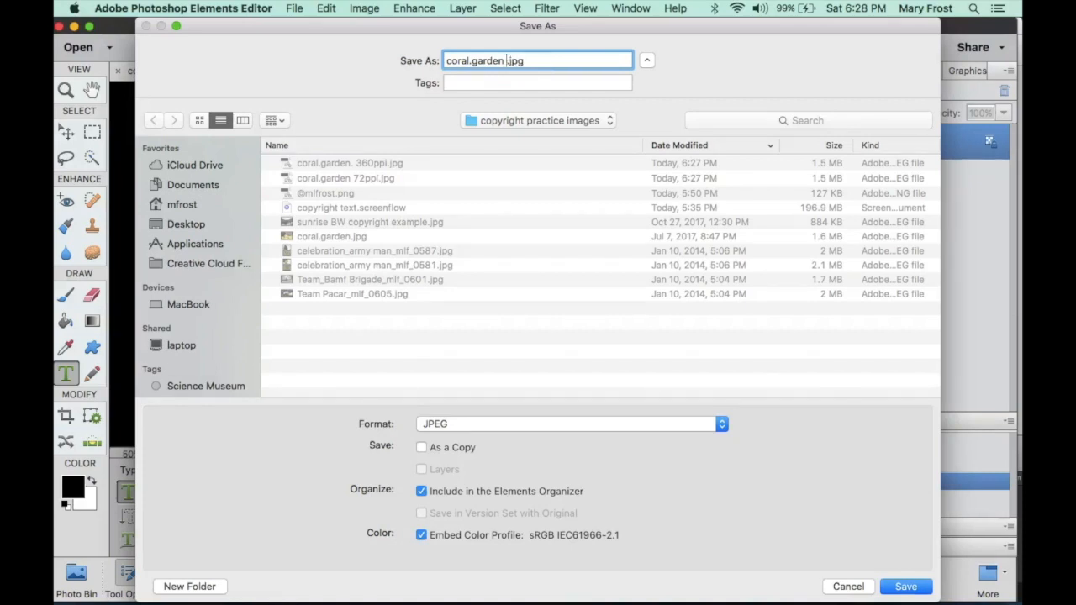
{"action": "type", "text": "2"}
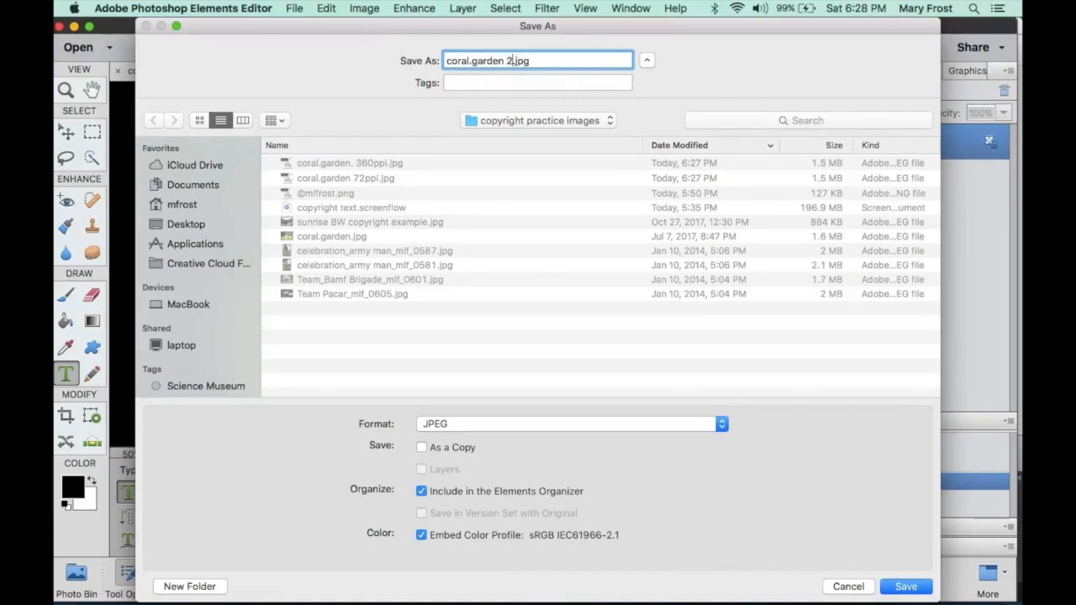
{"action": "type", "text": "40 ppi"}
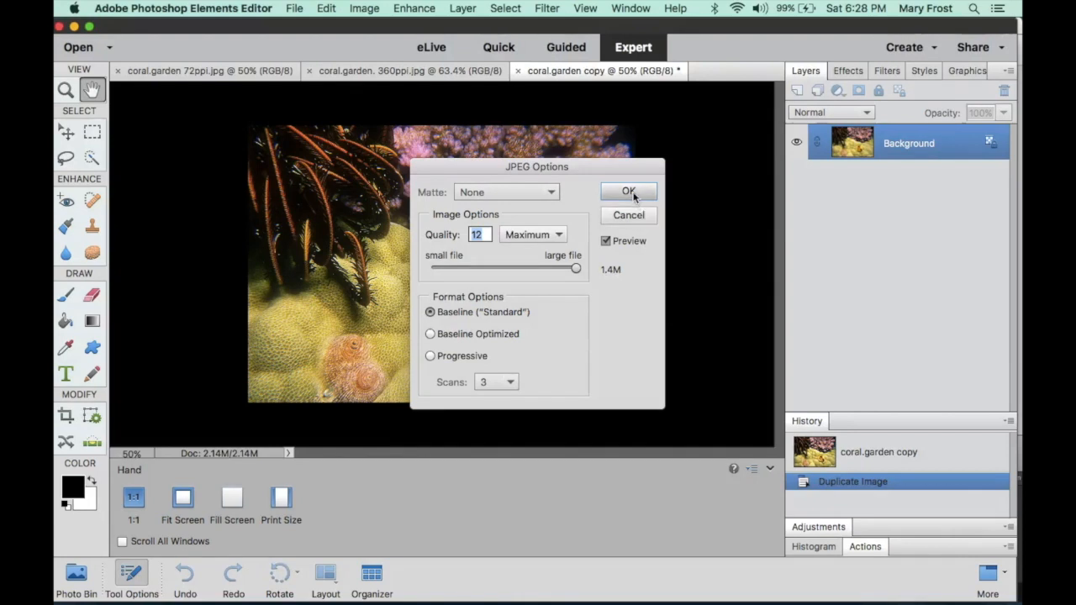
{"action": "left_click", "coordinate": [629, 192]}
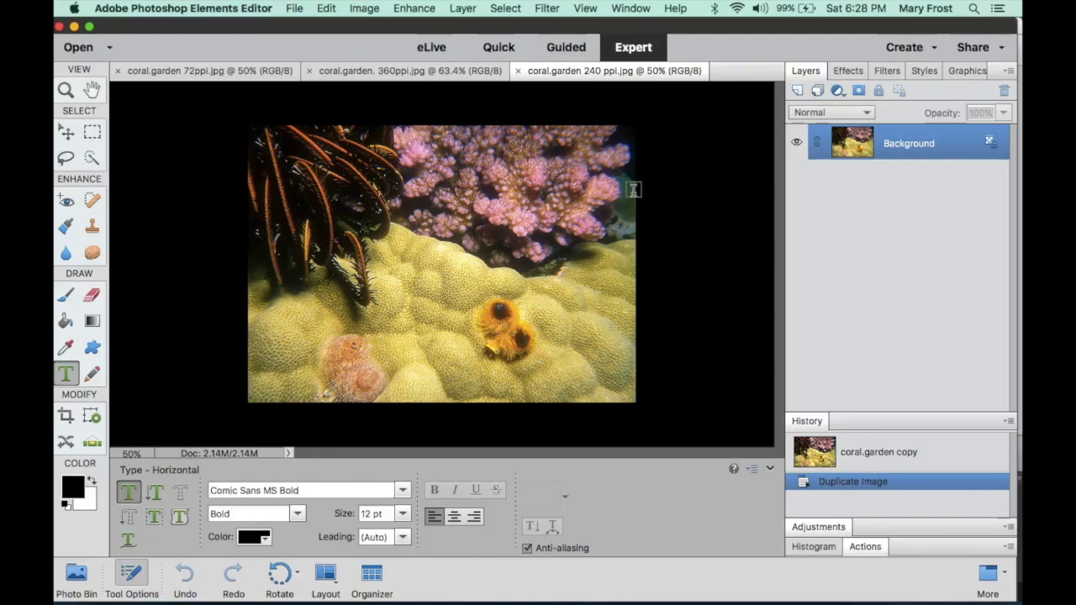
{"action": "mouse_move", "coordinate": [810, 101]}
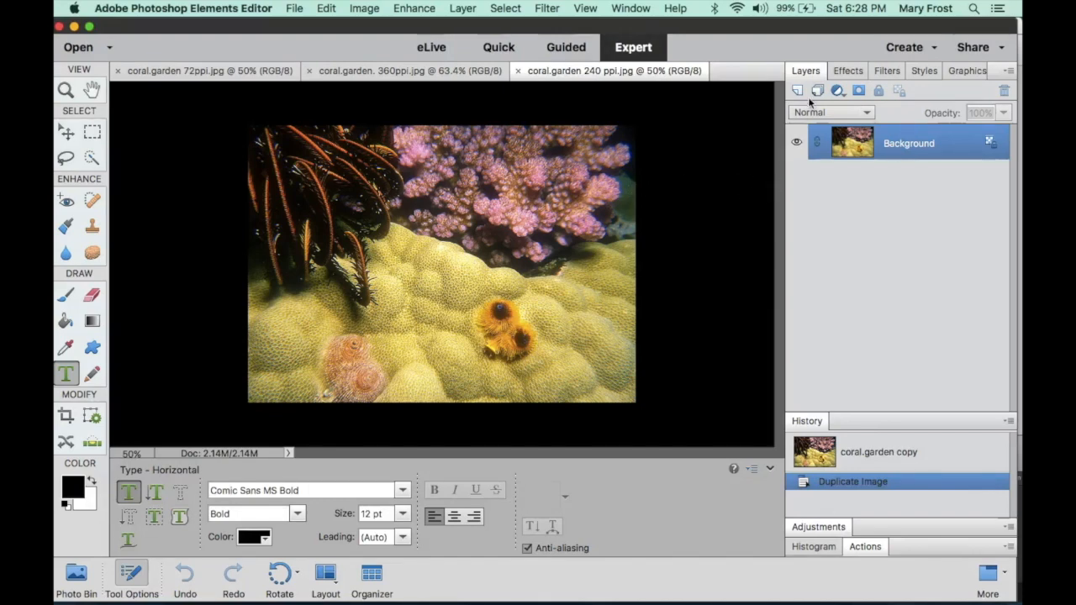
{"action": "mouse_move", "coordinate": [585, 9]}
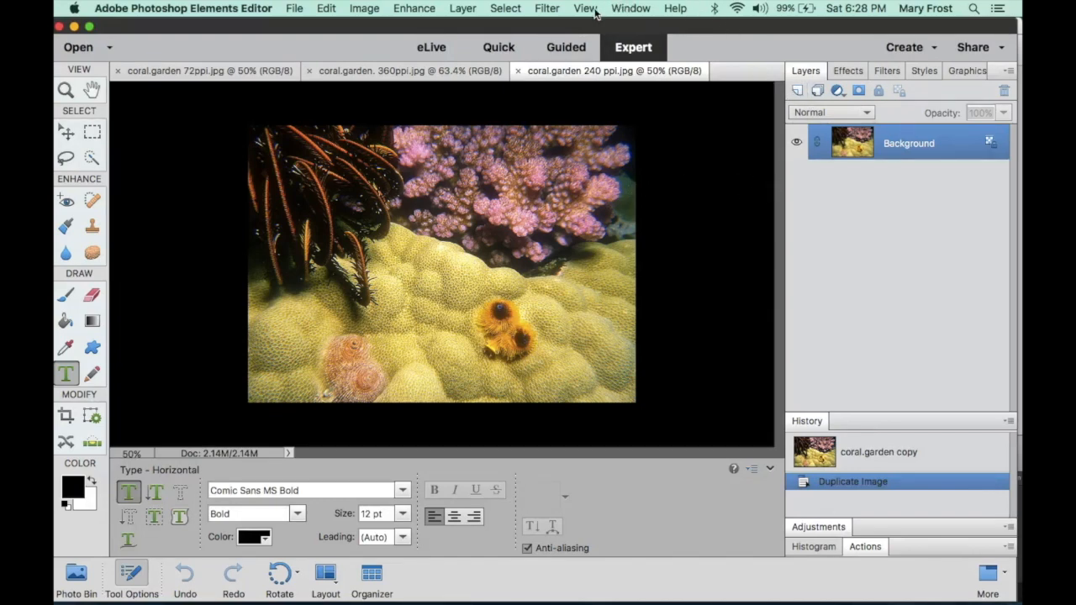
- Match the 240 ppi copy's zoom to the others and review the 72 and 360 ppi copies
{"action": "left_click", "coordinate": [585, 8]}
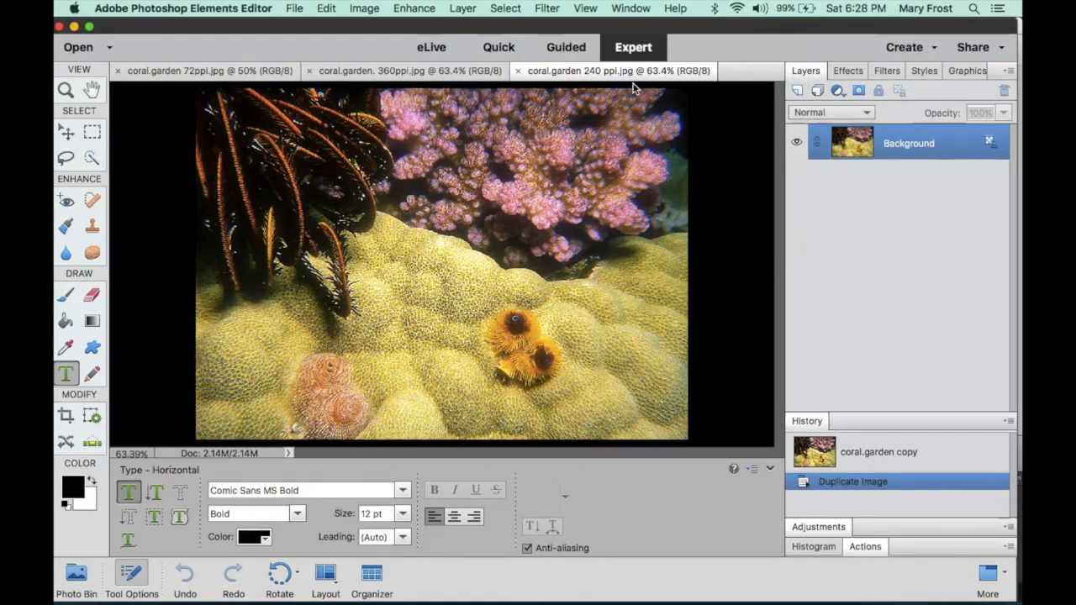
{"action": "left_click", "coordinate": [404, 70]}
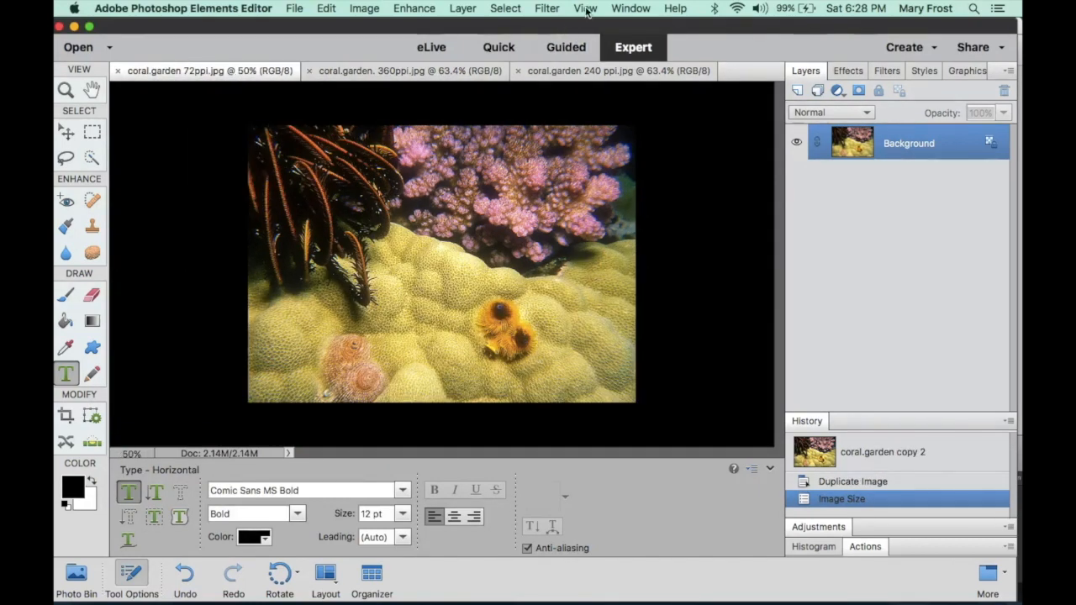
{"action": "mouse_move", "coordinate": [619, 90]}
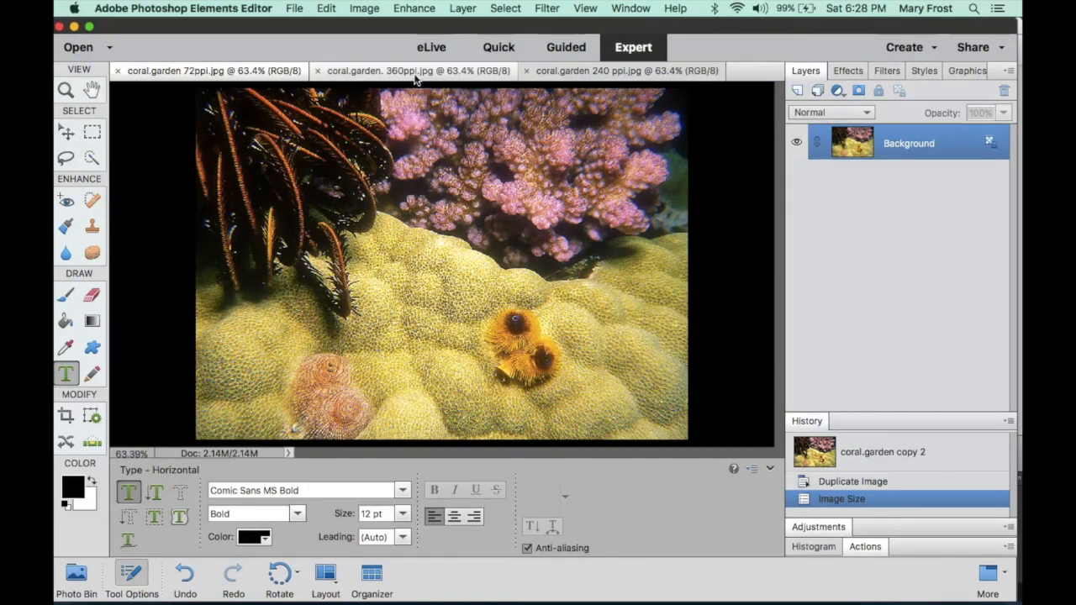
{"action": "left_click", "coordinate": [412, 71]}
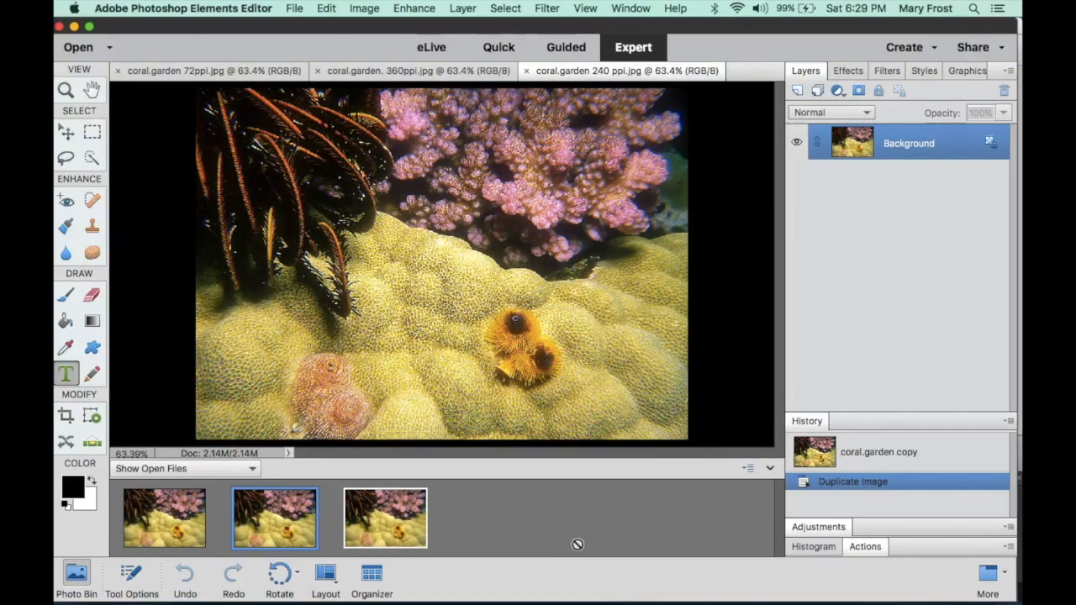
{"action": "mouse_move", "coordinate": [589, 518]}
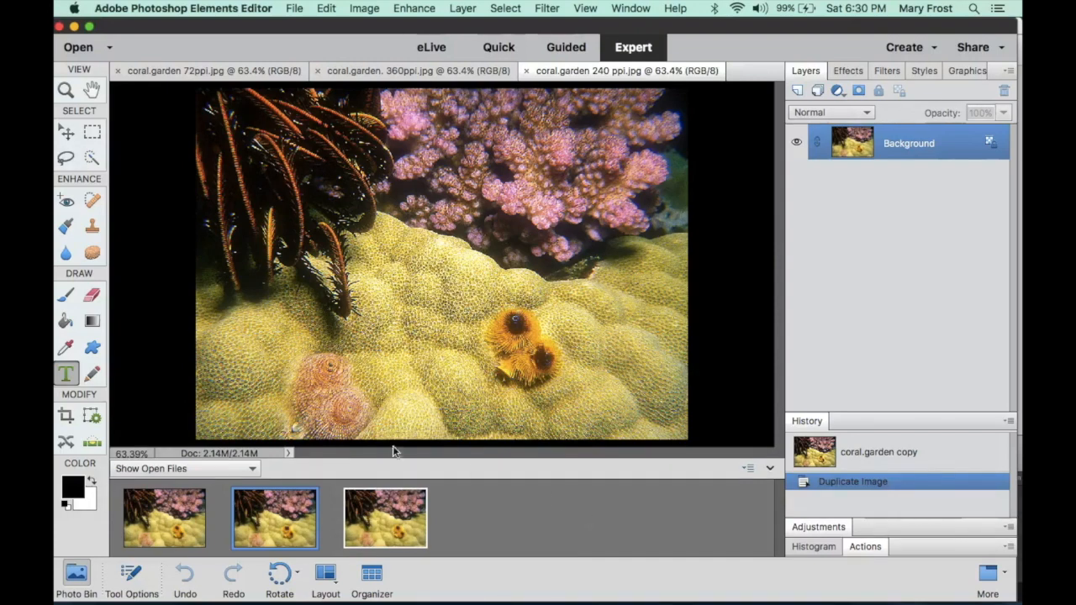
- Commit a ©2018mlfrost text layer on the coral.garden 240 ppi image with the Type tool
{"action": "left_click", "coordinate": [65, 373]}
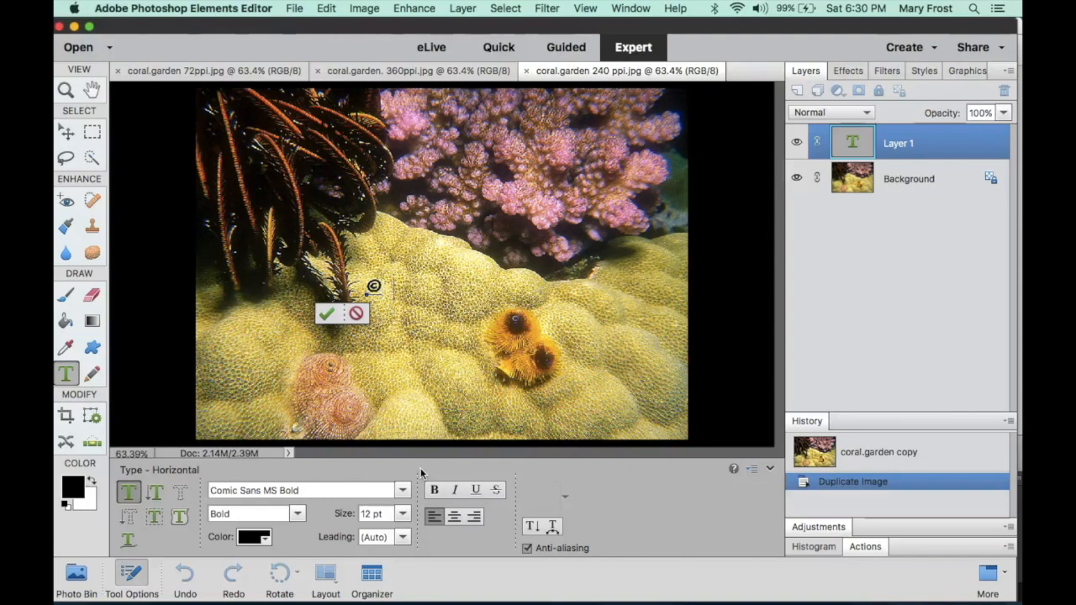
{"action": "type", "text": "2018"}
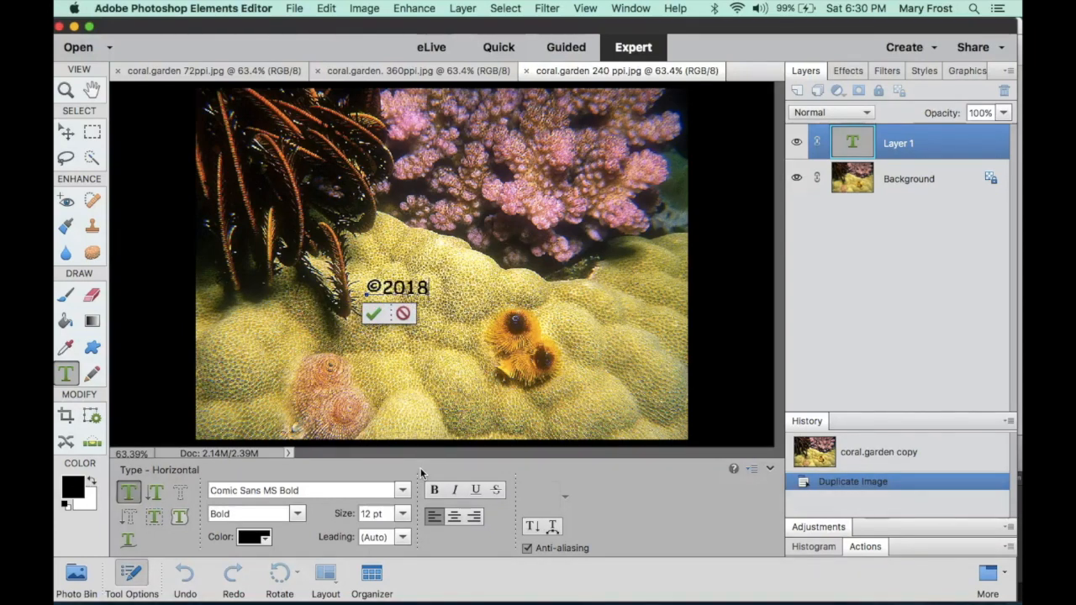
{"action": "type", "text": "mlf"}
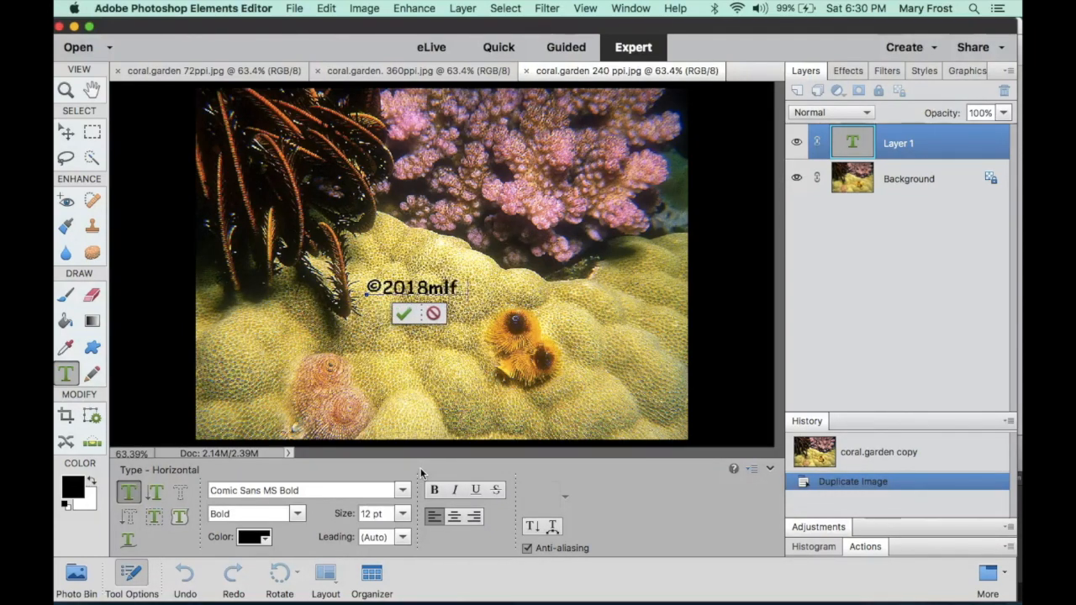
{"action": "type", "text": "rost"}
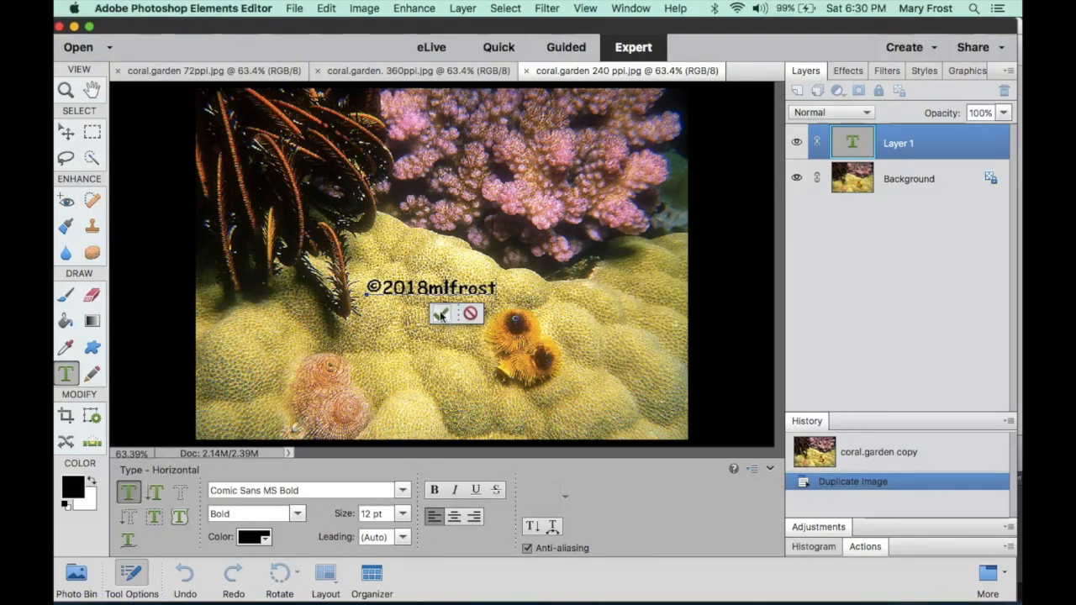
{"action": "left_click", "coordinate": [441, 314]}
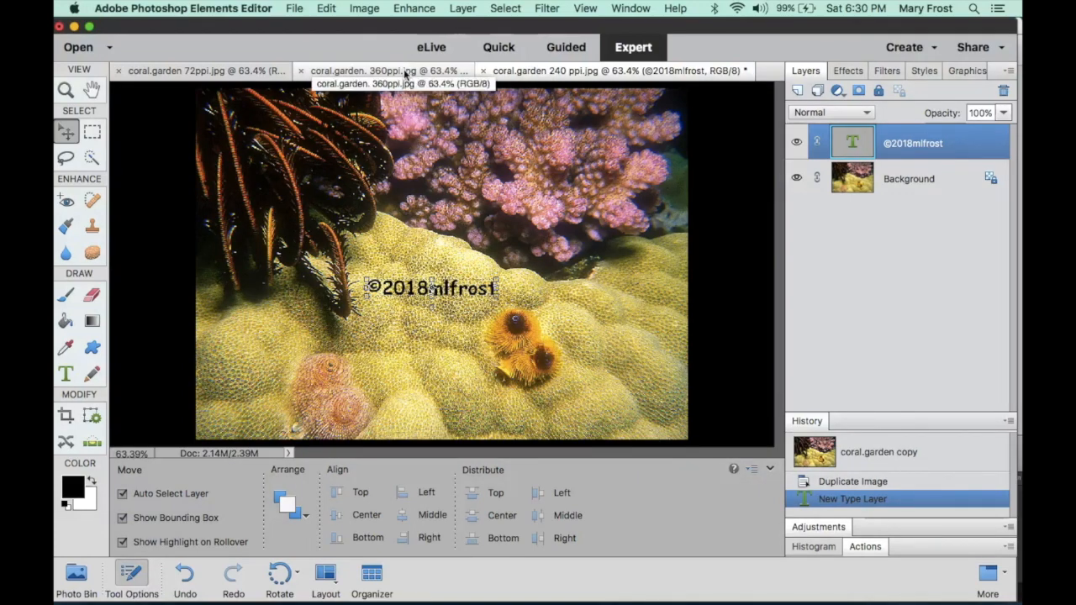
- Place and commit a ©2018mlfrost text layer on the coral.garden 360ppi image
{"action": "left_click", "coordinate": [386, 71]}
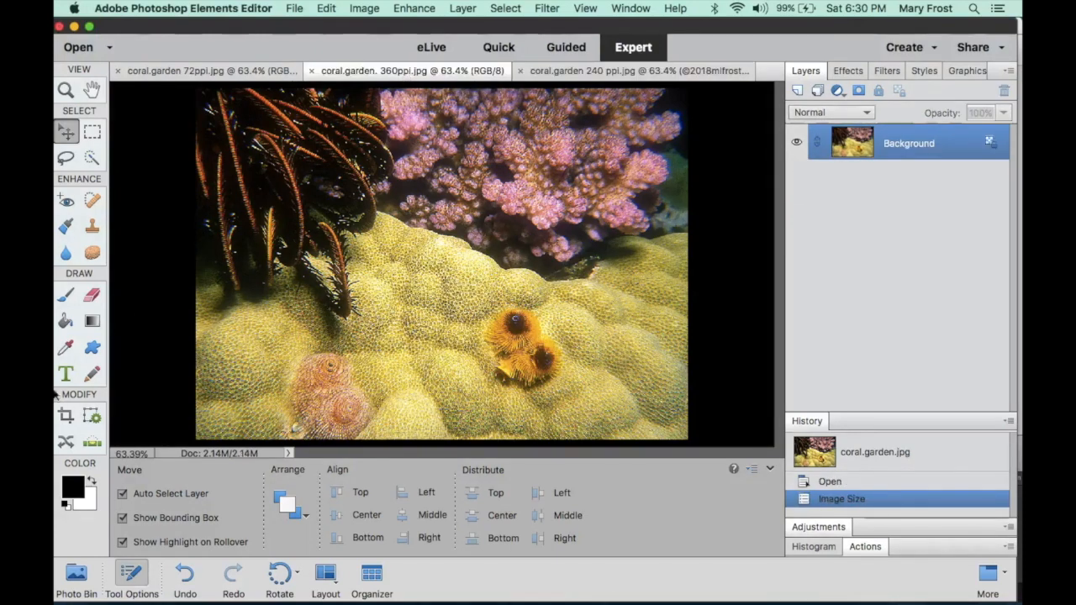
{"action": "left_click", "coordinate": [66, 374]}
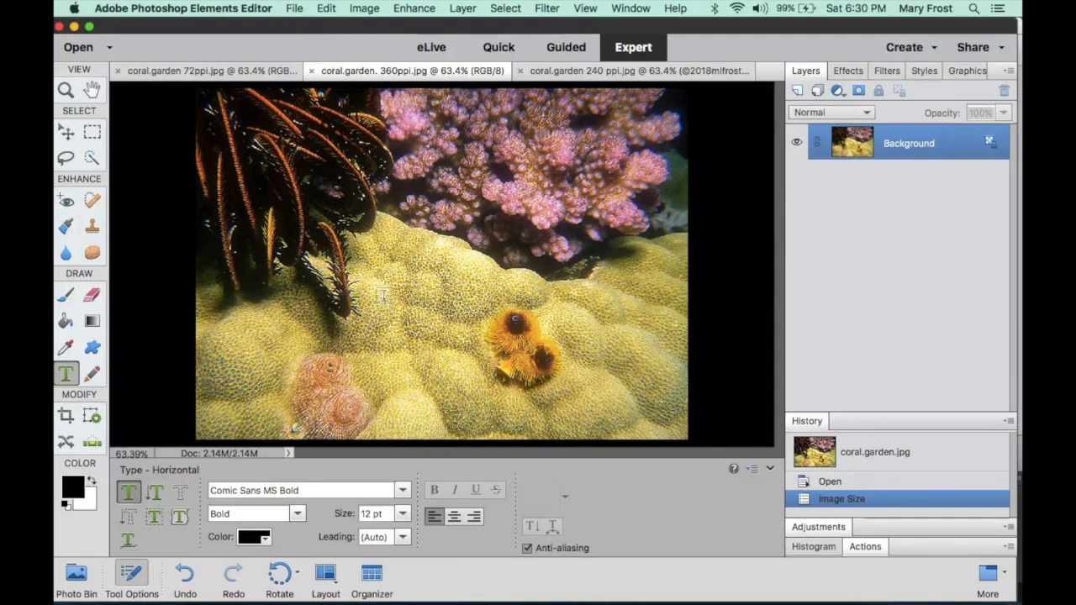
{"action": "left_click", "coordinate": [373, 294]}
{"action": "type", "text": "©"}
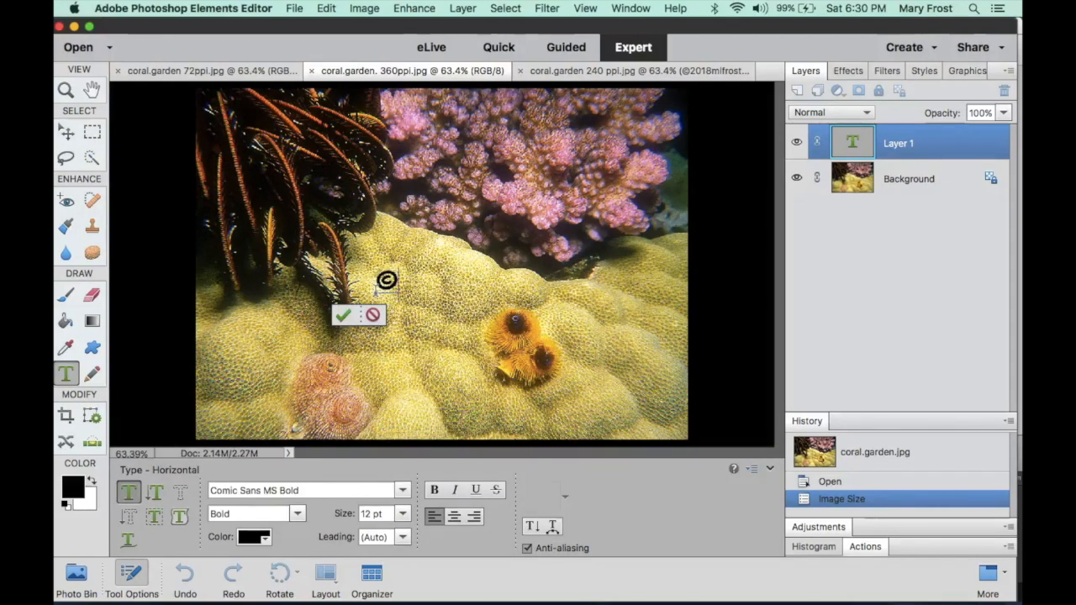
{"action": "type", "text": "2018"}
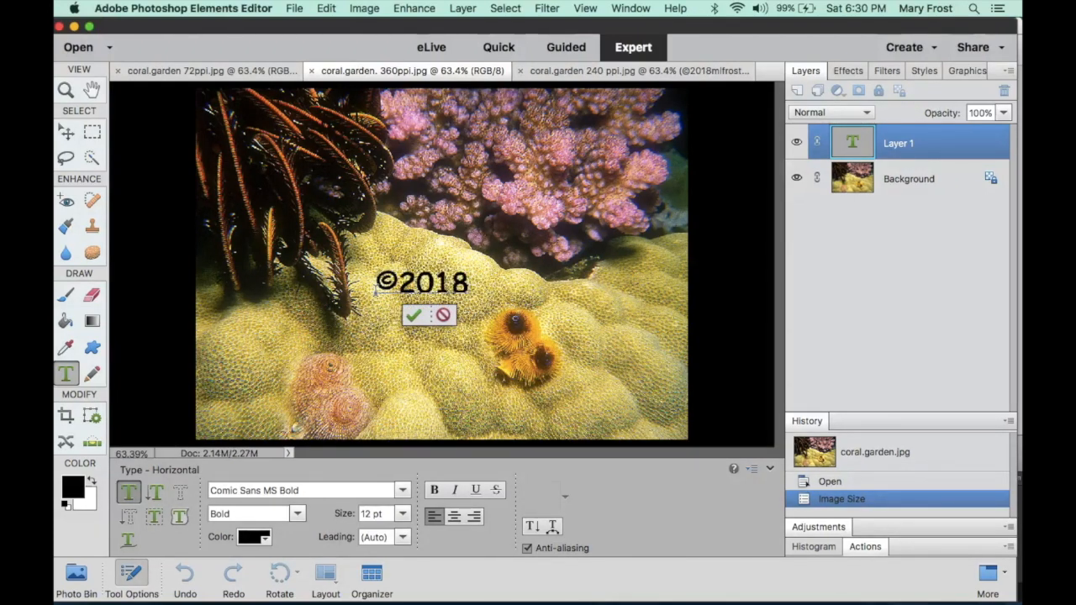
{"action": "type", "text": "mlfrost"}
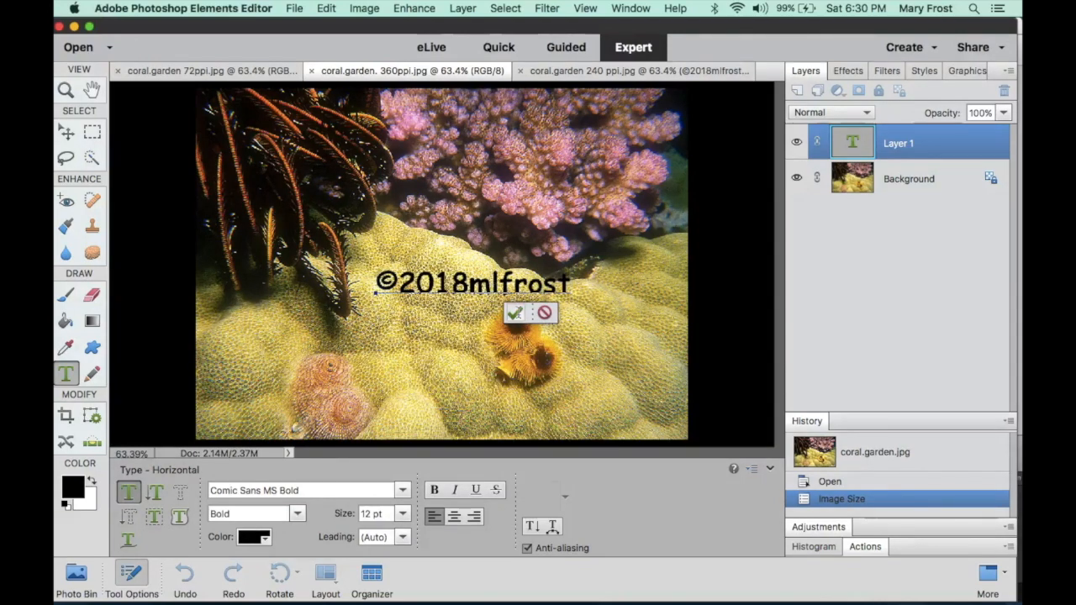
{"action": "left_click", "coordinate": [515, 312]}
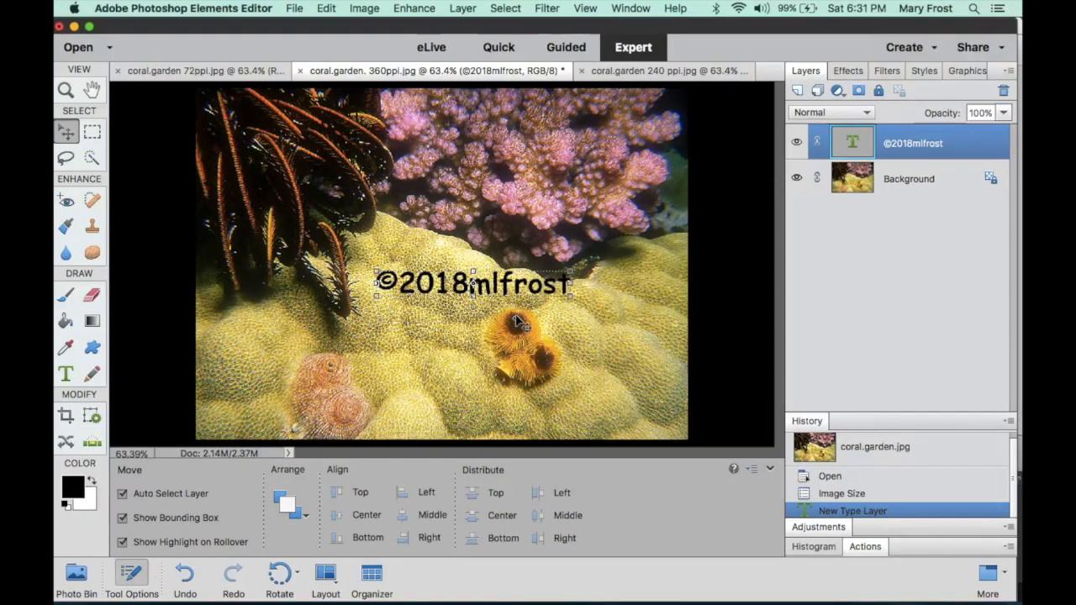
{"action": "mouse_move", "coordinate": [531, 199]}
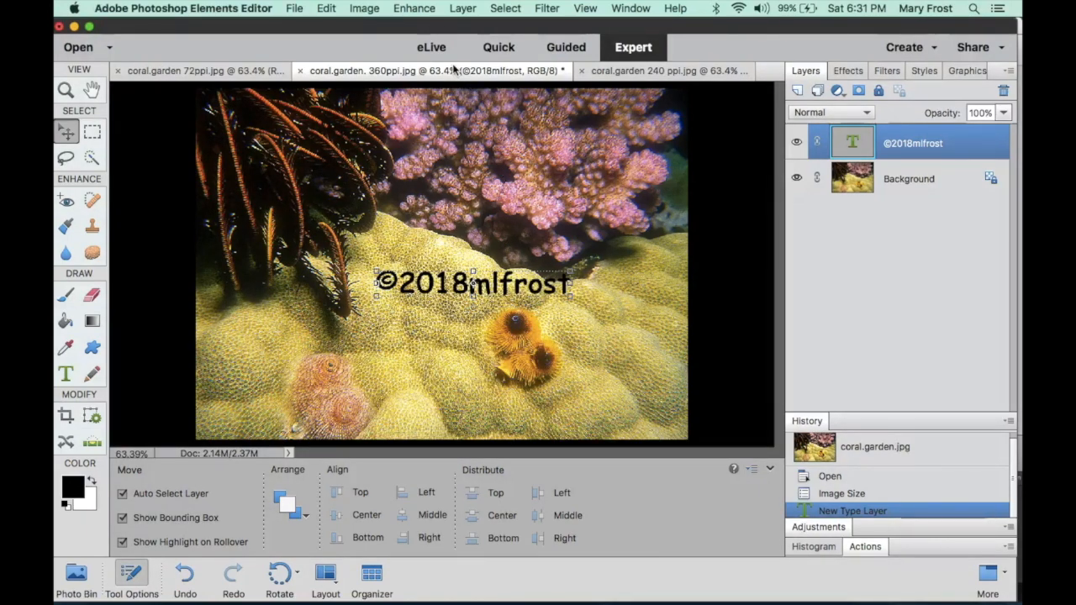
{"action": "mouse_move", "coordinate": [452, 70]}
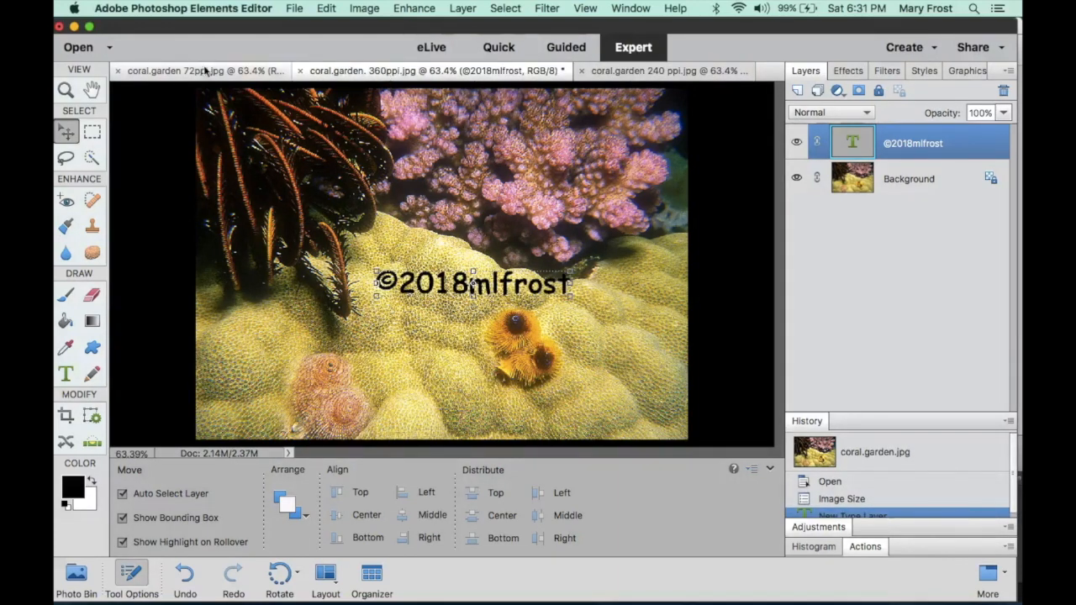
{"action": "mouse_move", "coordinate": [201, 70]}
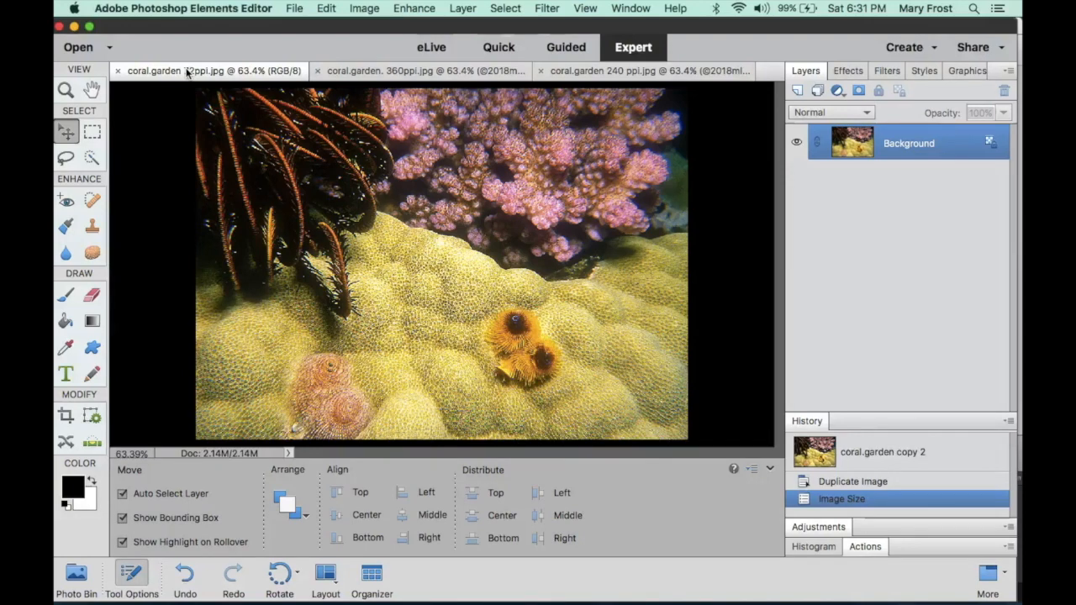
- Place and commit the ©2018mlfrost text layer on the coral.garden 72ppi image
{"action": "left_click", "coordinate": [66, 373]}
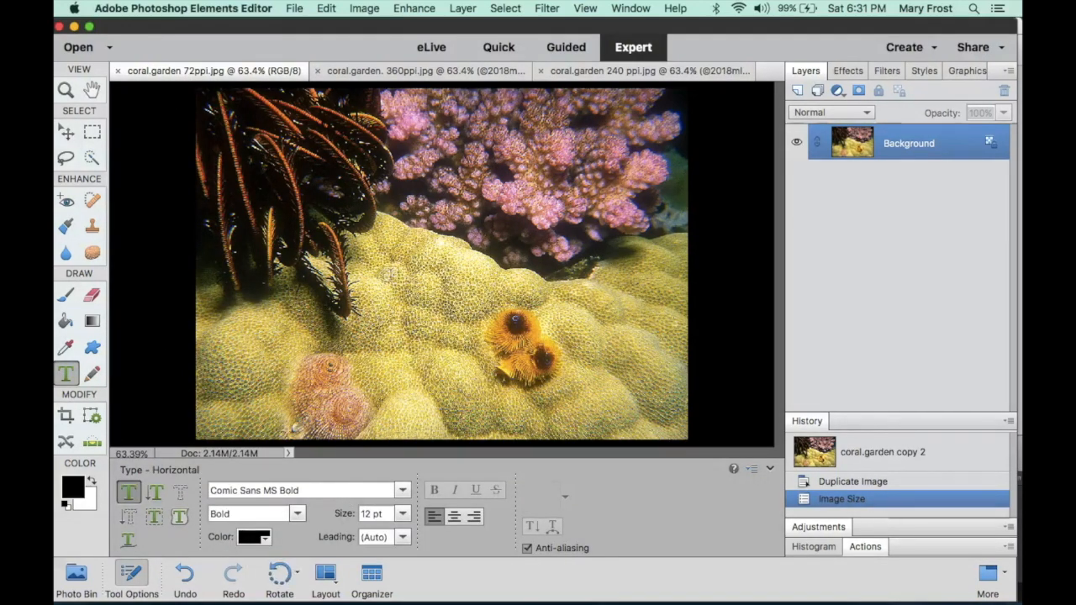
{"action": "left_click", "coordinate": [378, 278]}
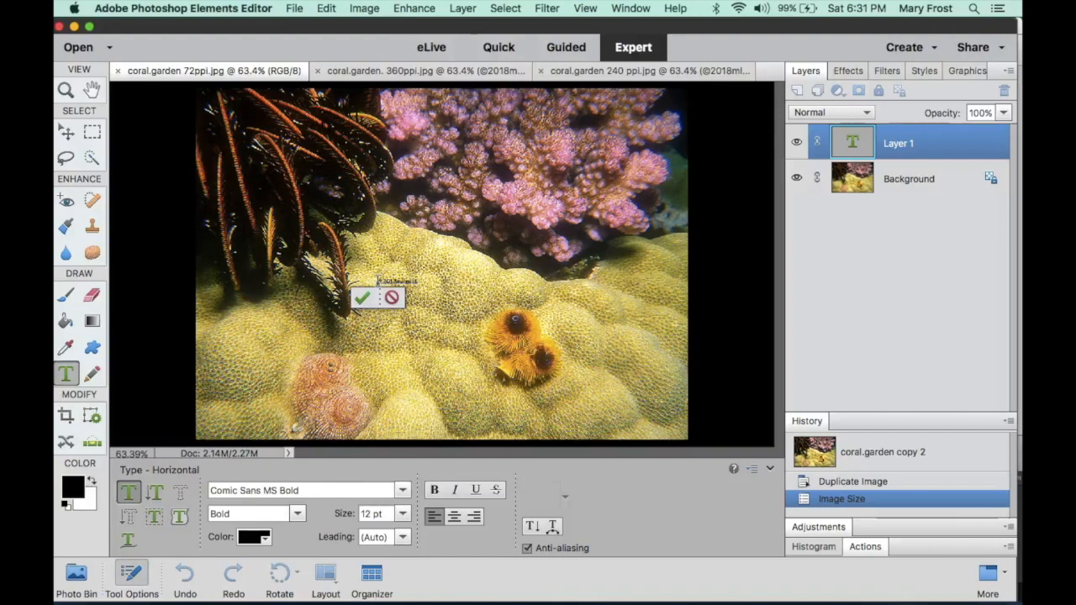
{"action": "left_click", "coordinate": [362, 299]}
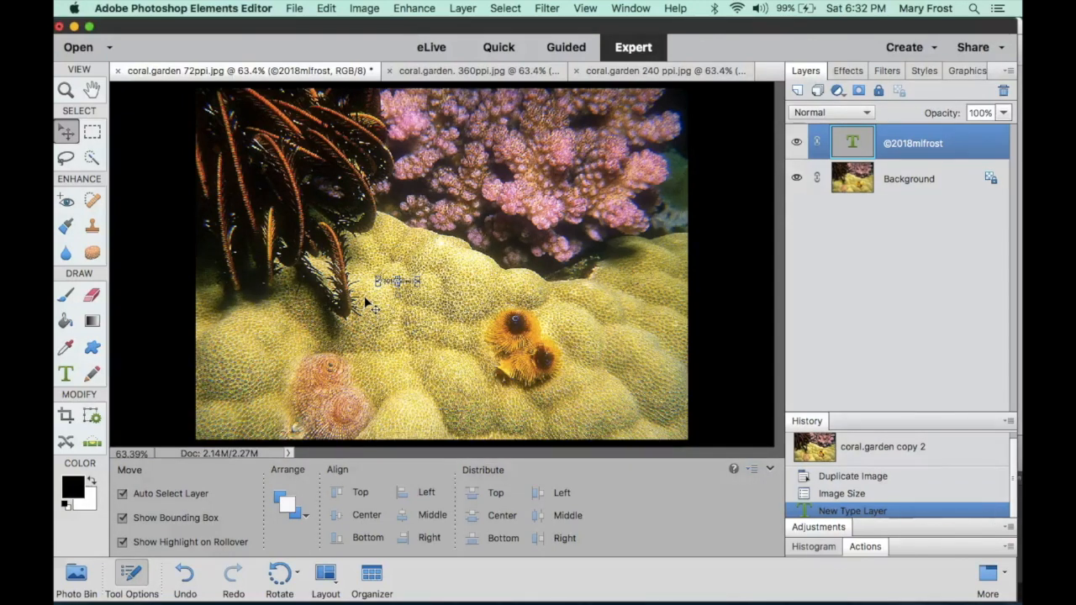
{"action": "left_click", "coordinate": [908, 178]}
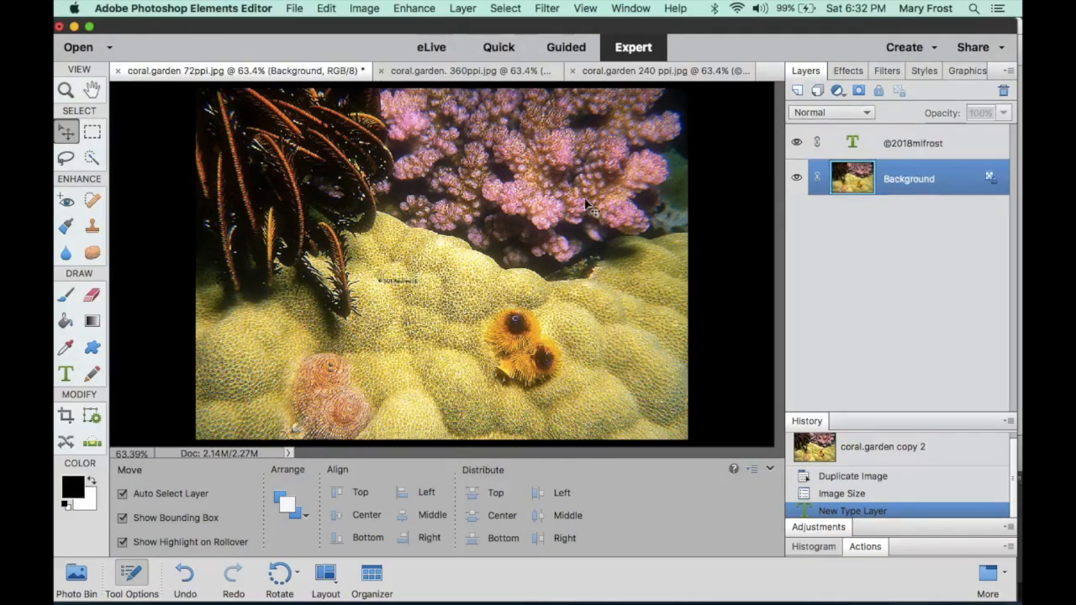
{"action": "left_click", "coordinate": [363, 7]}
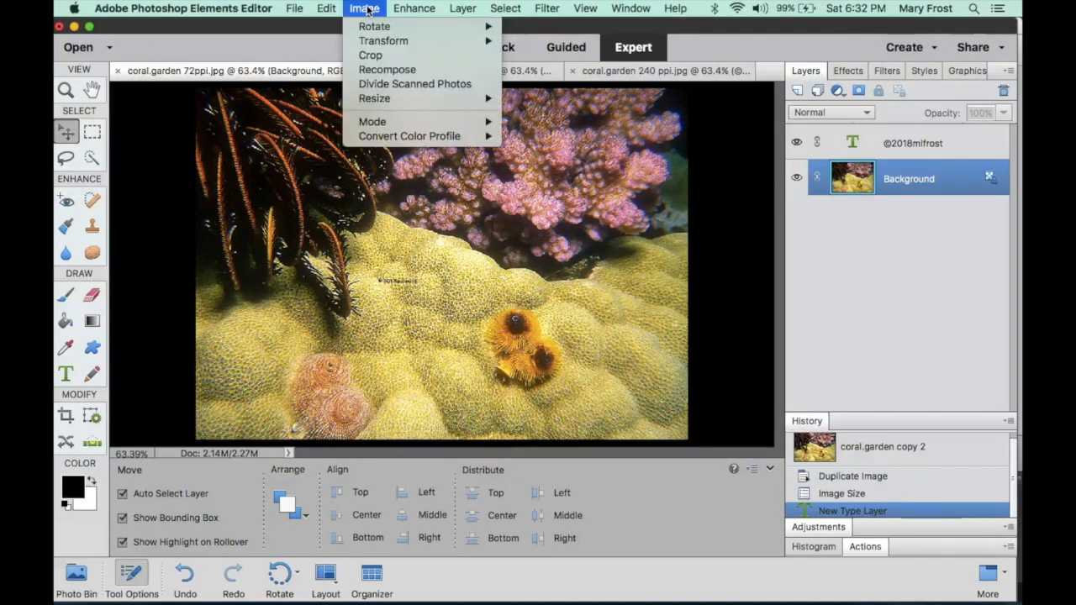
{"action": "mouse_move", "coordinate": [373, 98]}
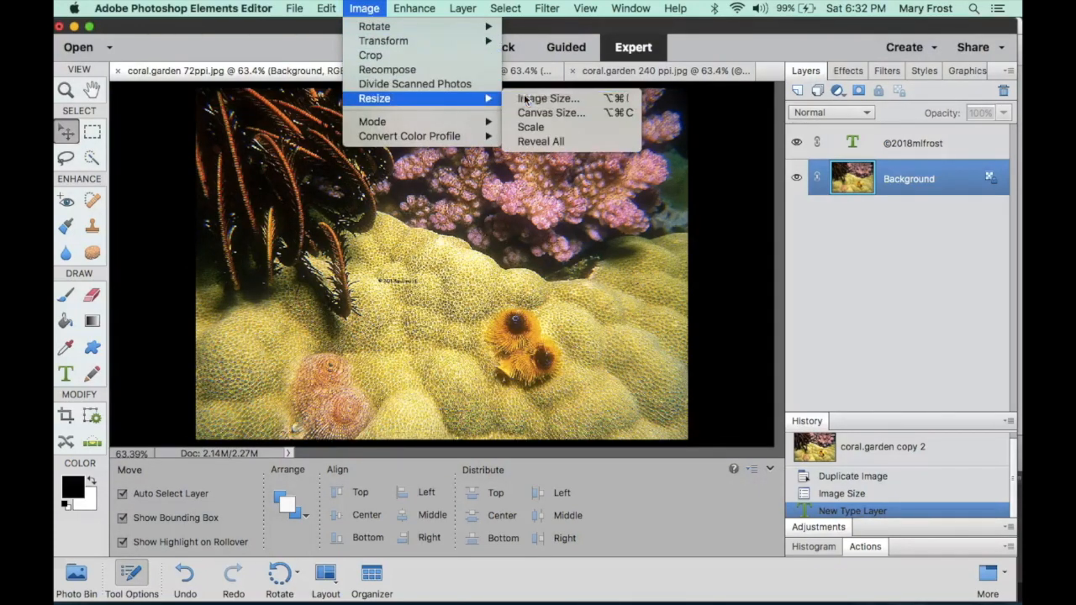
{"action": "left_click", "coordinate": [548, 97]}
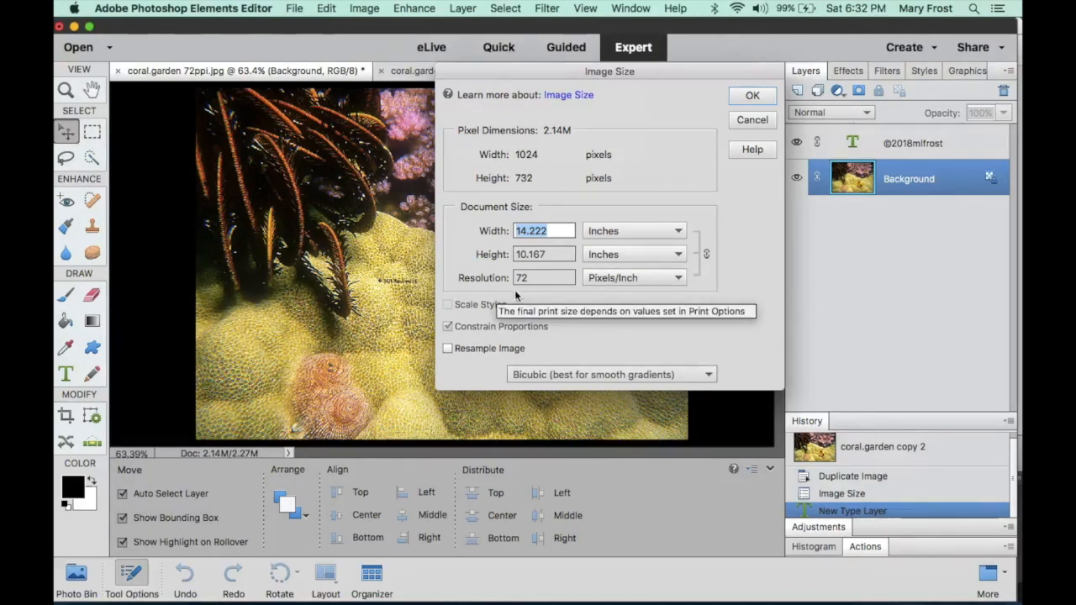
{"action": "mouse_move", "coordinate": [518, 292]}
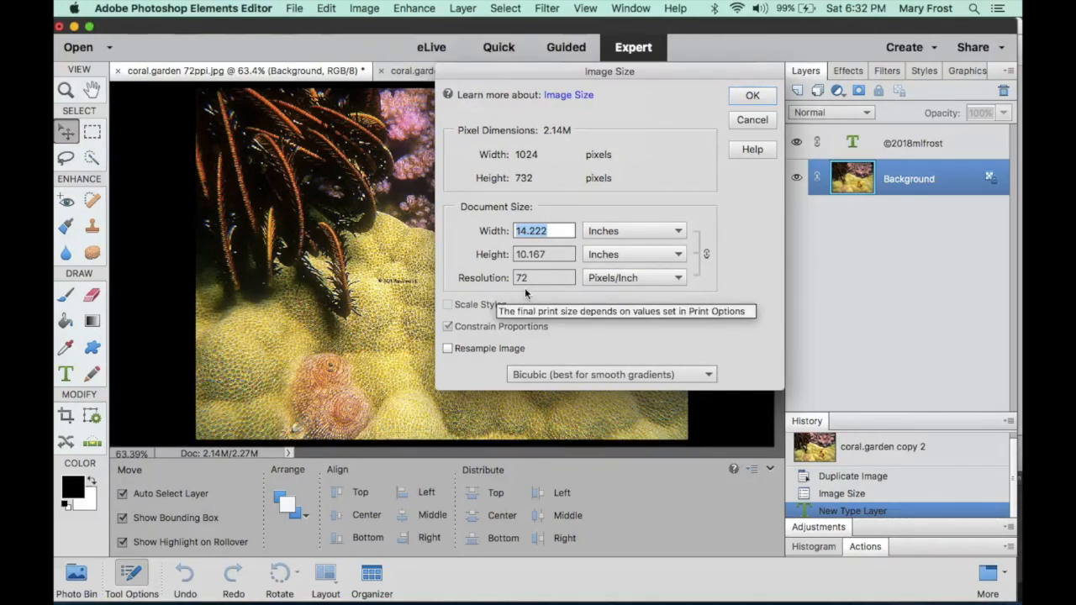
{"action": "mouse_move", "coordinate": [521, 277]}
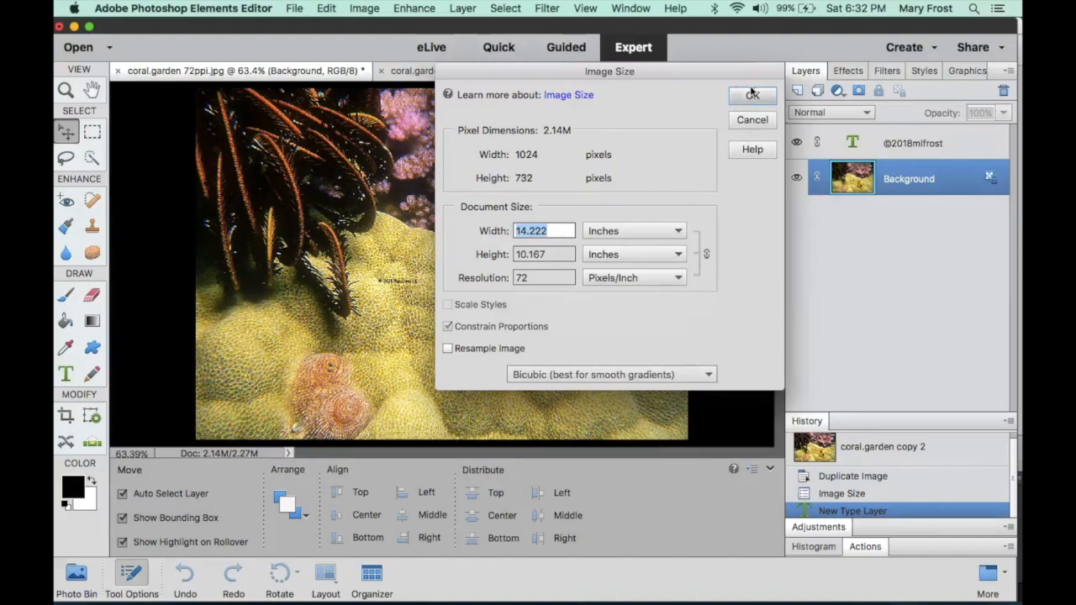
{"action": "left_click", "coordinate": [752, 94]}
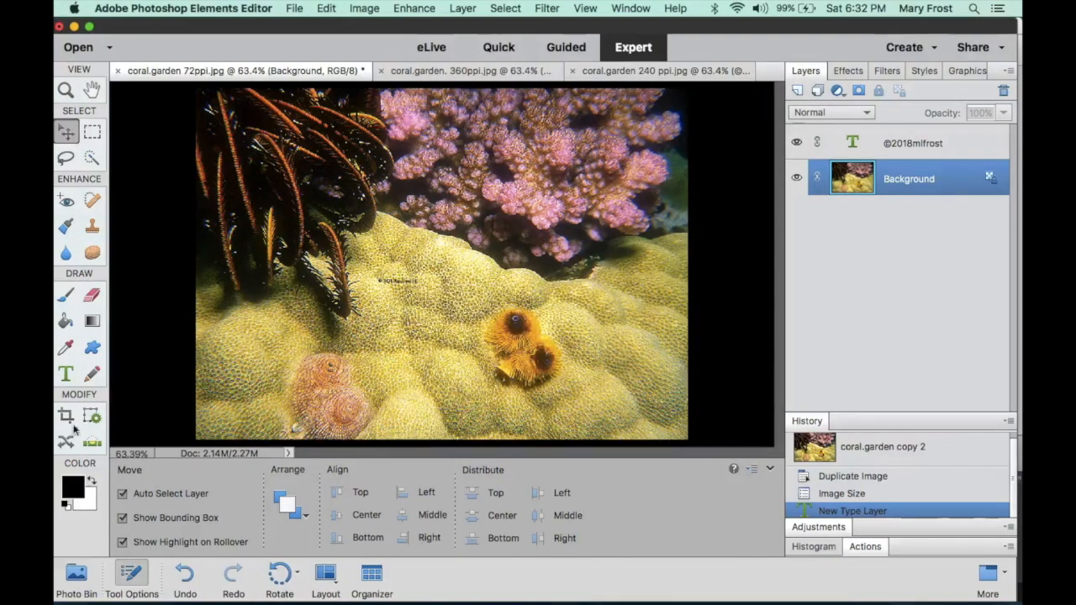
{"action": "mouse_move", "coordinate": [66, 374]}
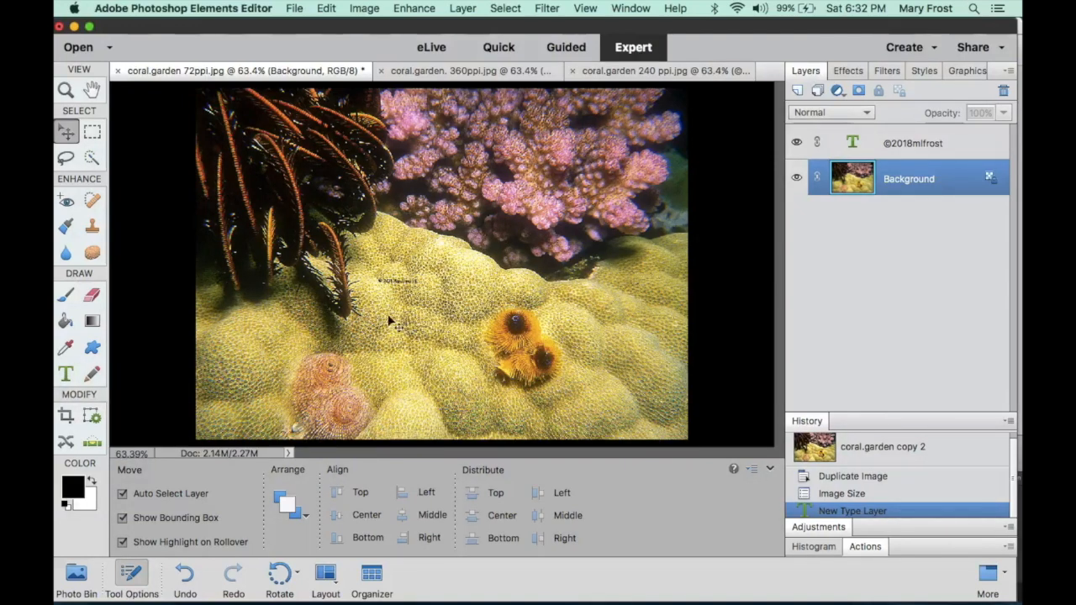
{"action": "mouse_move", "coordinate": [471, 269]}
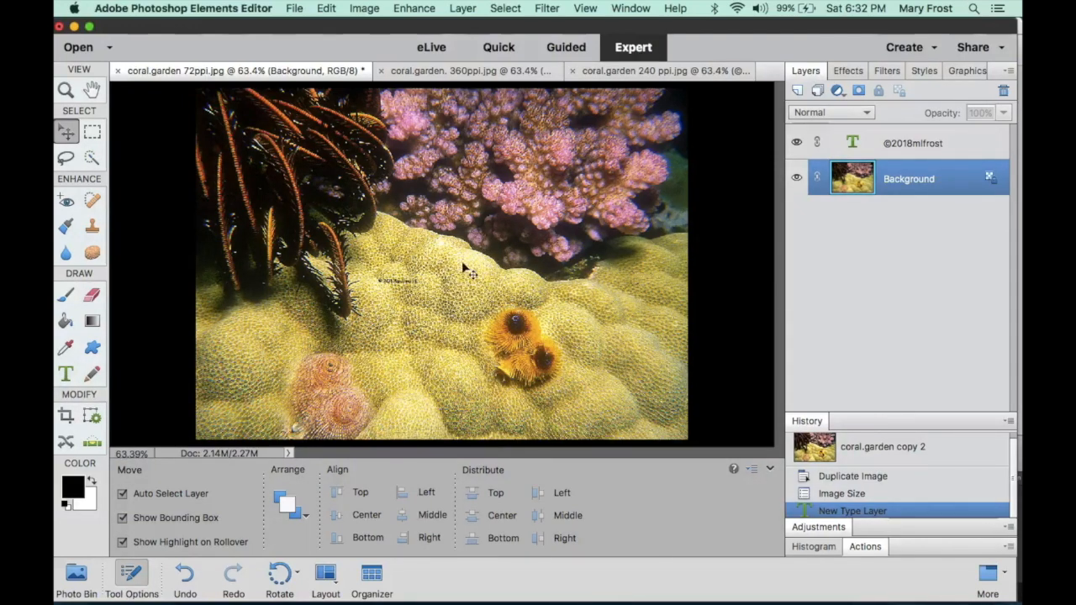
{"action": "mouse_move", "coordinate": [440, 252]}
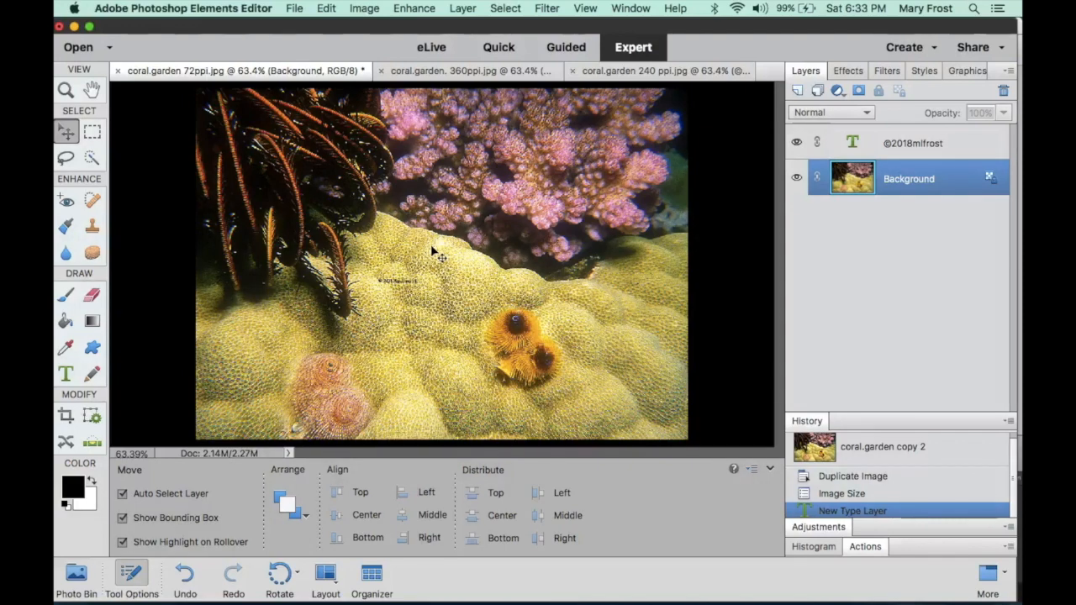
{"action": "mouse_move", "coordinate": [64, 374]}
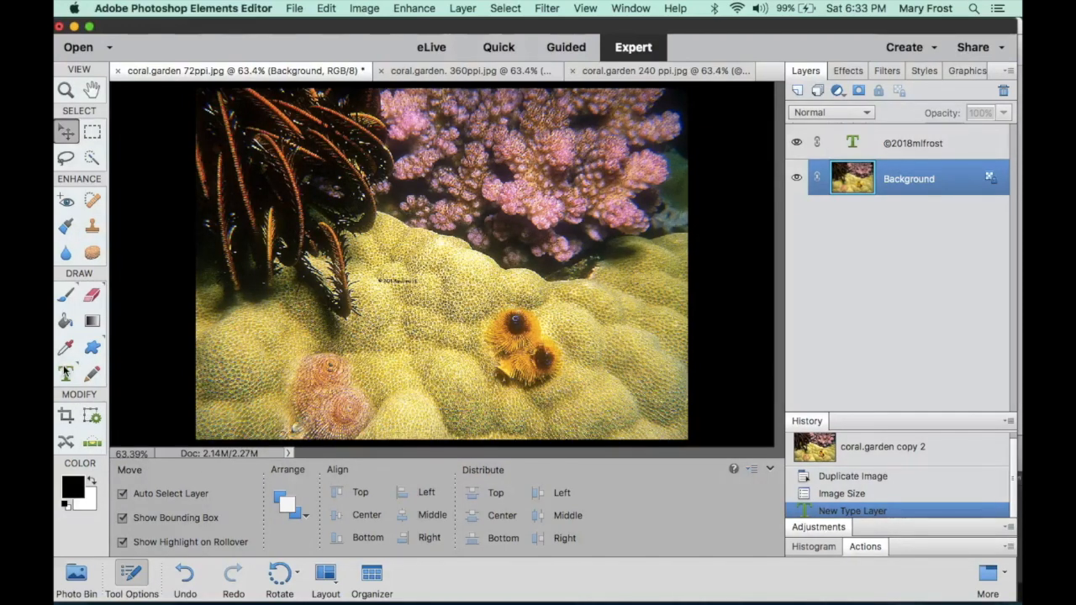
{"action": "left_click", "coordinate": [65, 373]}
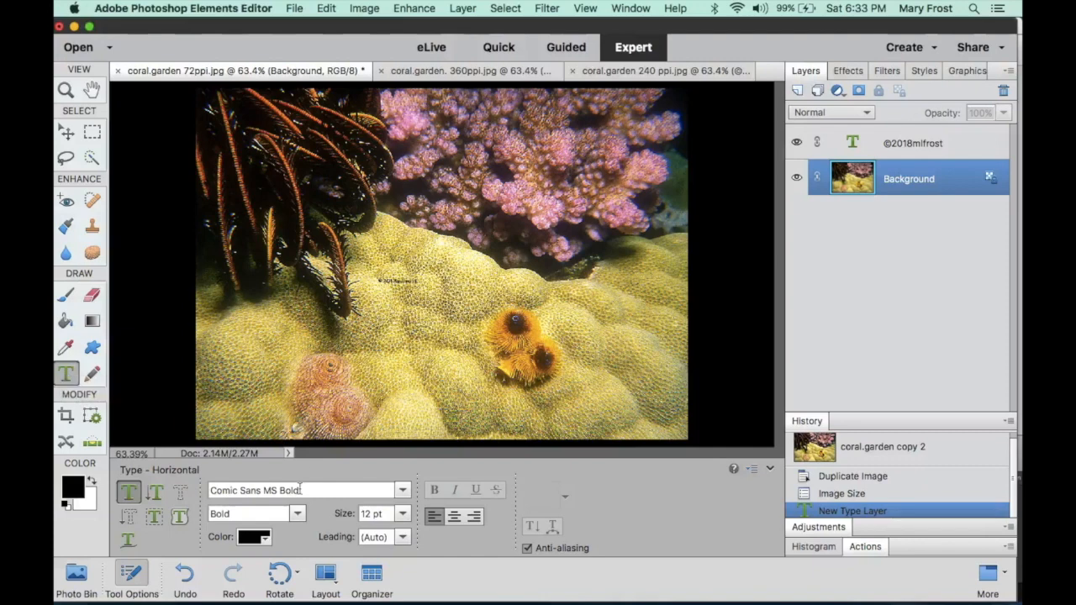
{"action": "mouse_move", "coordinate": [385, 514]}
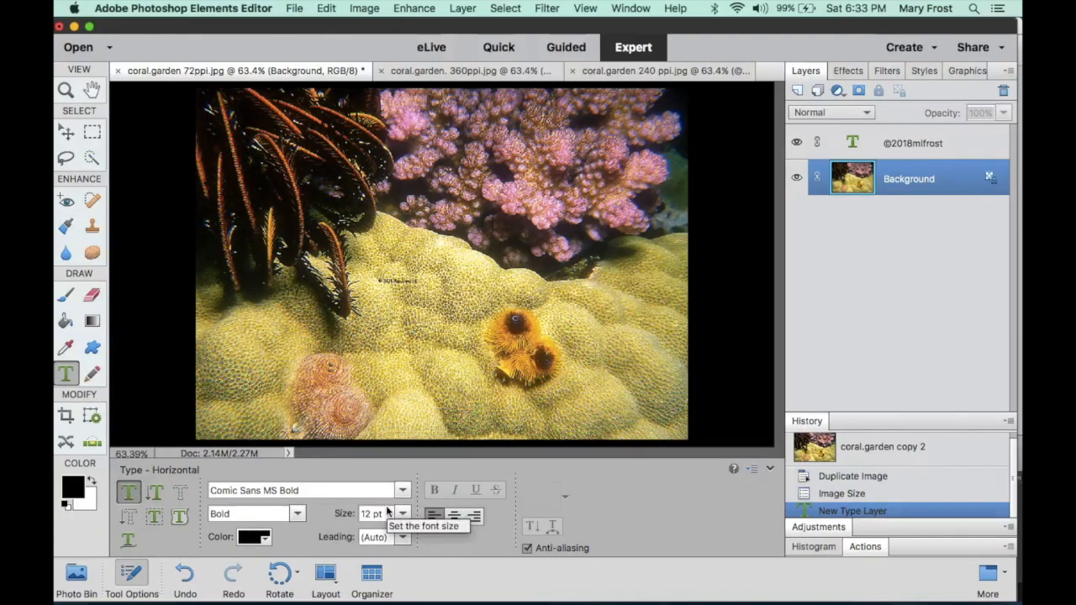
{"action": "mouse_move", "coordinate": [513, 496]}
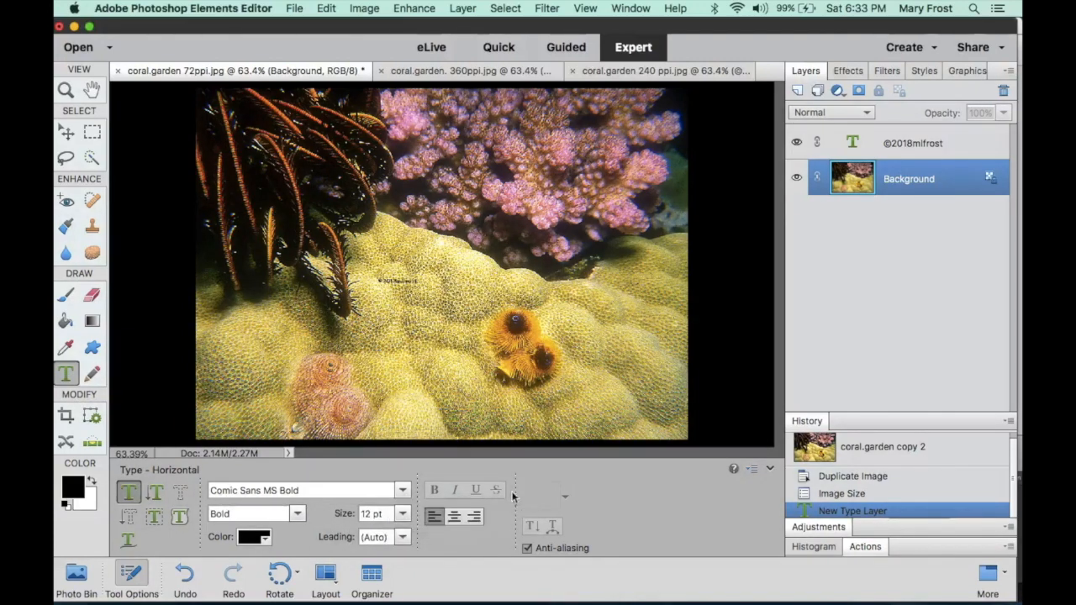
{"action": "mouse_move", "coordinate": [618, 480]}
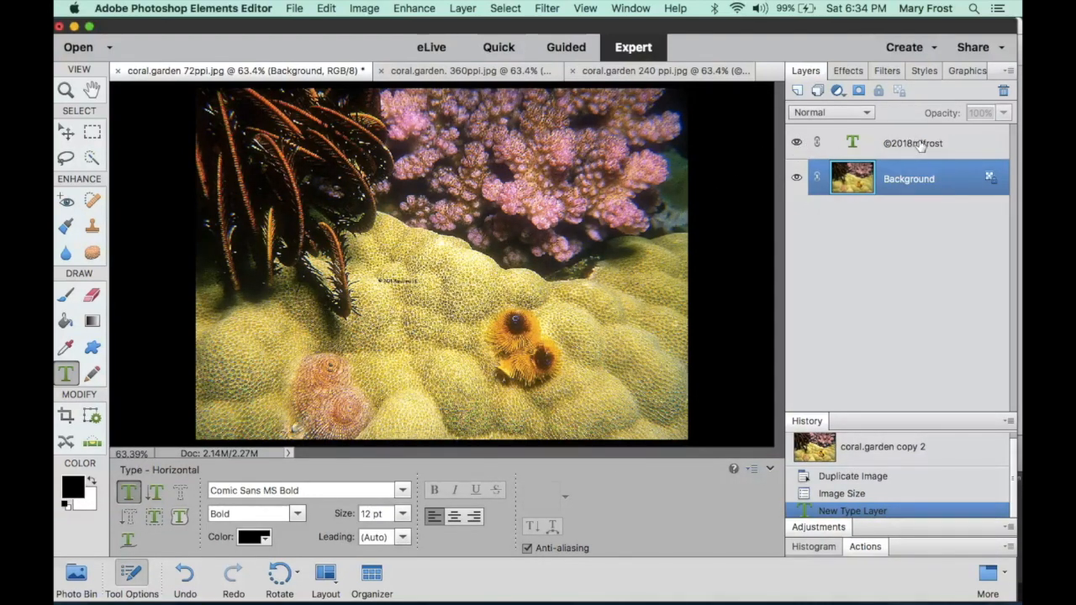
- Delete the ©2018mlfrost text layer from the 72 ppi coral.garden copy
{"action": "left_click", "coordinate": [912, 143]}
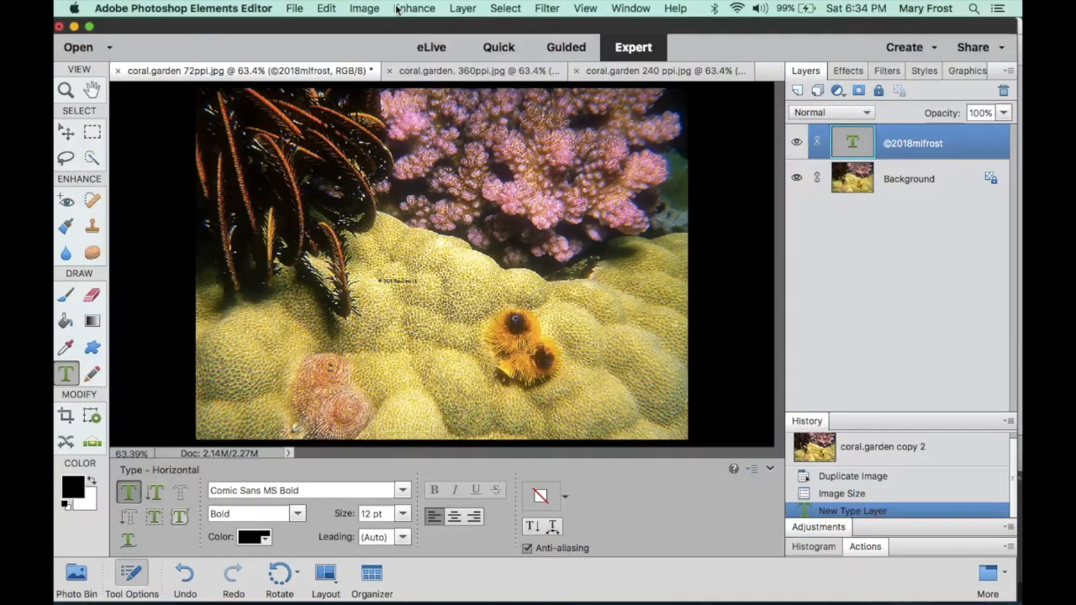
{"action": "left_click", "coordinate": [462, 7]}
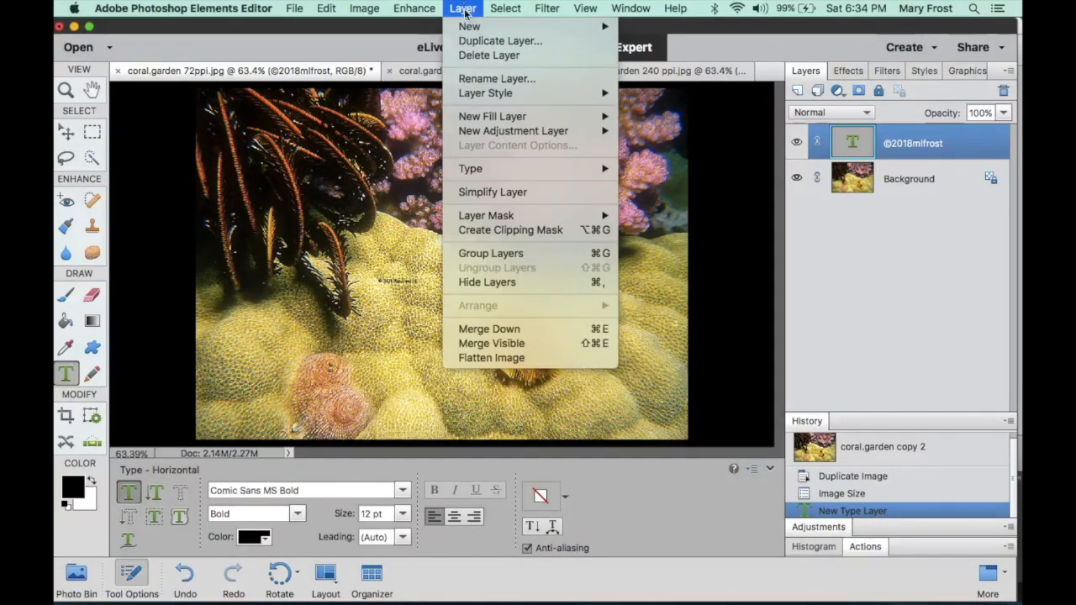
{"action": "left_click", "coordinate": [487, 54]}
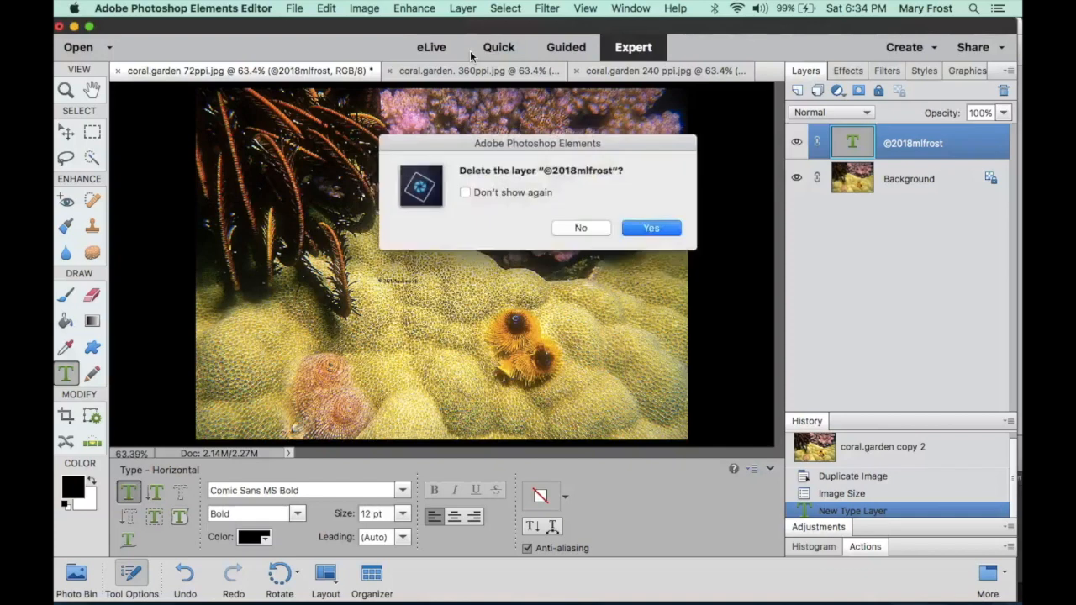
{"action": "left_click", "coordinate": [651, 228]}
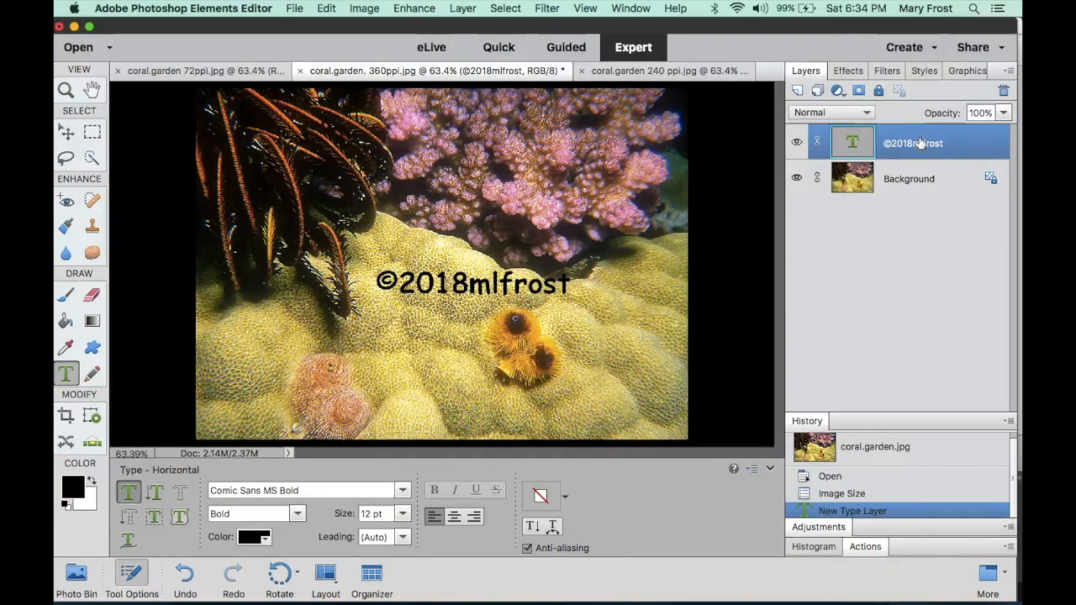
{"action": "mouse_move", "coordinate": [921, 143]}
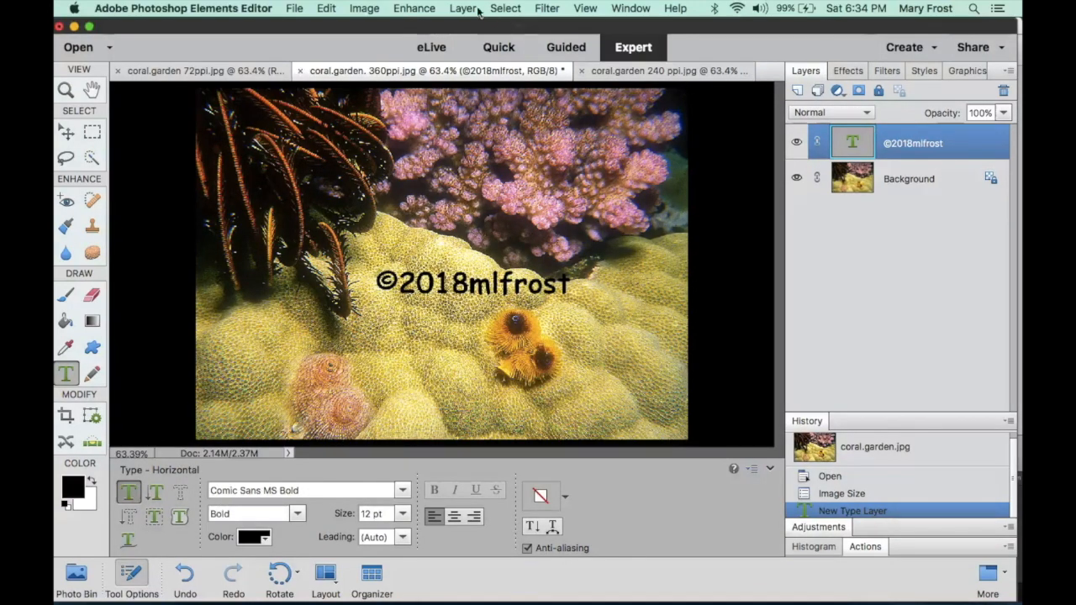
- Delete the ©2018mlfrost text layer from the 360 and 240 ppi copies
{"action": "left_click", "coordinate": [462, 9]}
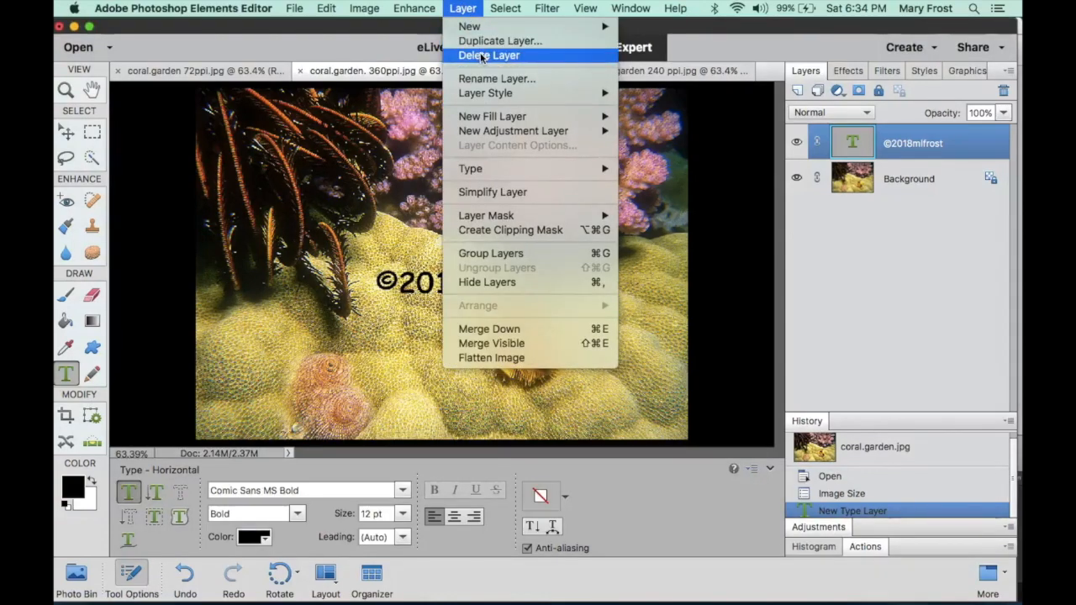
{"action": "left_click", "coordinate": [487, 53]}
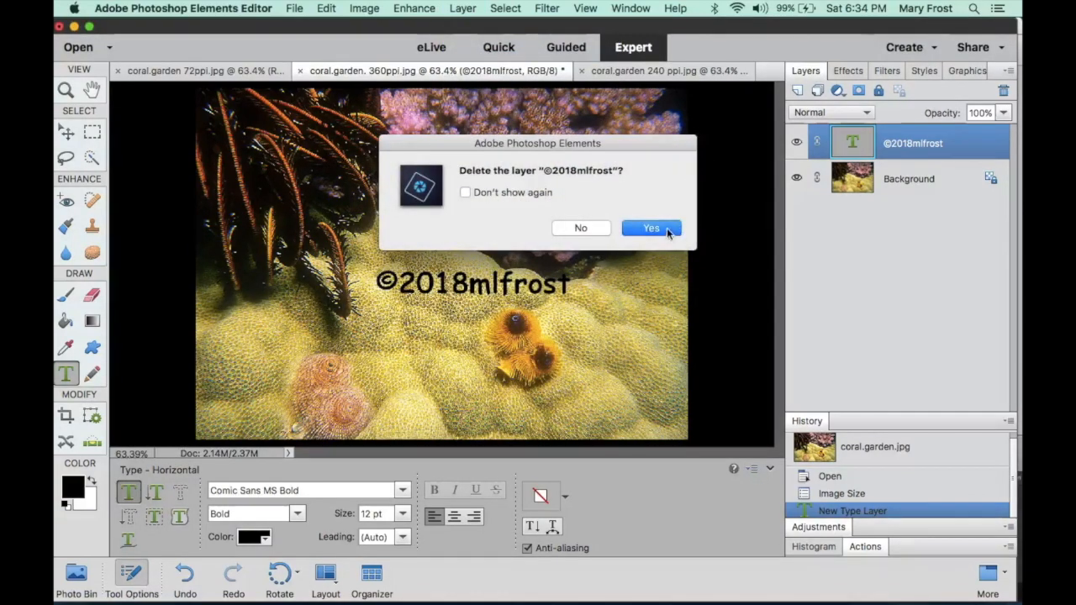
{"action": "left_click", "coordinate": [652, 228]}
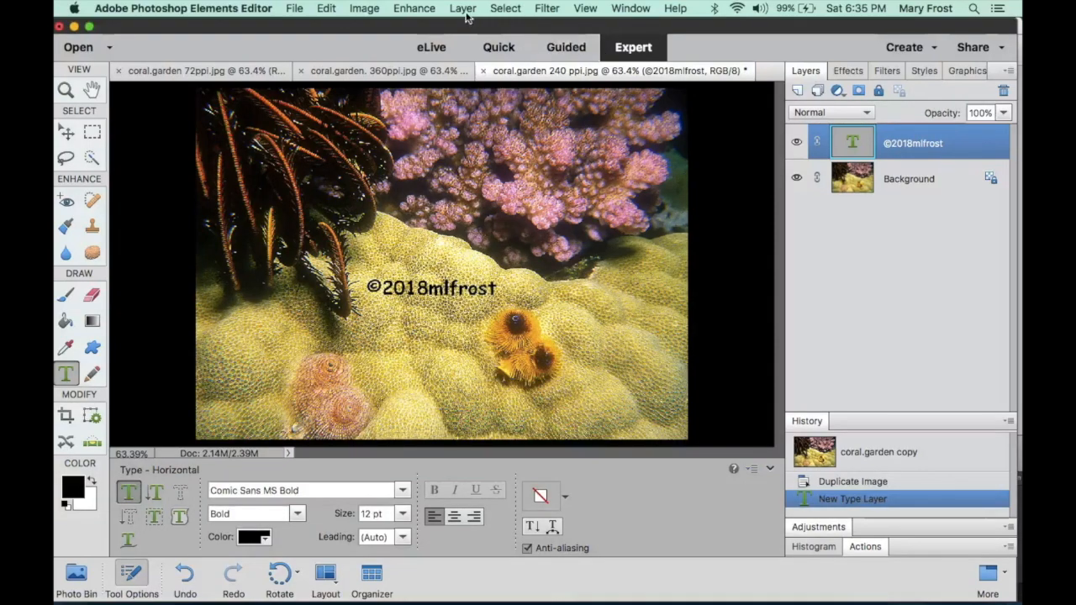
{"action": "left_click", "coordinate": [462, 8]}
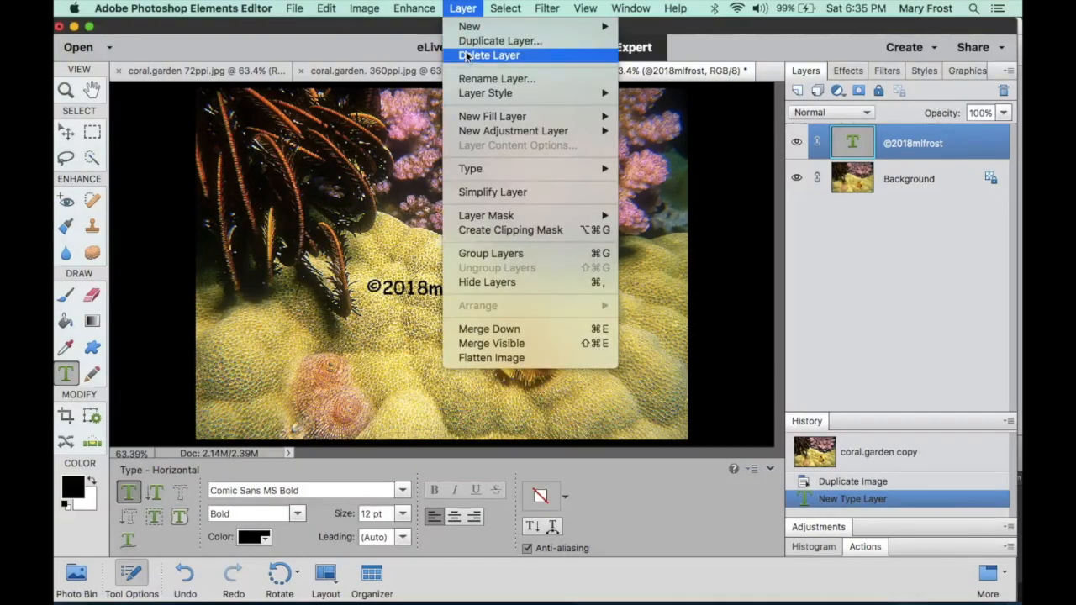
{"action": "left_click", "coordinate": [490, 53]}
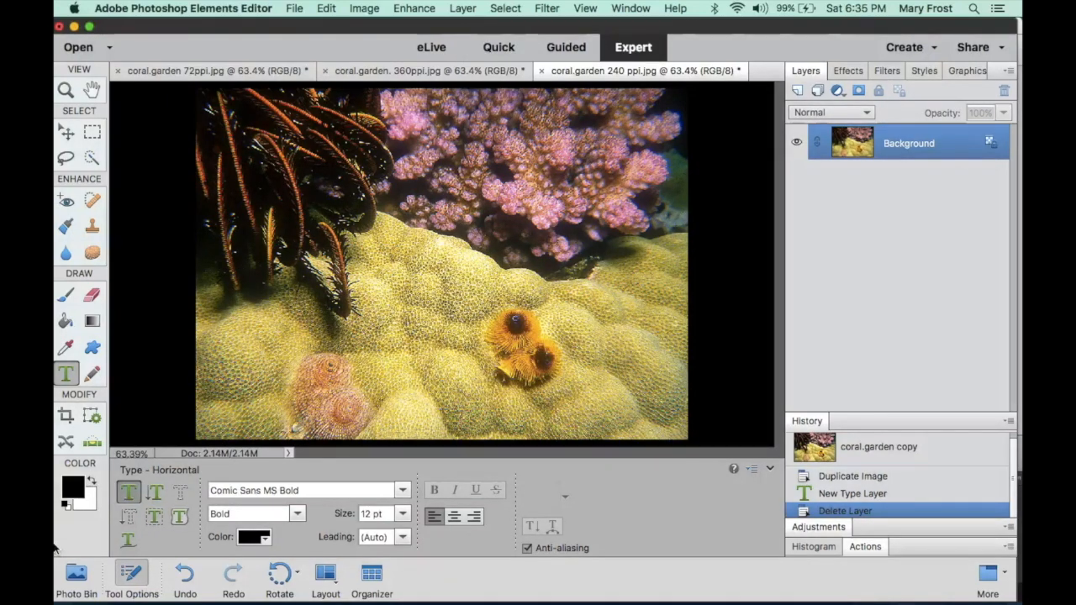
{"action": "left_click", "coordinate": [75, 575]}
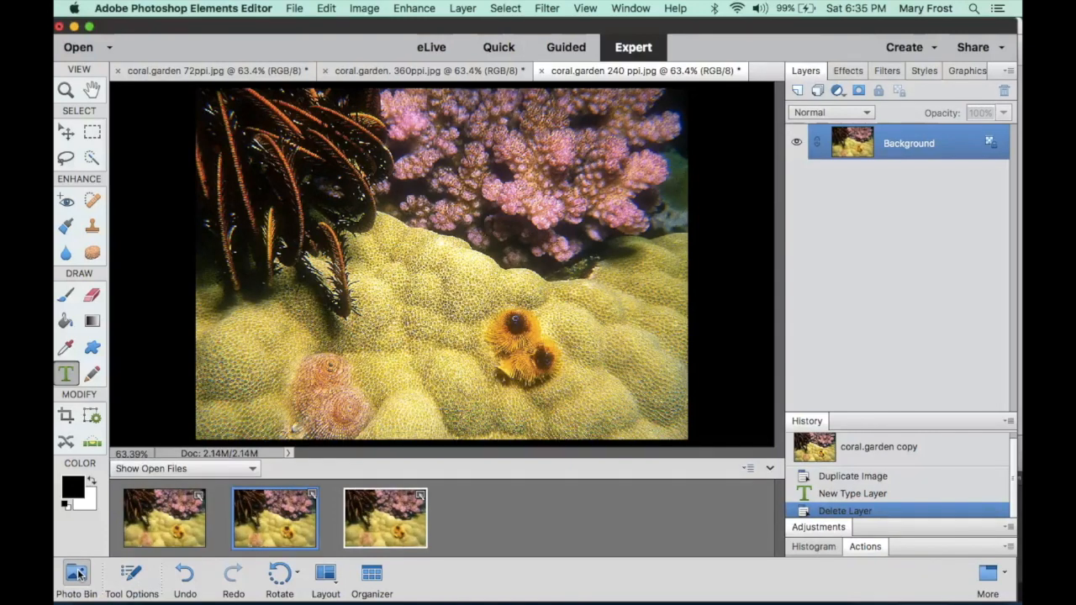
{"action": "mouse_move", "coordinate": [306, 554]}
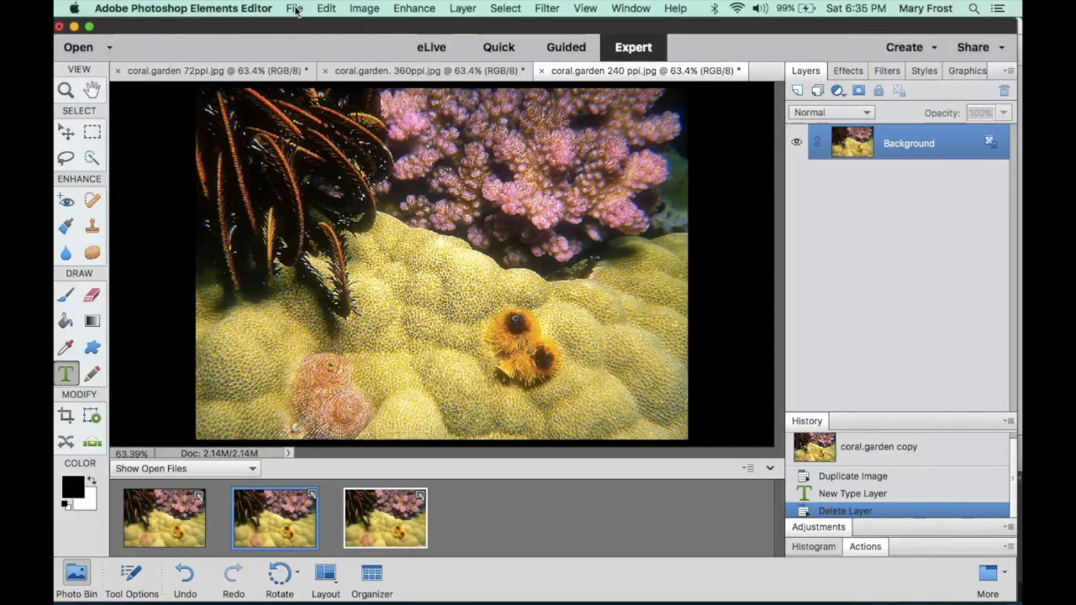
{"action": "left_click", "coordinate": [295, 7]}
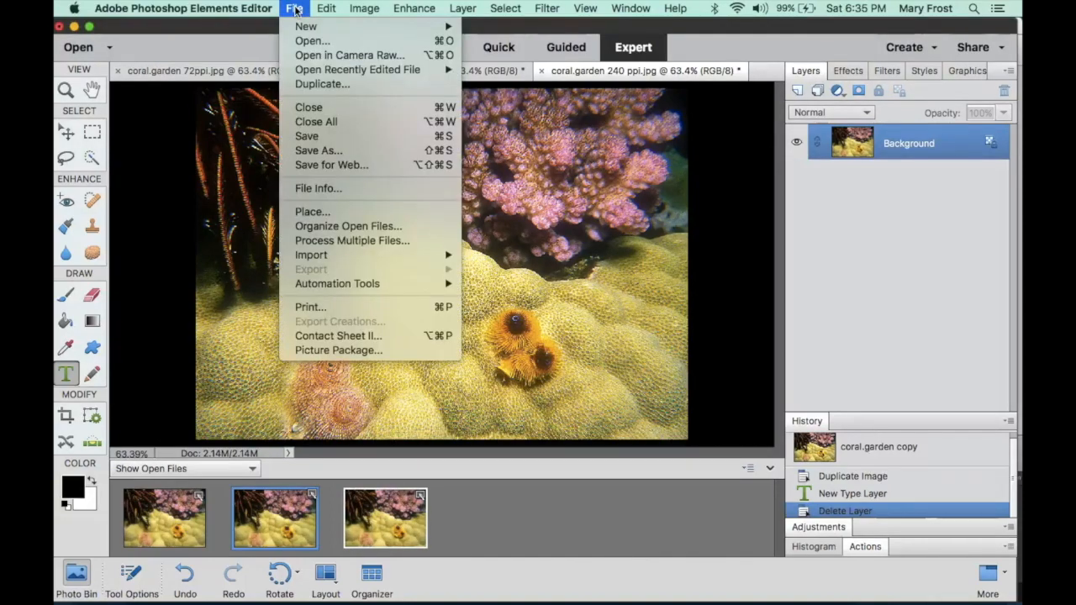
{"action": "mouse_move", "coordinate": [312, 40]}
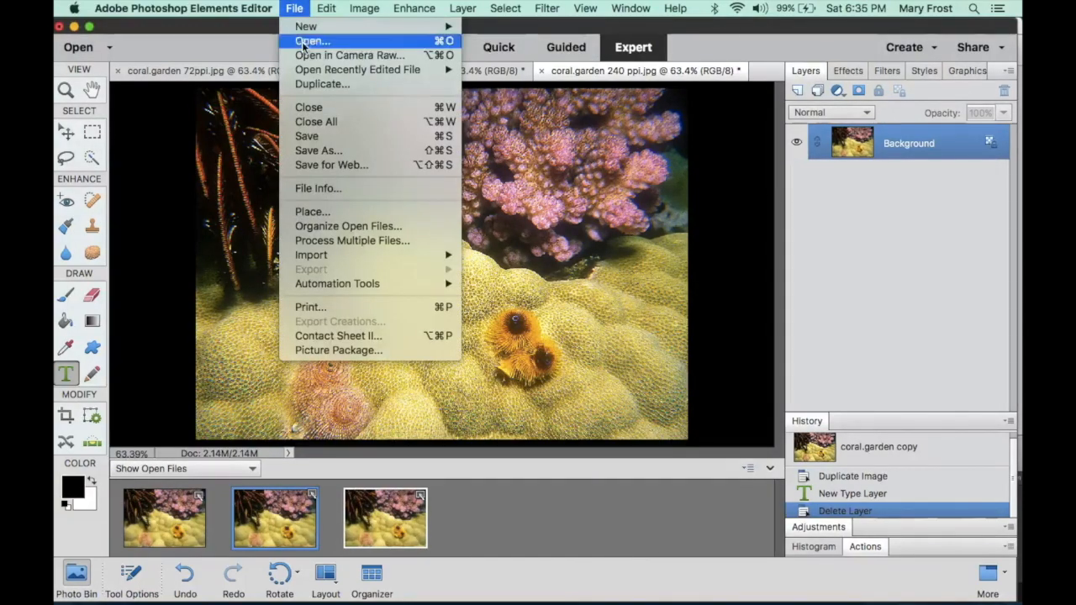
{"action": "left_click", "coordinate": [313, 40]}
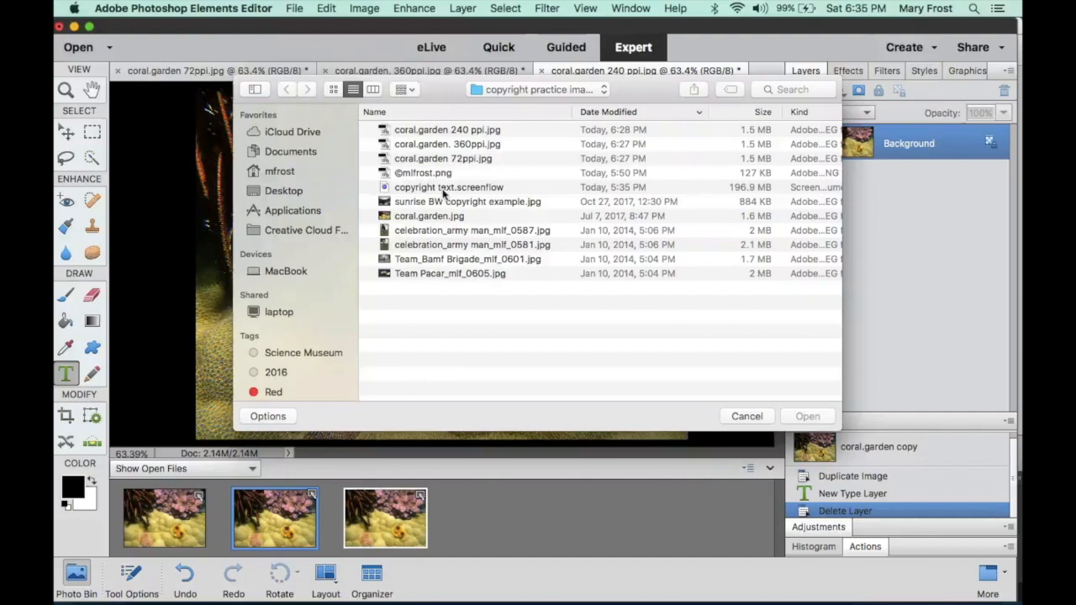
{"action": "left_click", "coordinate": [423, 171]}
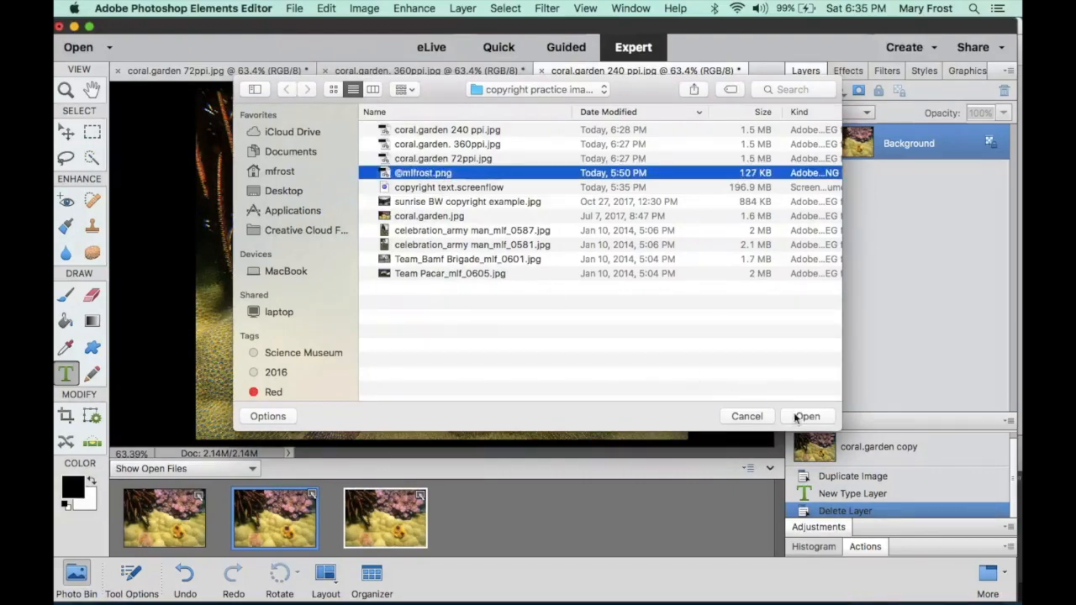
{"action": "left_click", "coordinate": [807, 417]}
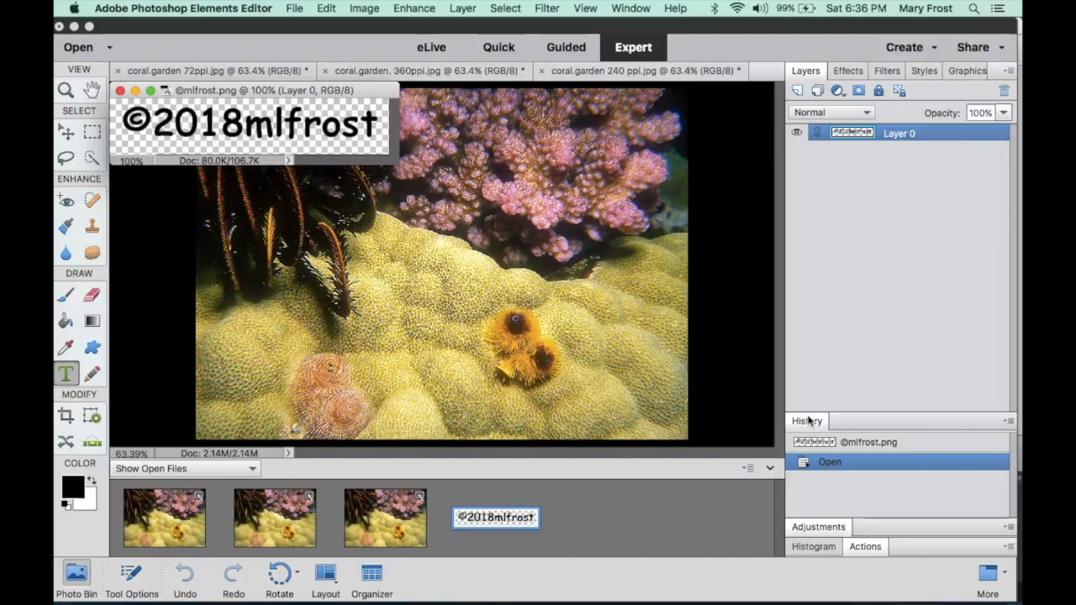
{"action": "mouse_move", "coordinate": [546, 390]}
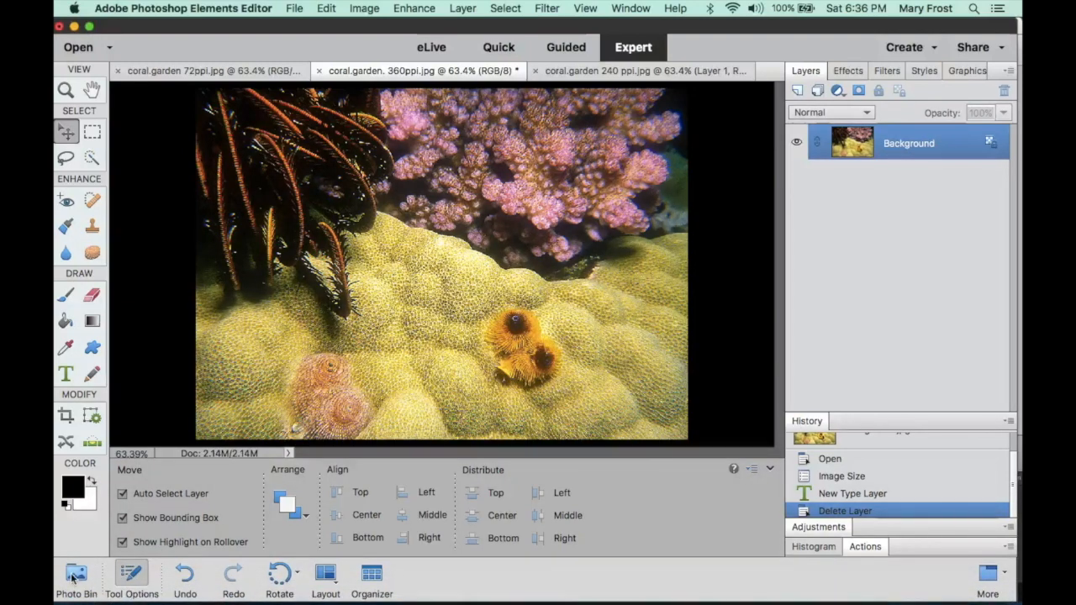
{"action": "left_click", "coordinate": [76, 575]}
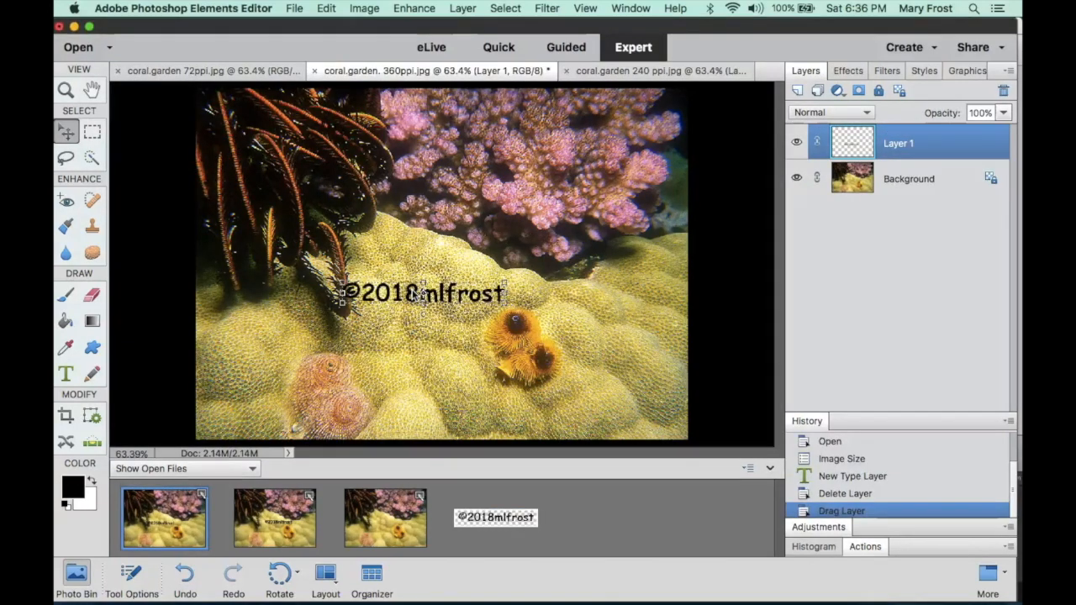
{"action": "left_click_drag", "start_coordinate": [420, 292], "coordinate": [445, 289]}
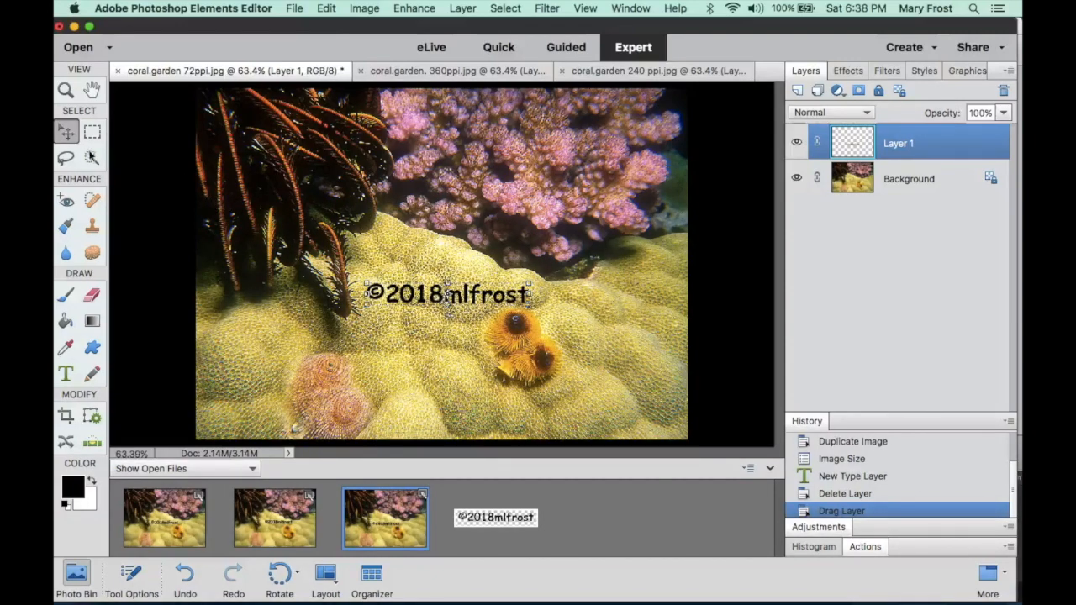
{"action": "mouse_move", "coordinate": [65, 131]}
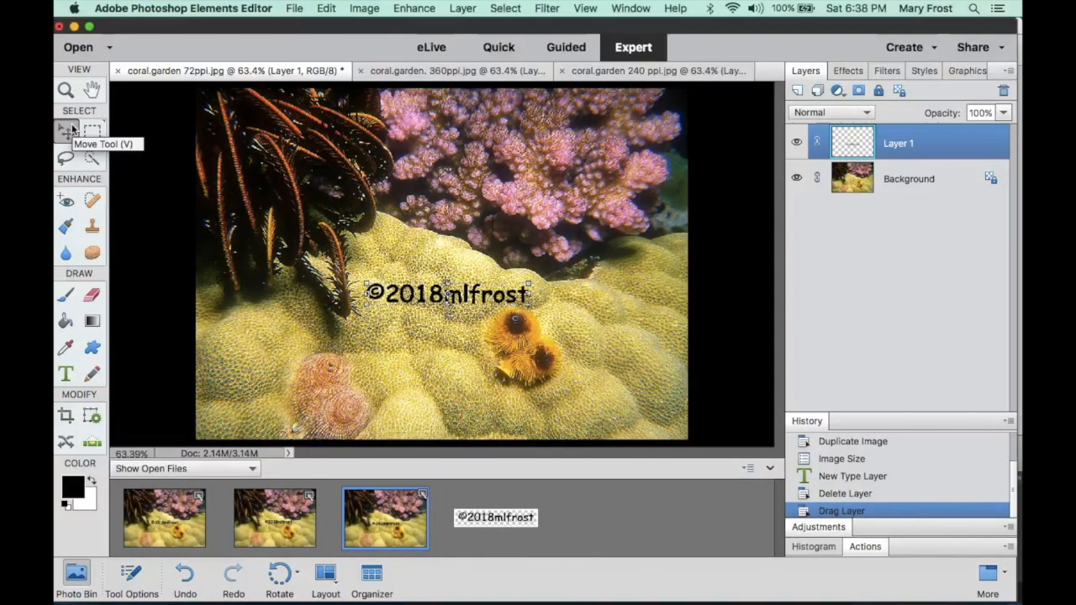